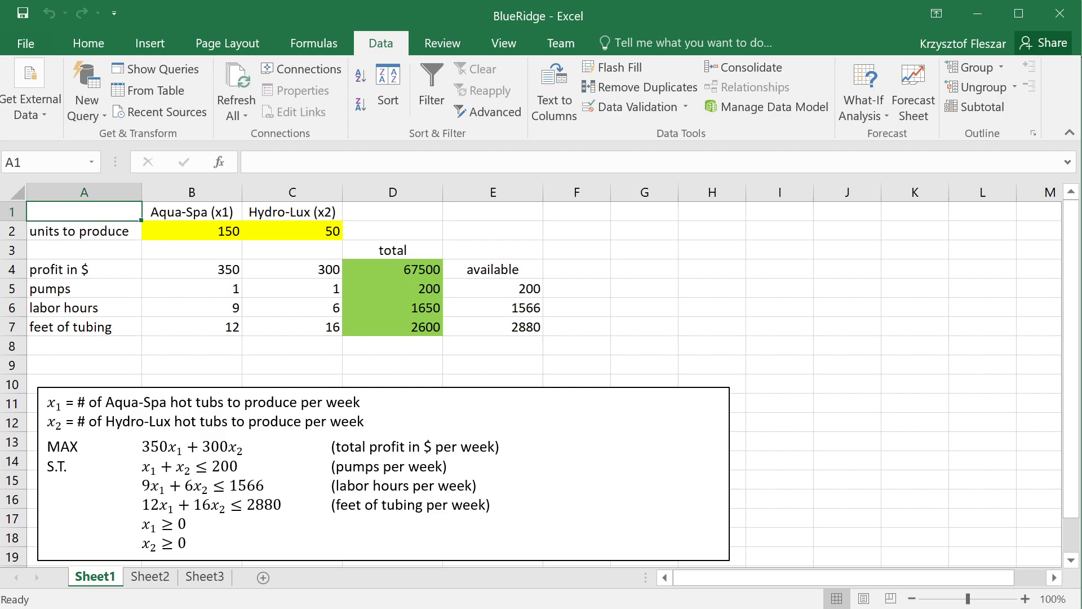
Set Aqua-Spa to 1 and Hydro-Lux to 2, checking $950 profit and SUMPRODUCT totals 3, 21, 44.
click(379, 449)
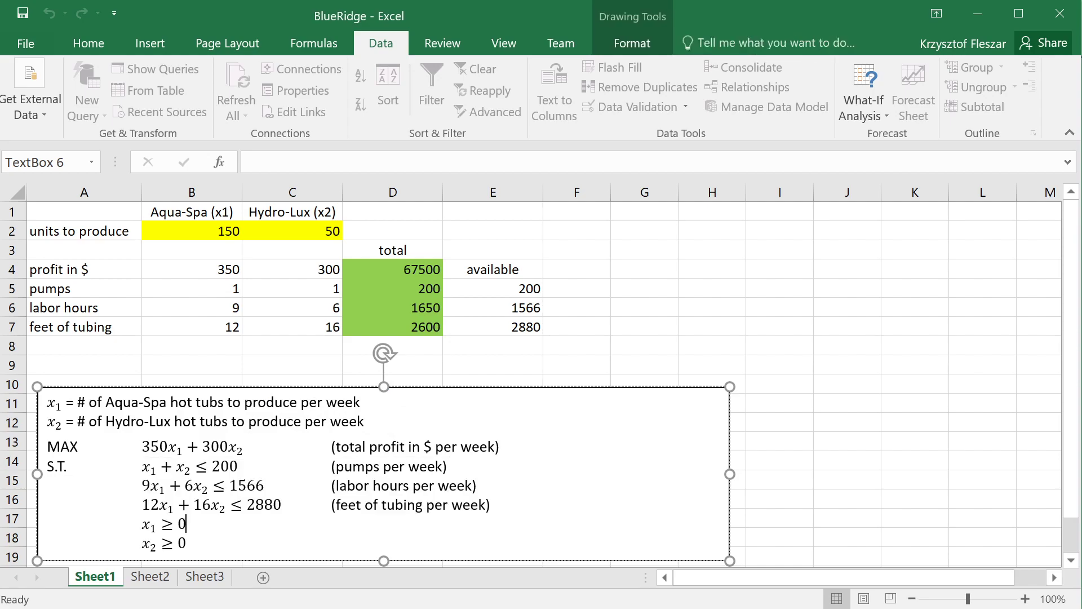
mouse_move(563, 332)
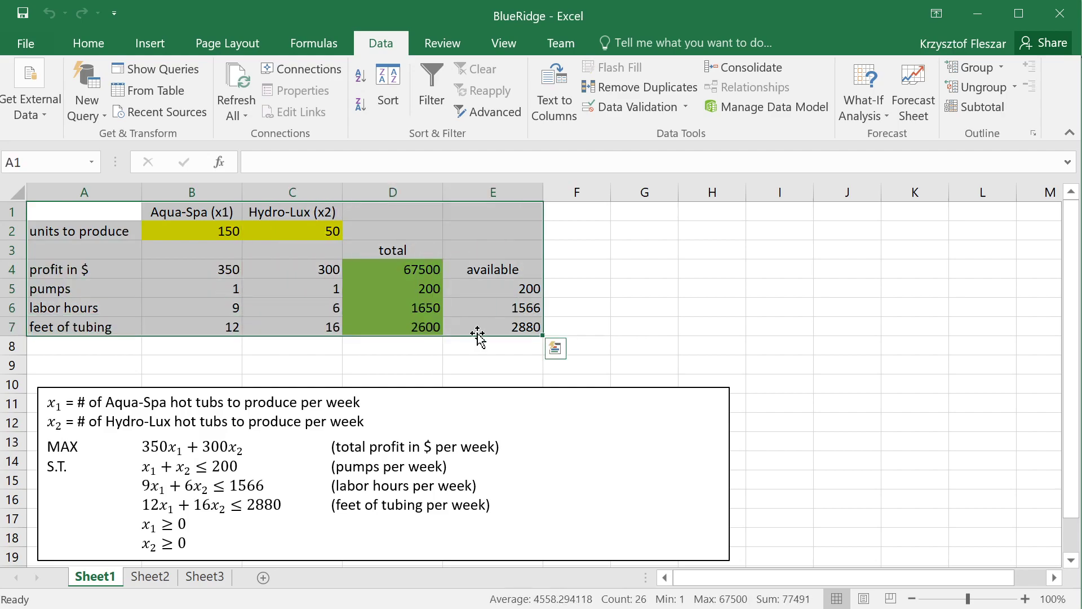
click(292, 230)
text(2)
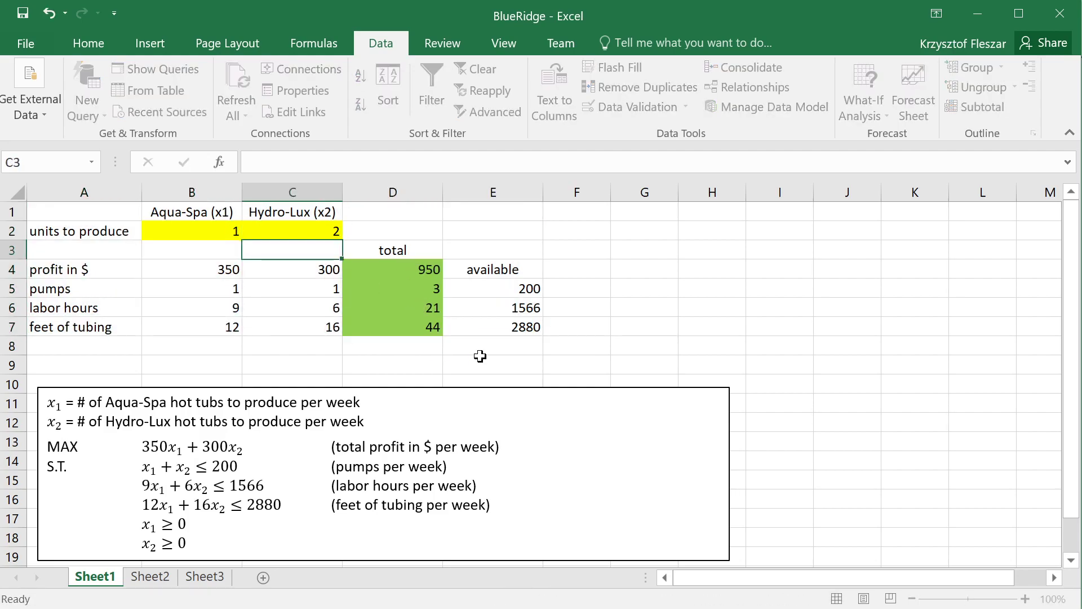
click(192, 249)
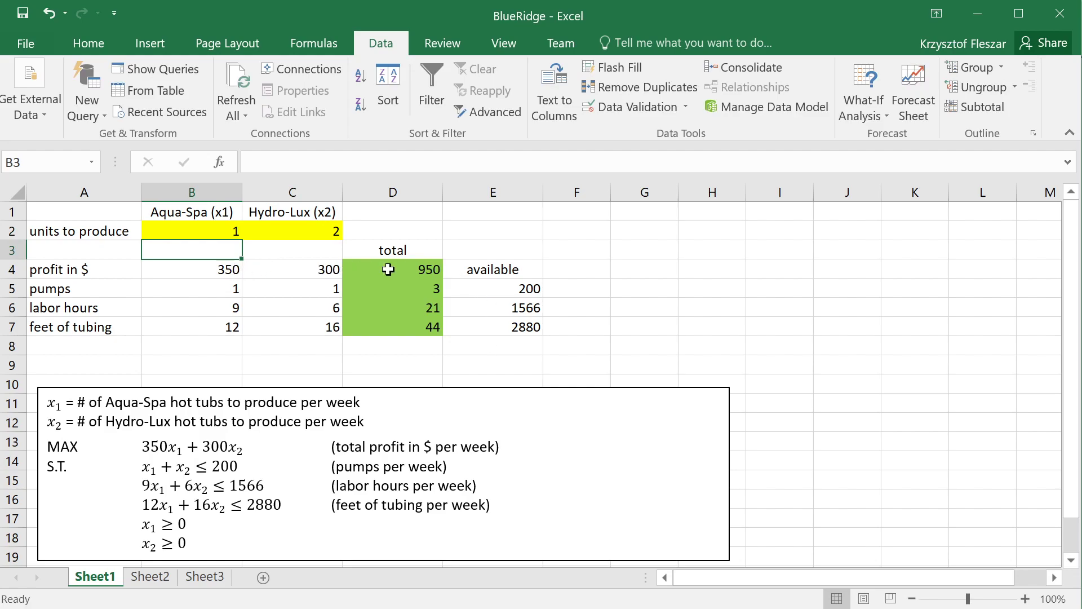
click(392, 268)
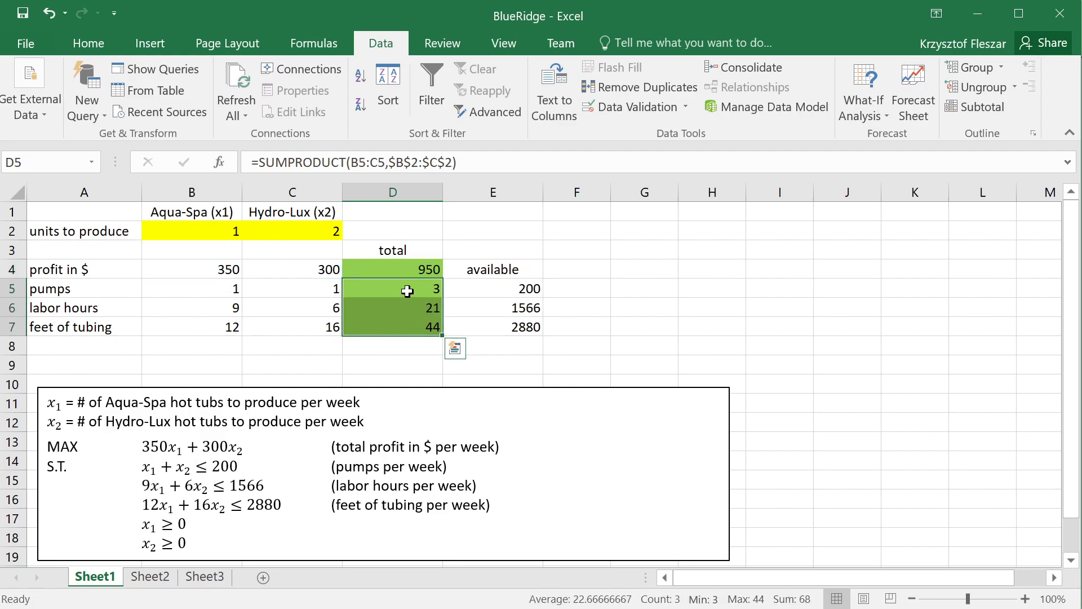
click(392, 288)
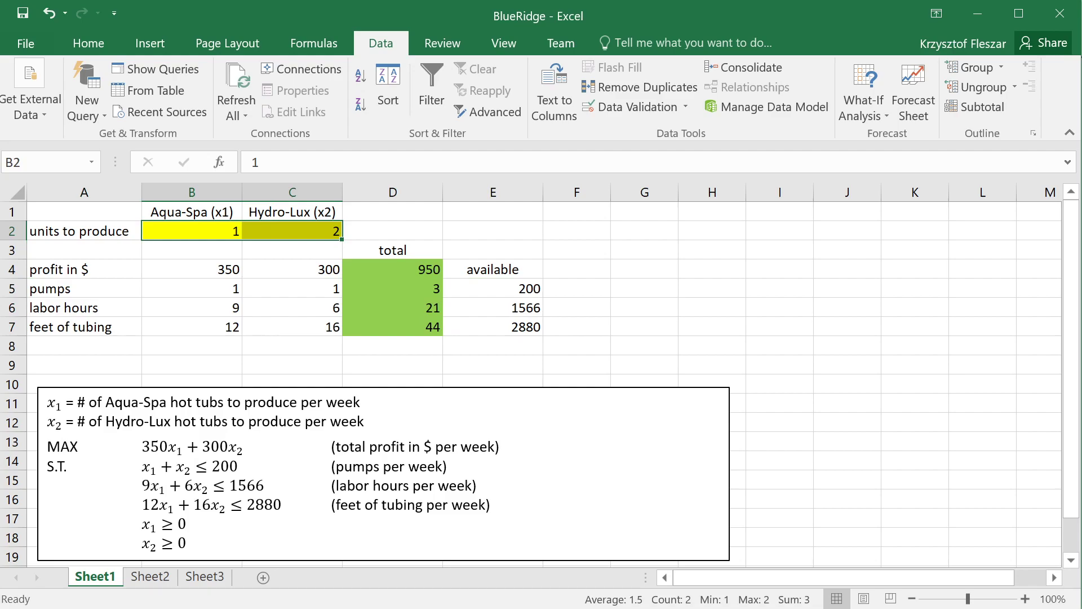
click(292, 269)
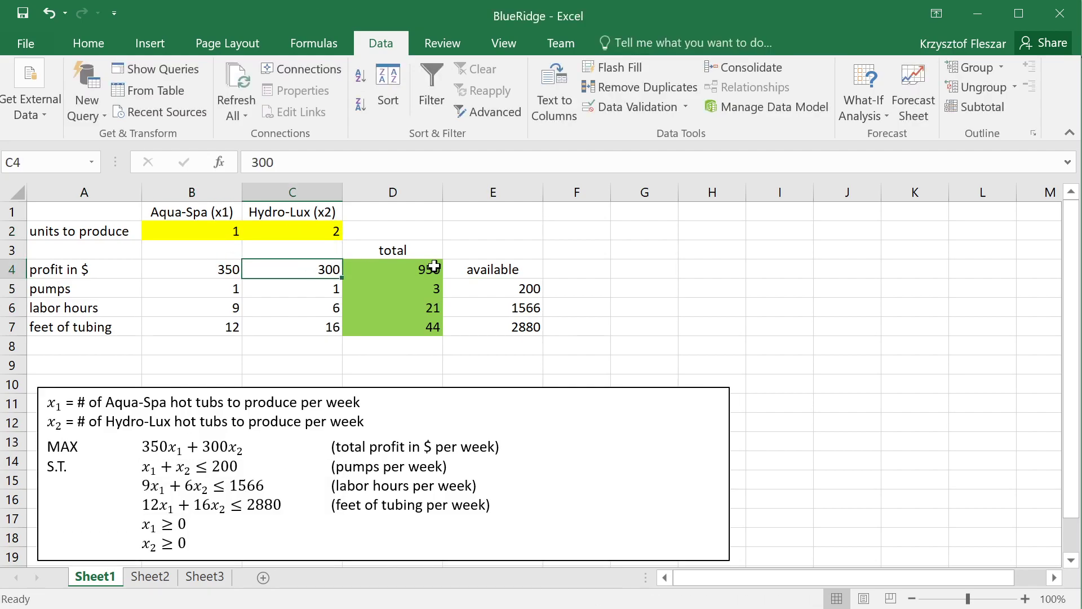
click(393, 230)
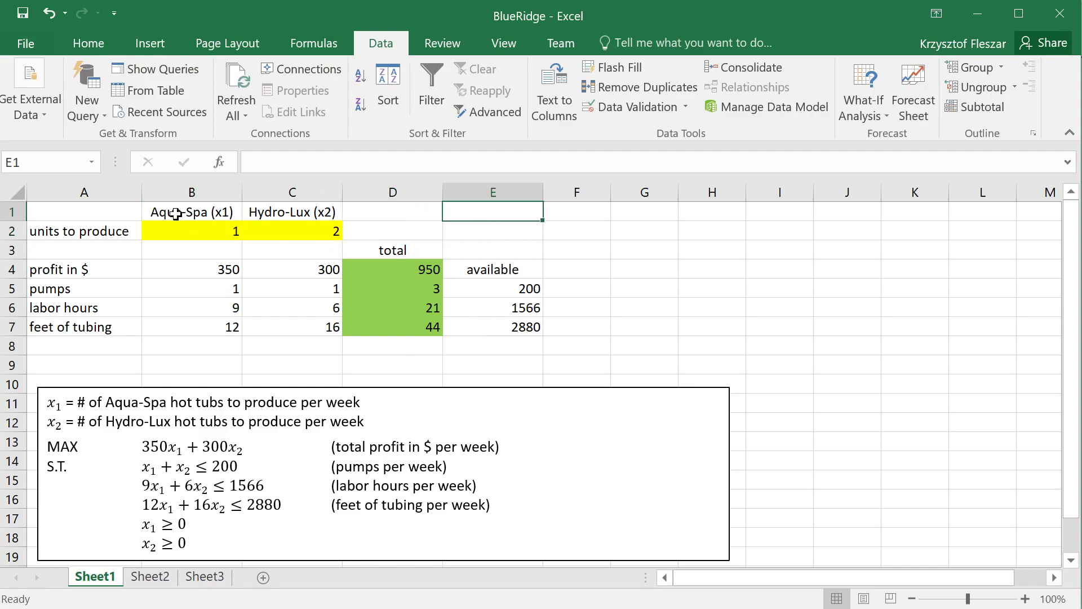
mouse_move(100, 207)
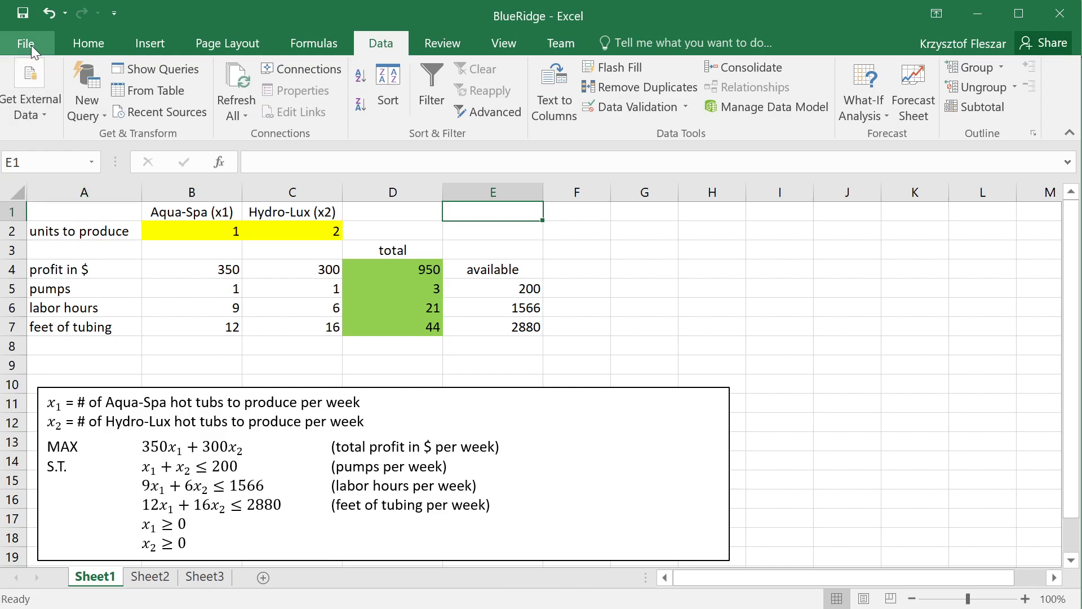
click(88, 43)
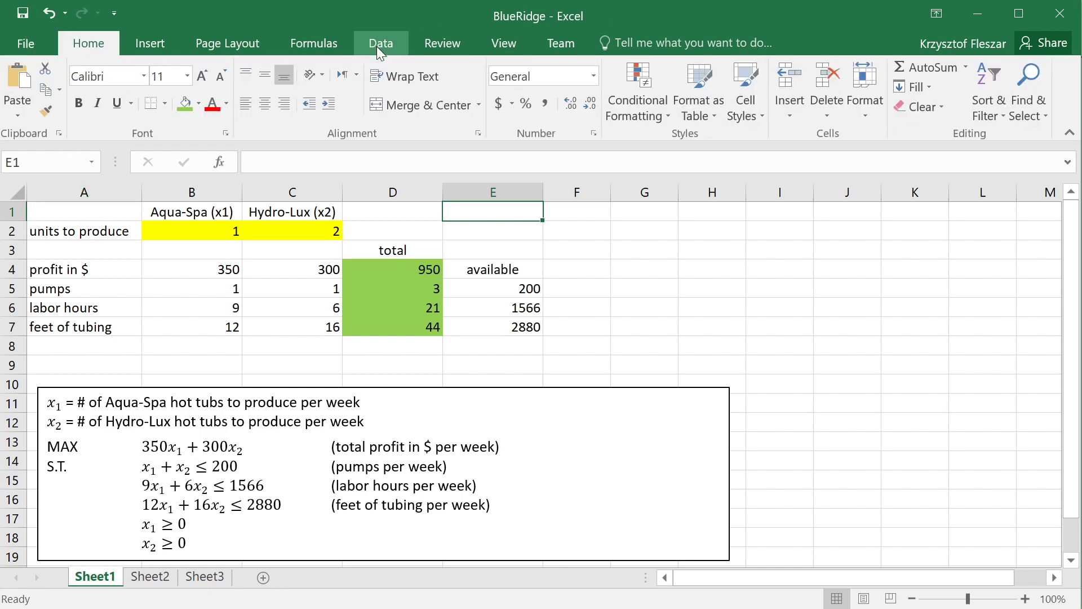
click(380, 43)
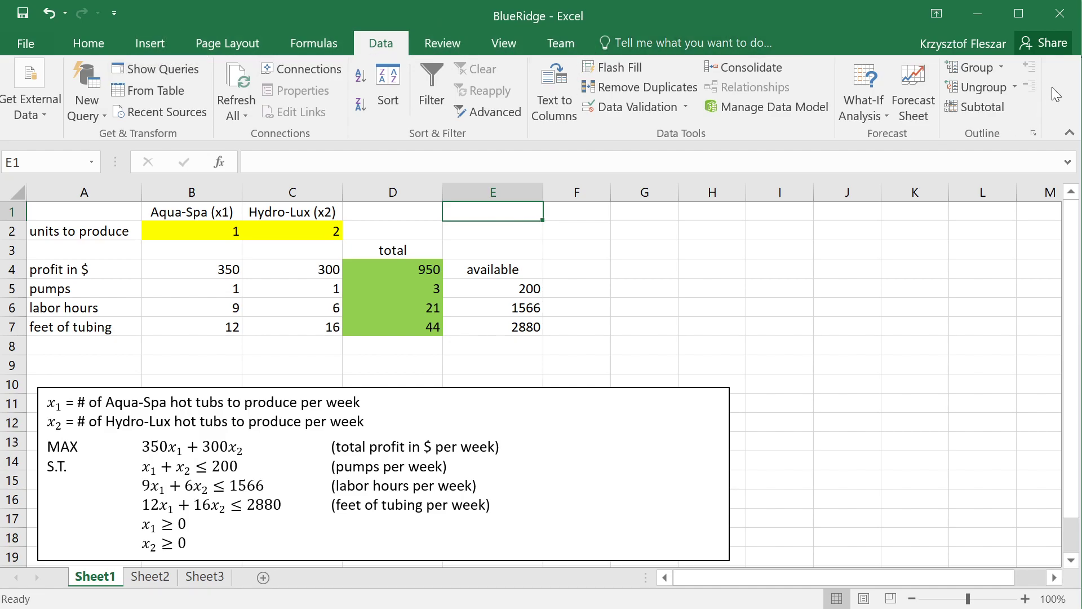
mouse_move(113, 216)
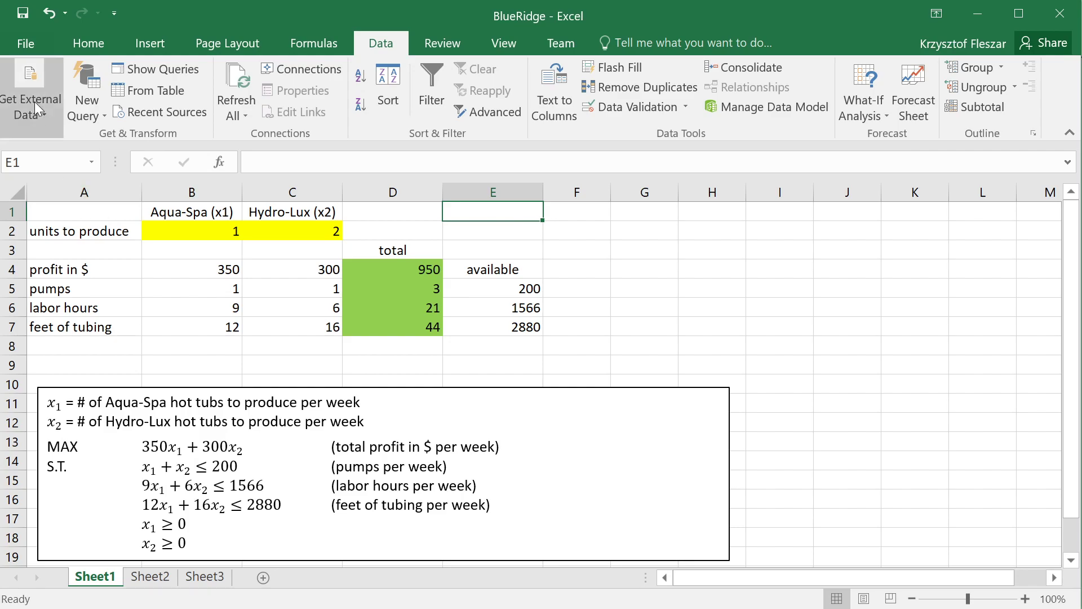
Show the Add-ins page of Excel Options with Manage set to Excel Add-ins.
click(26, 43)
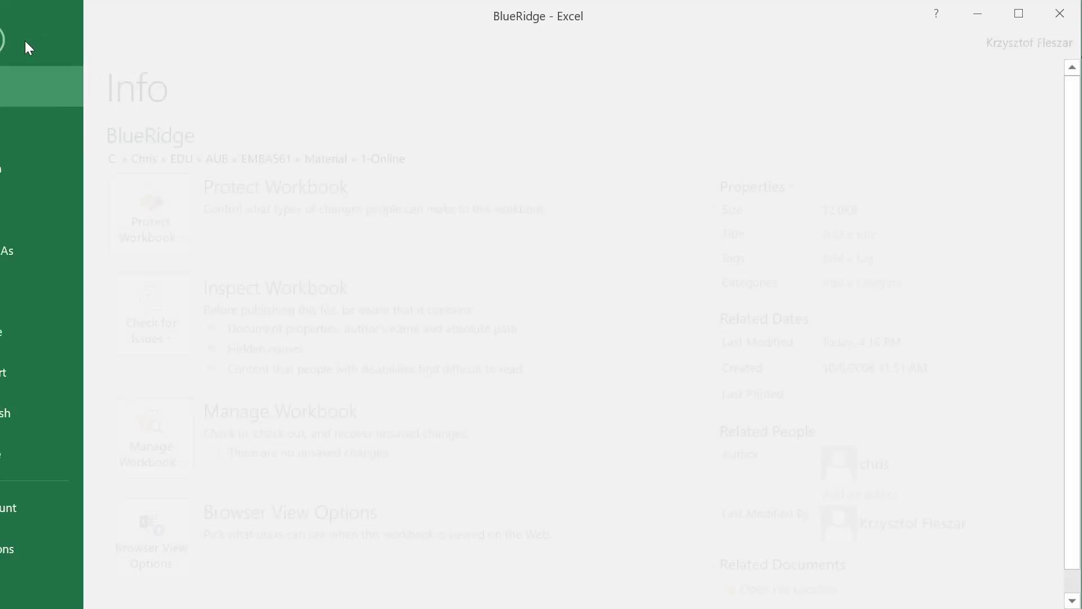
click(7, 548)
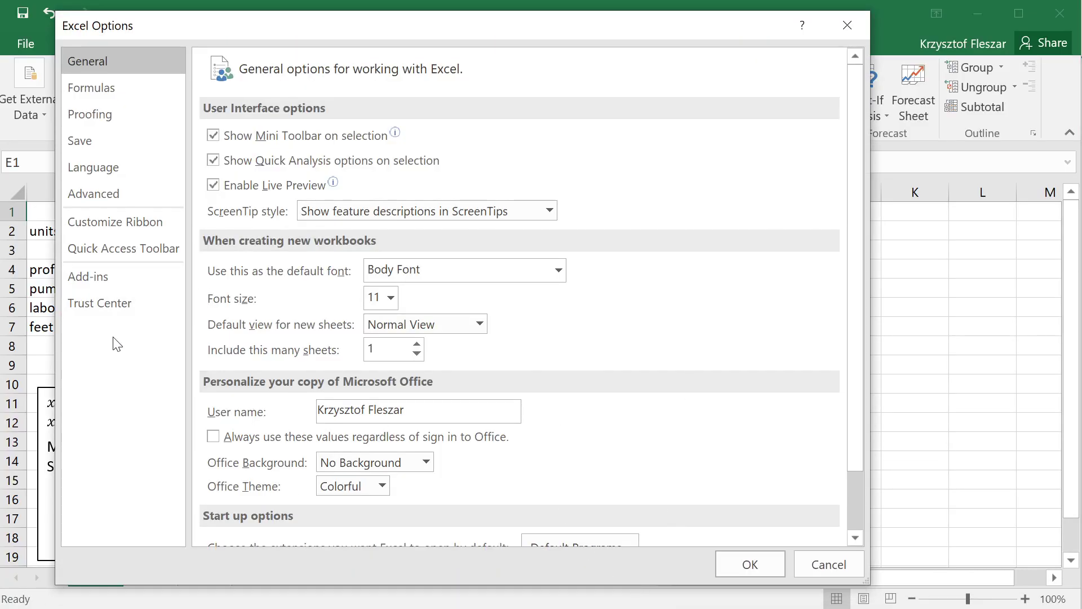
click(88, 276)
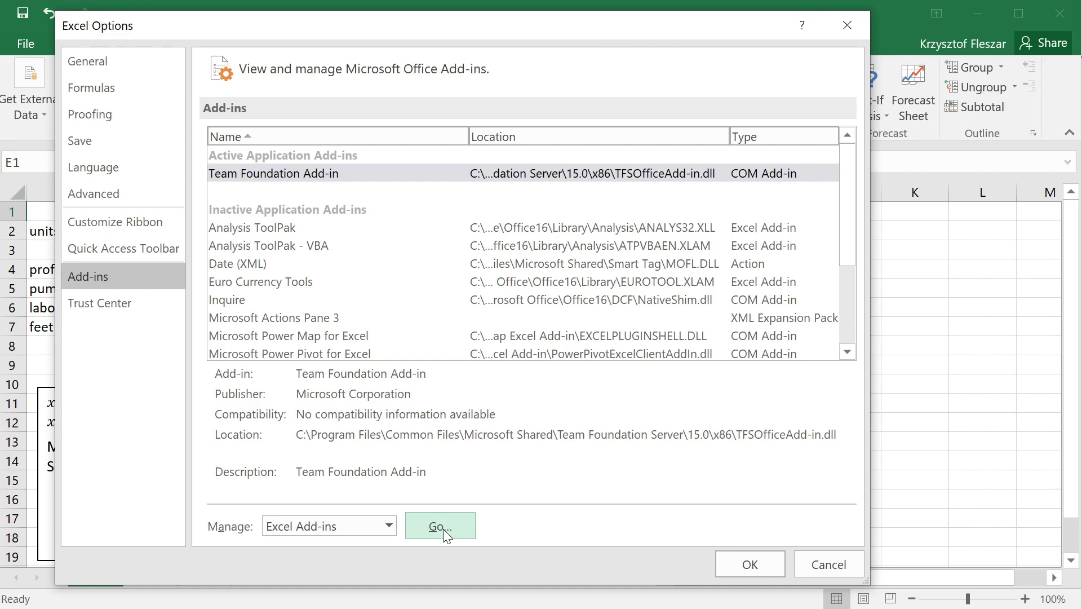
Tick Solver Add-in in the Add-ins dialog and confirm to enable it.
click(440, 525)
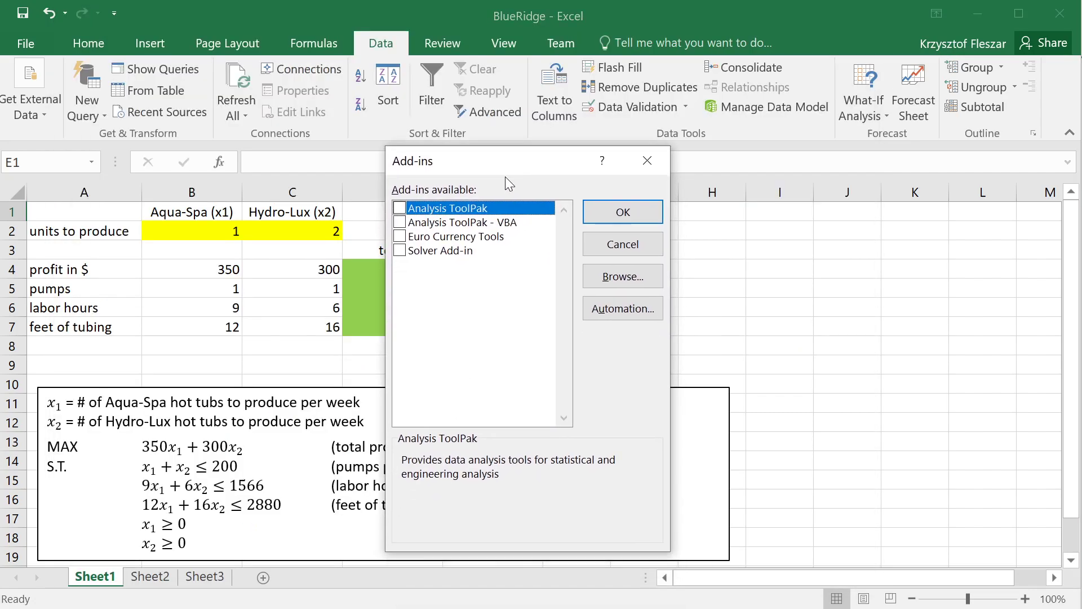
mouse_move(406, 259)
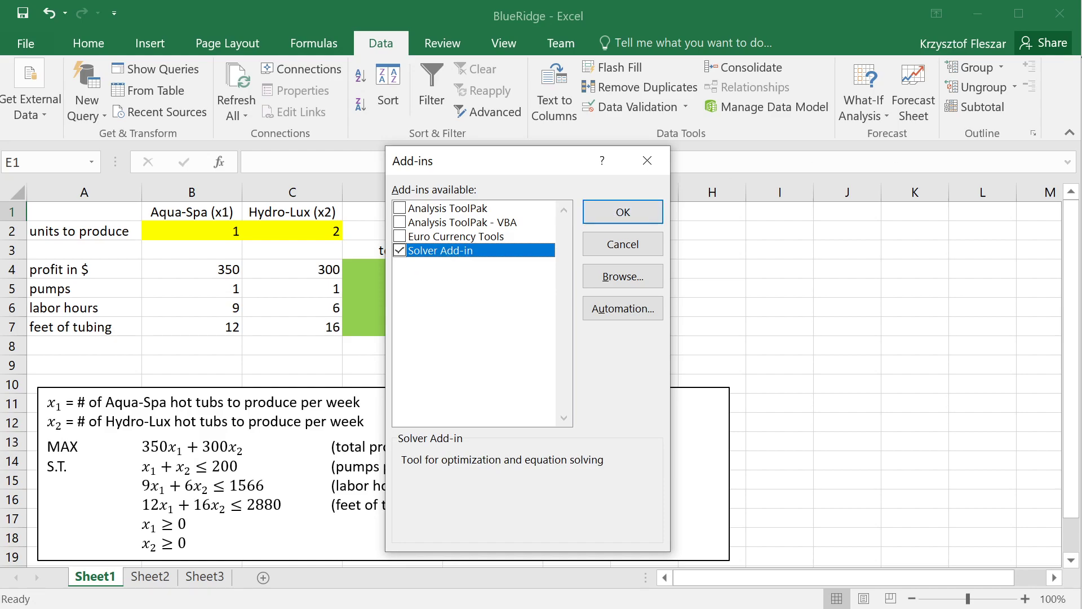
click(620, 212)
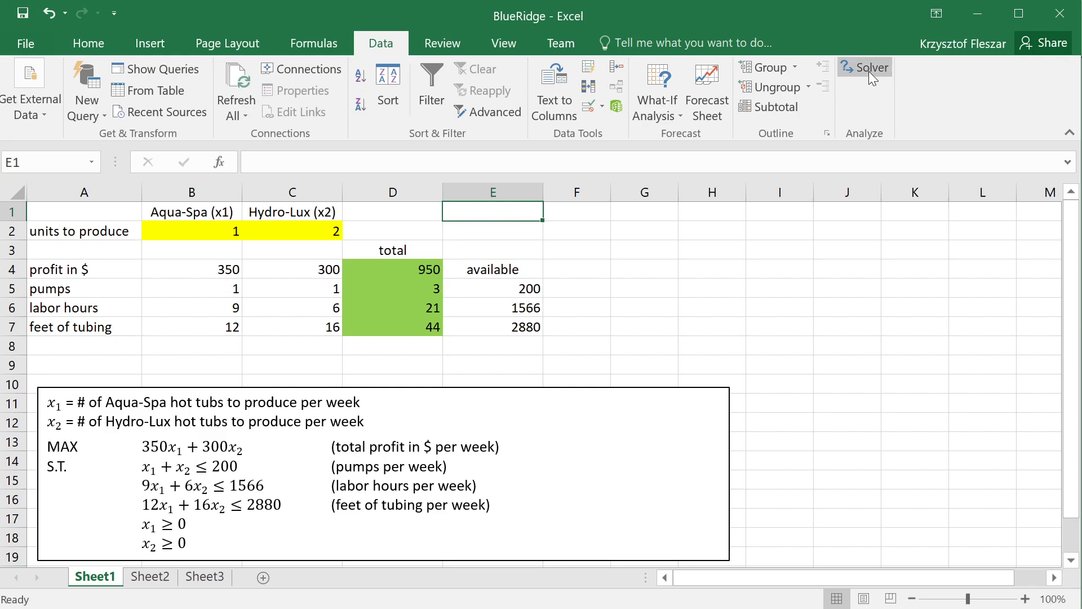
mouse_move(864, 67)
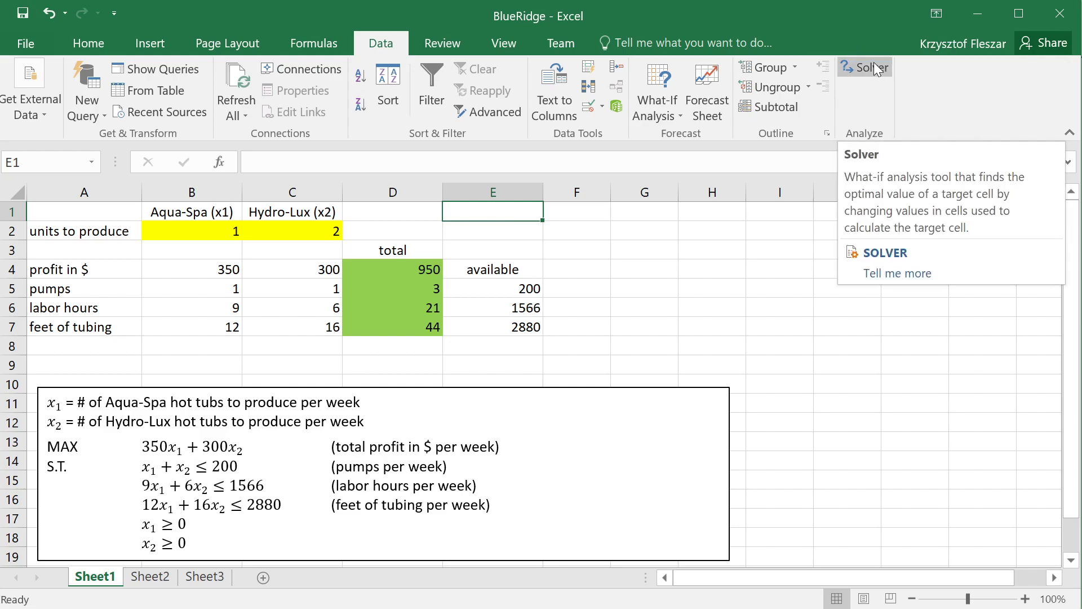
mouse_move(481, 275)
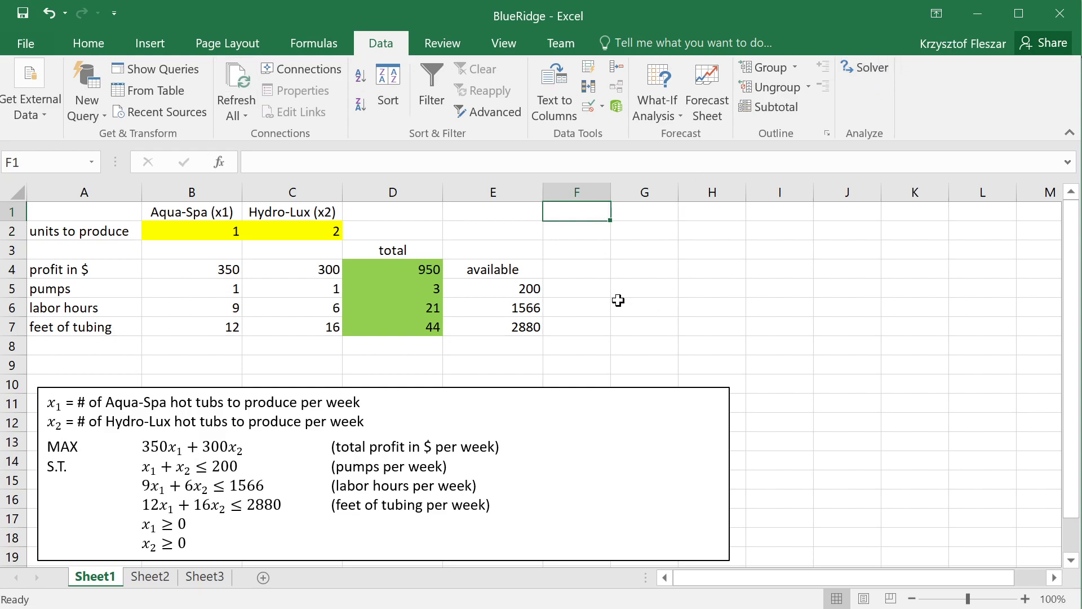
mouse_move(584, 225)
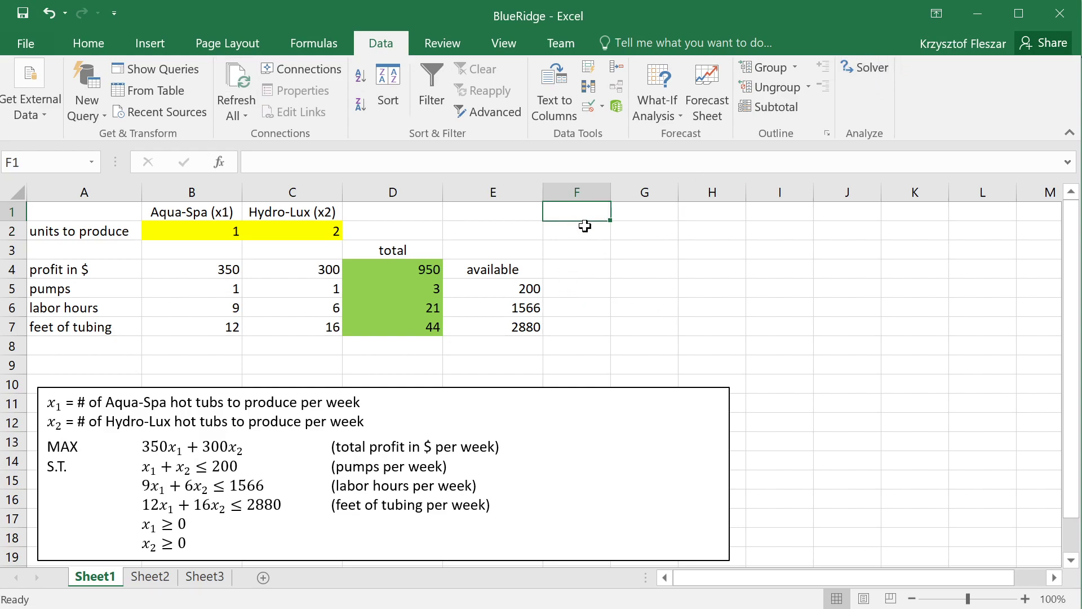
mouse_move(564, 228)
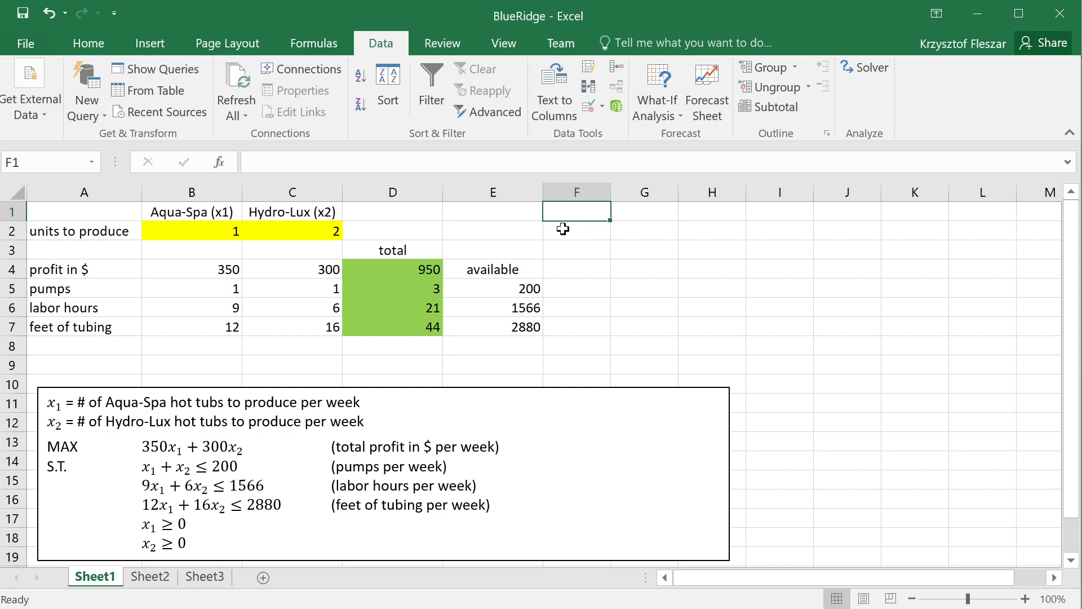
mouse_move(536, 222)
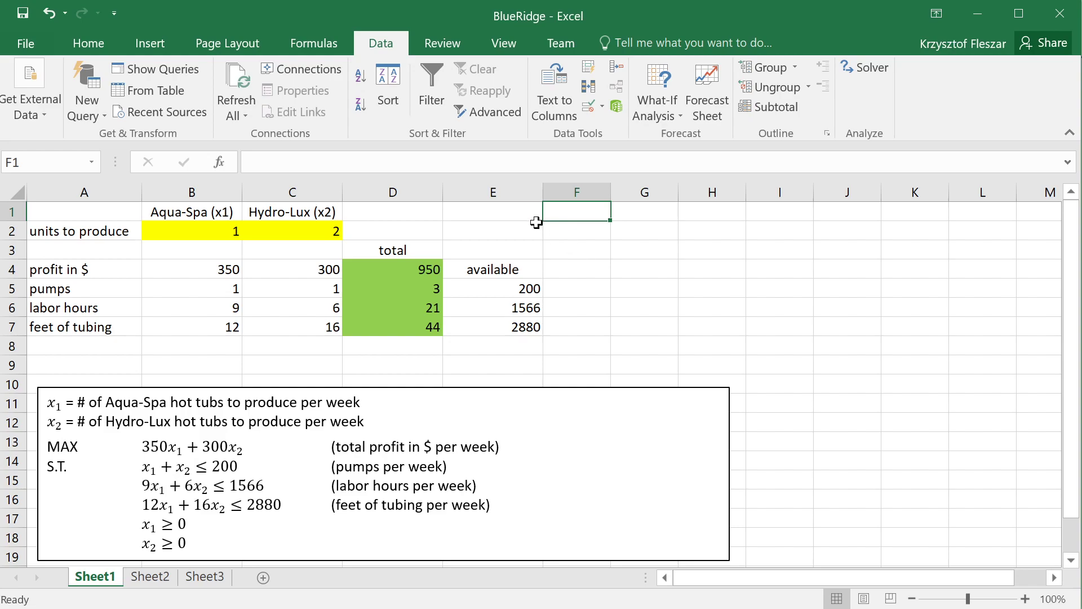
mouse_move(656, 147)
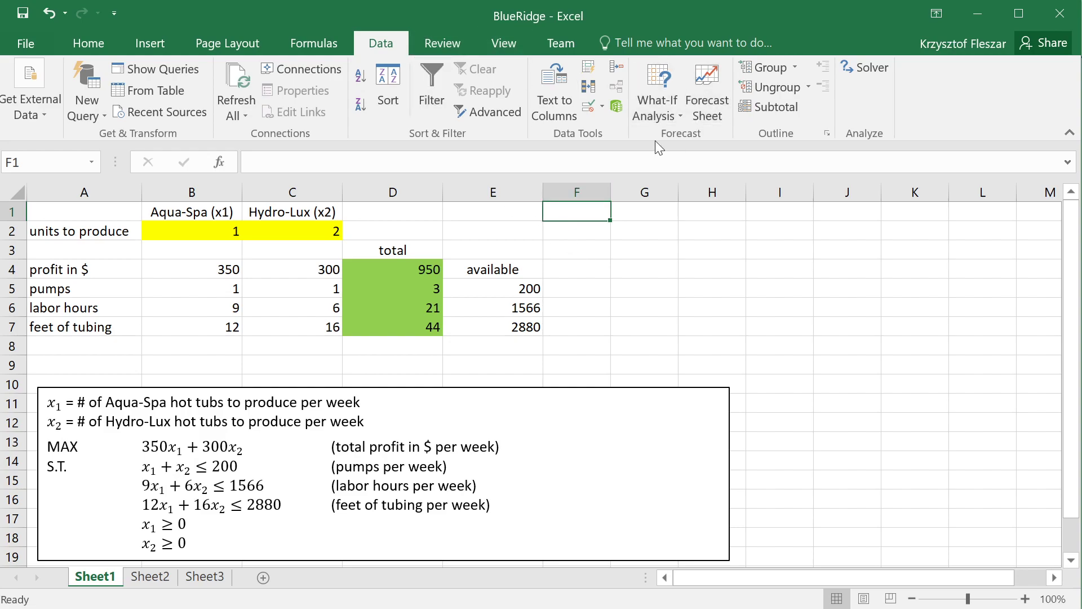
mouse_move(582, 238)
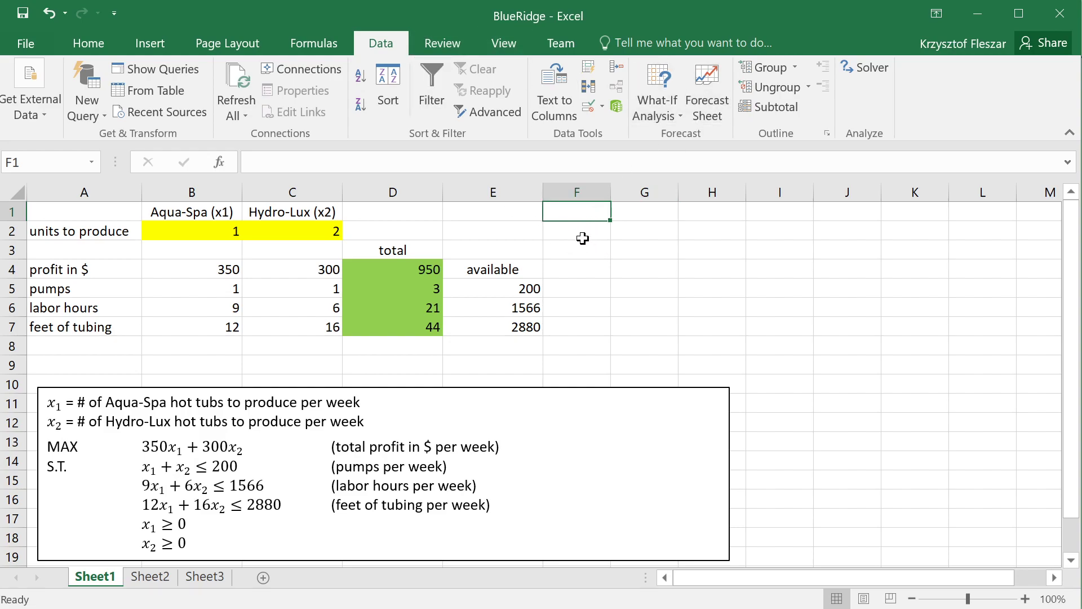
mouse_move(594, 249)
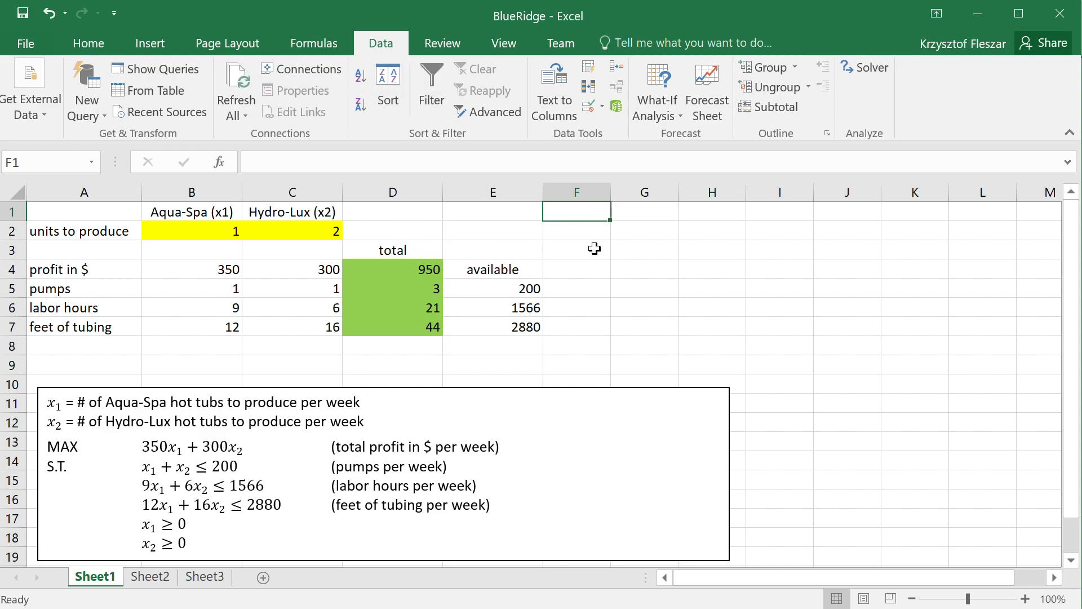
text(Tools)
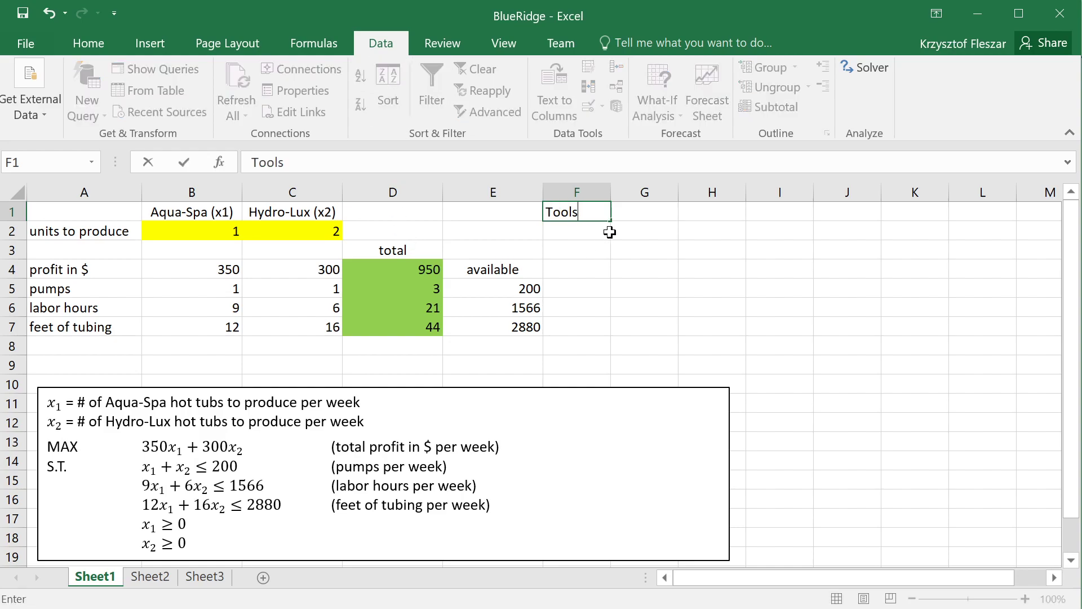
text(->)
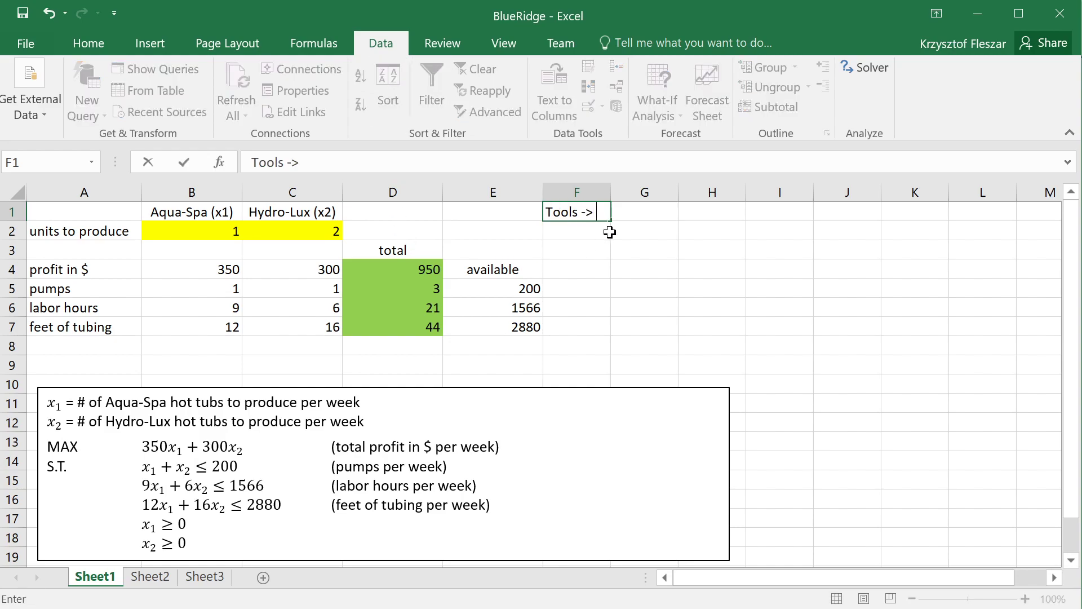
text(Addins)
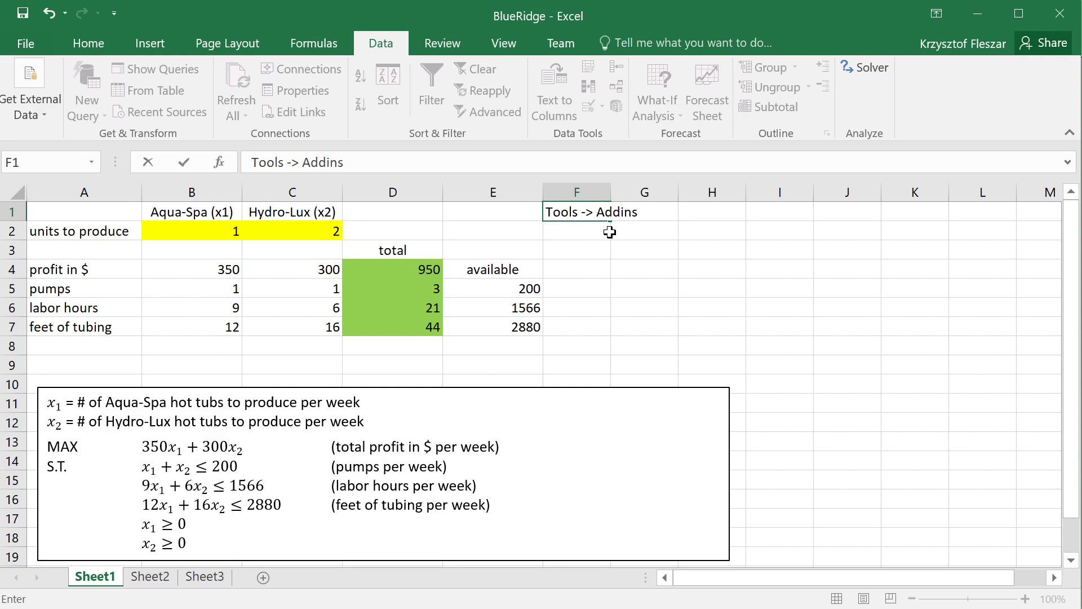
mouse_move(649, 230)
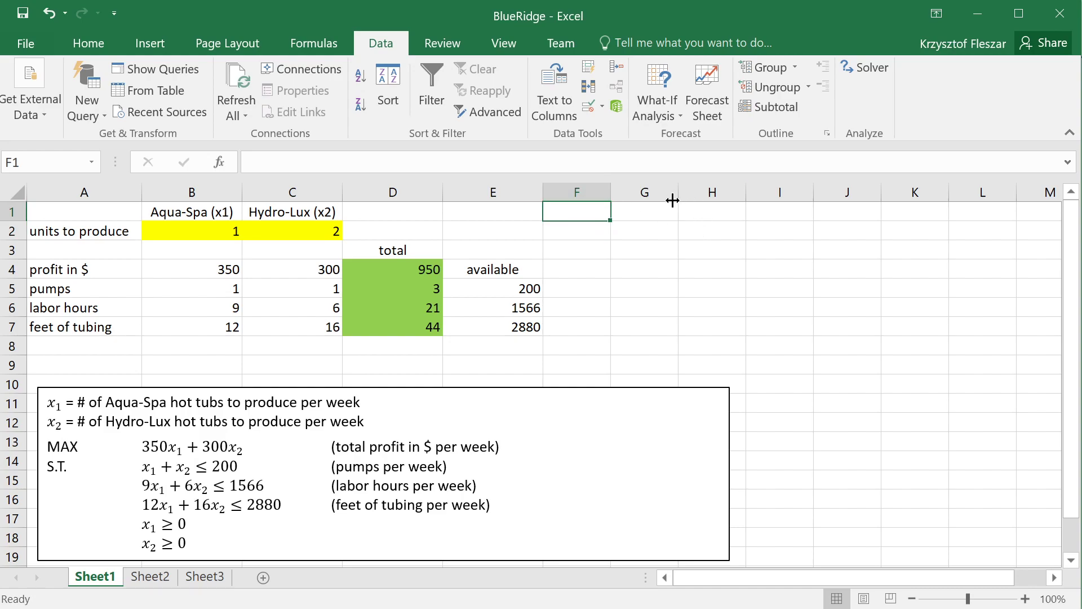
mouse_move(507, 323)
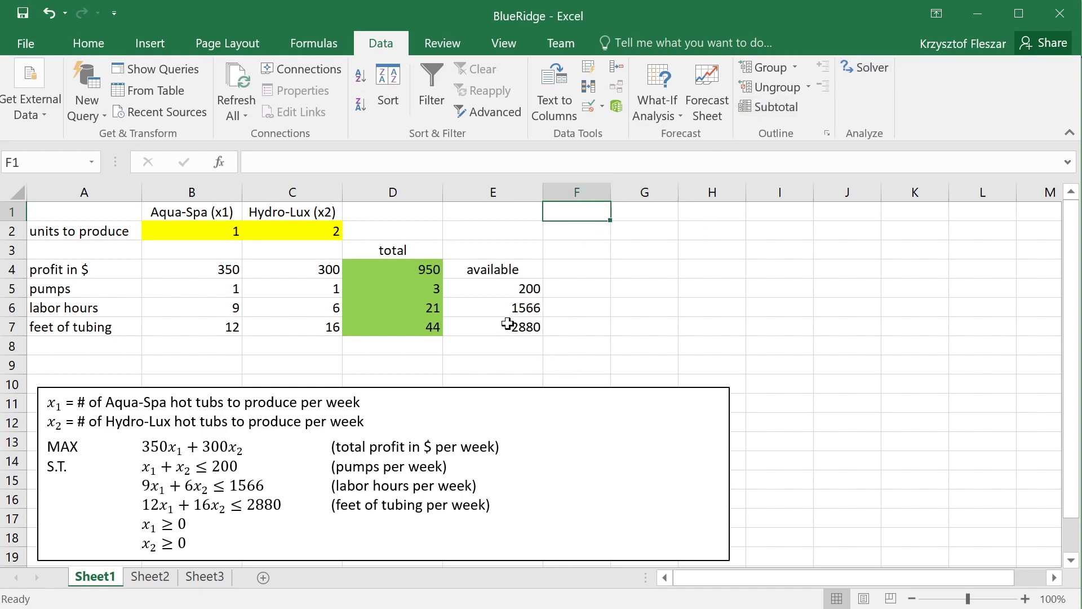
mouse_move(865, 67)
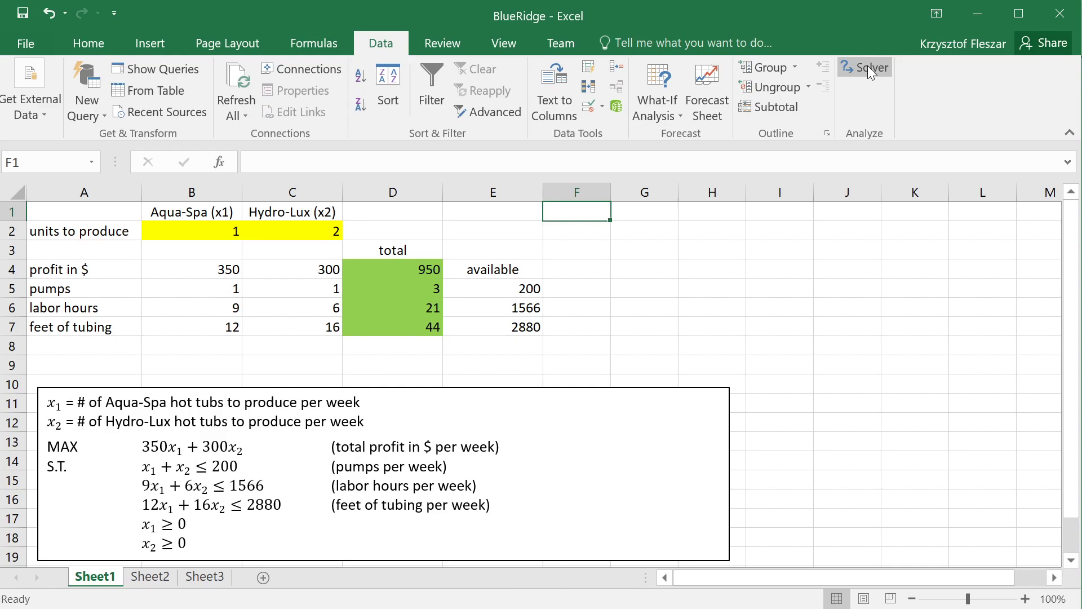
Select the hot tub model range, then launch Data > Solver's blank parameters dialog.
drag(84, 211, 492, 327)
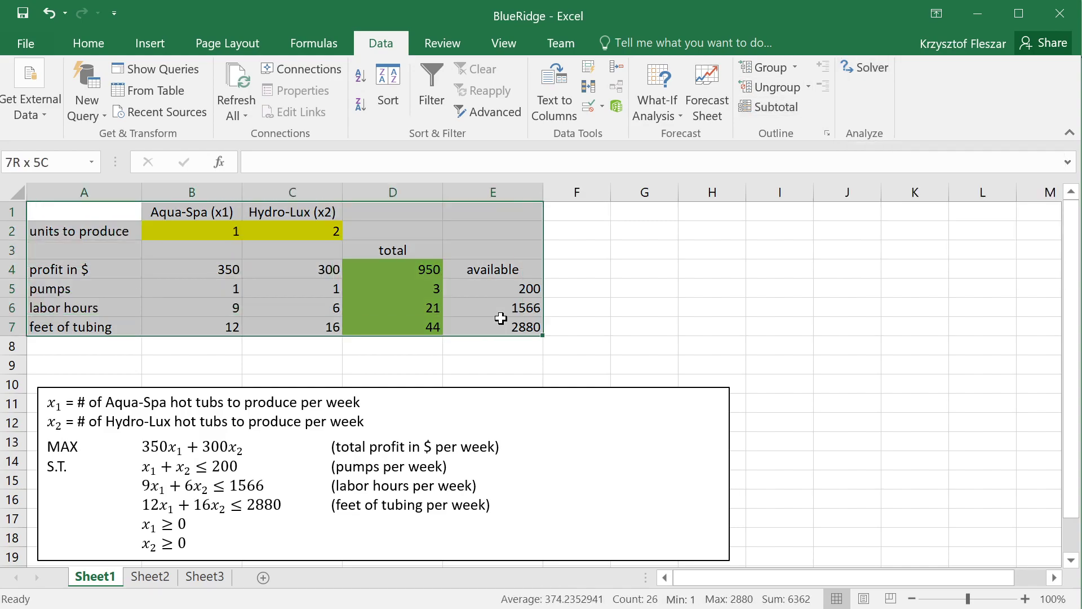
click(576, 345)
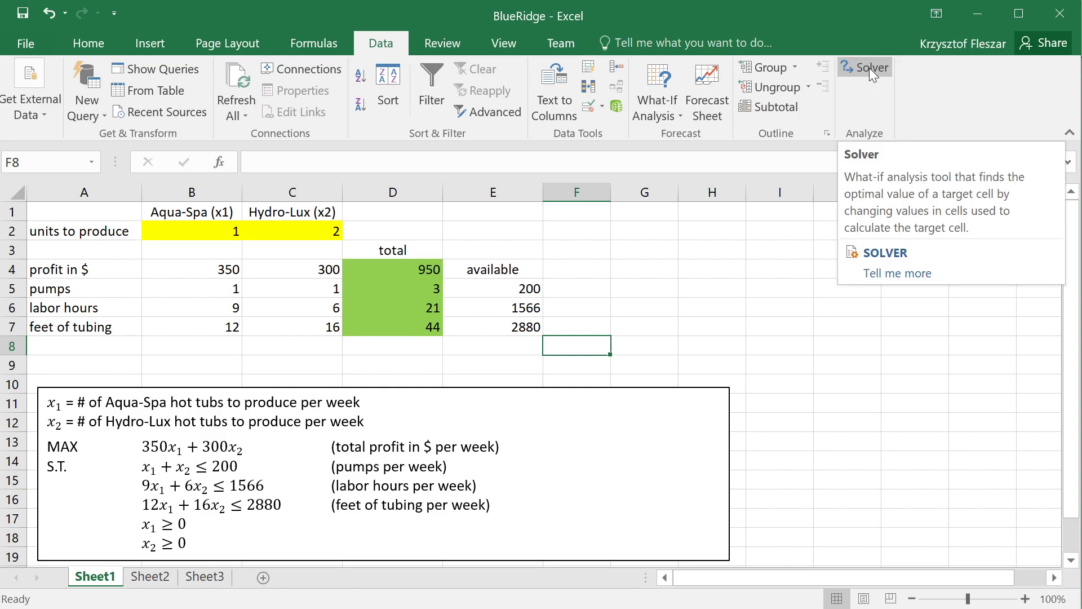
click(864, 67)
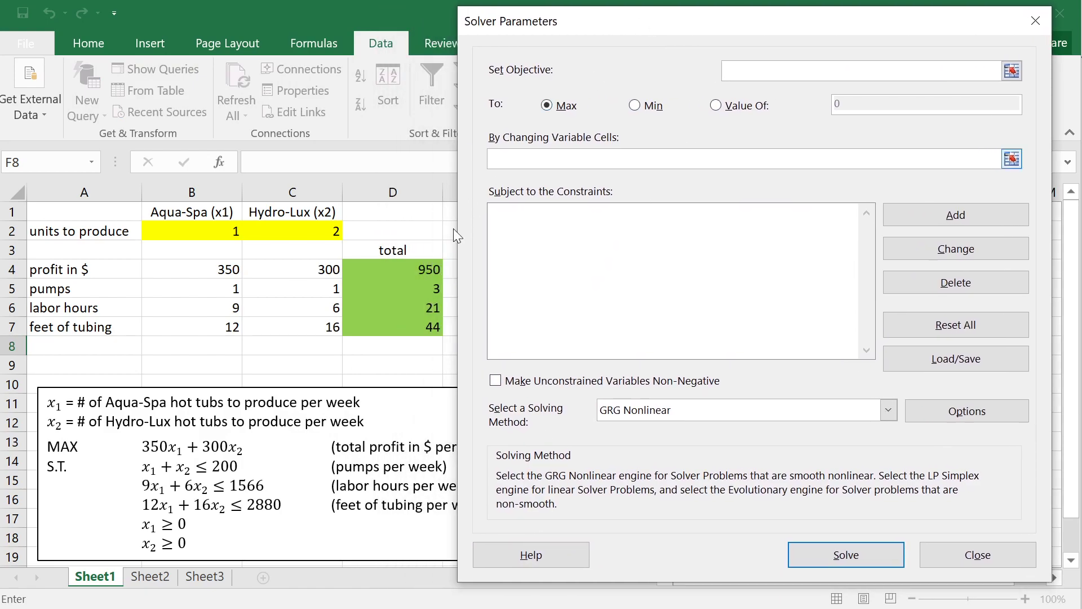
click(859, 70)
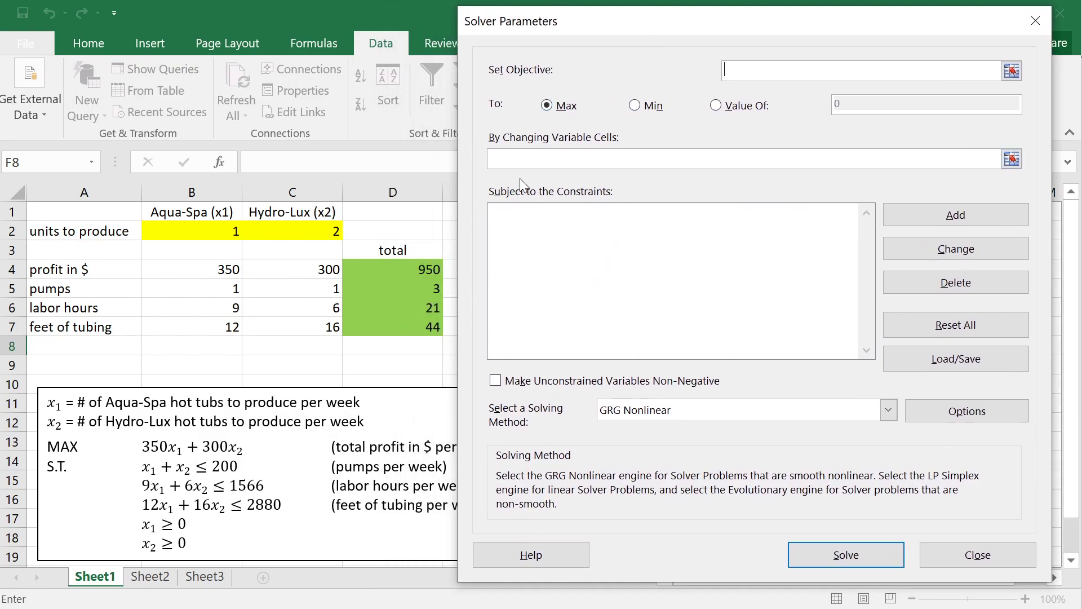
mouse_move(530, 26)
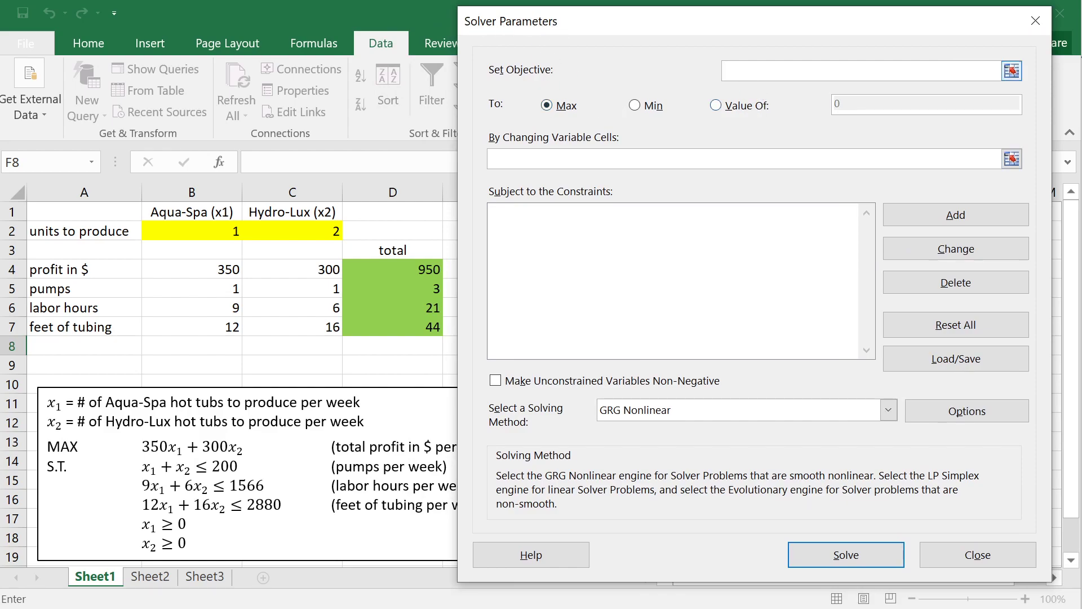
click(863, 70)
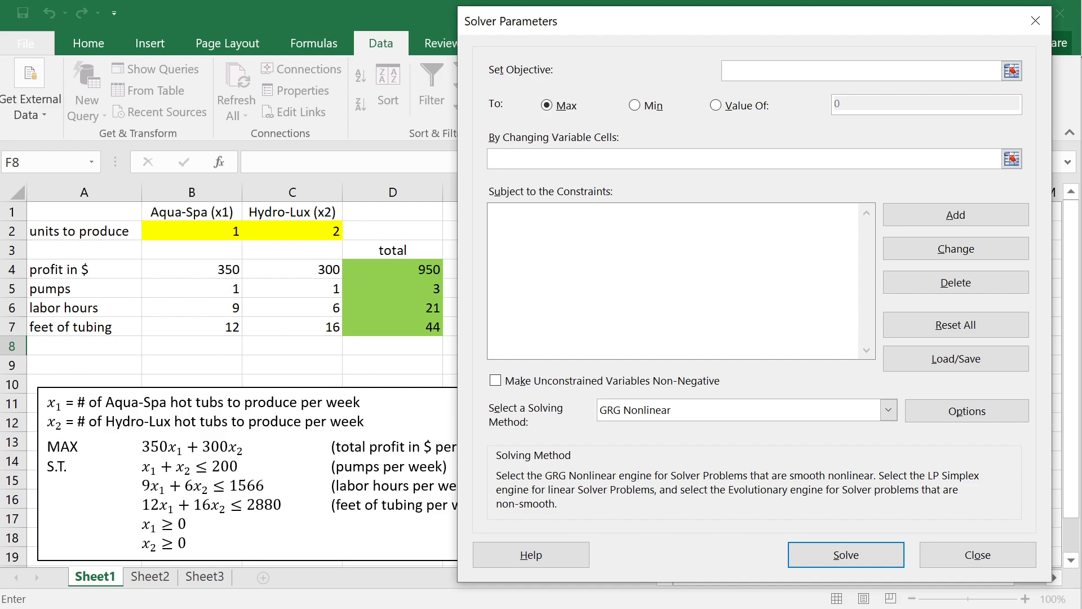
click(547, 105)
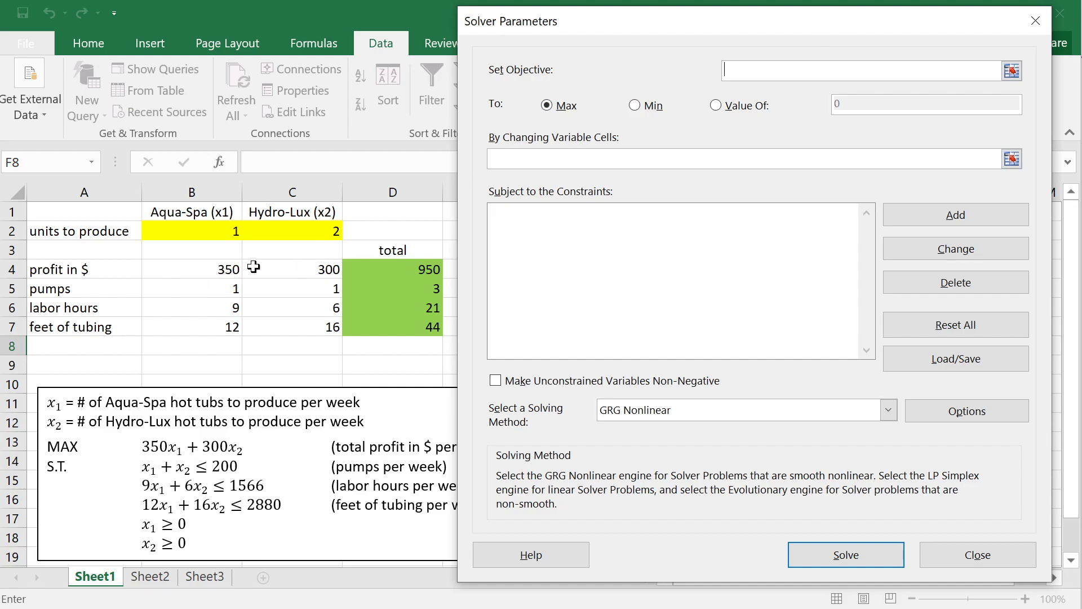
mouse_move(247, 267)
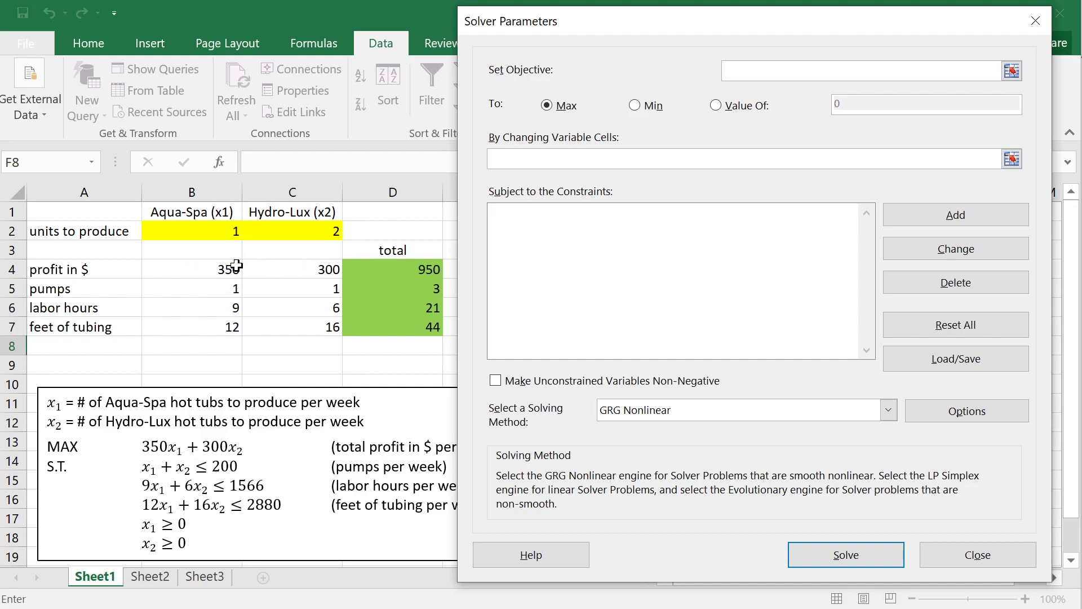
click(867, 70)
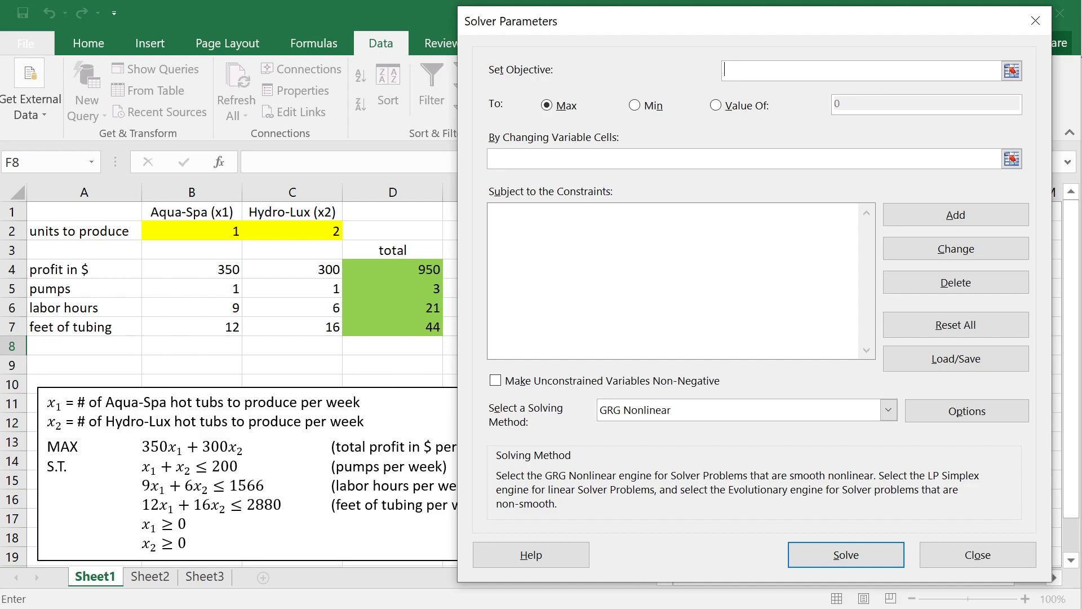
mouse_move(404, 270)
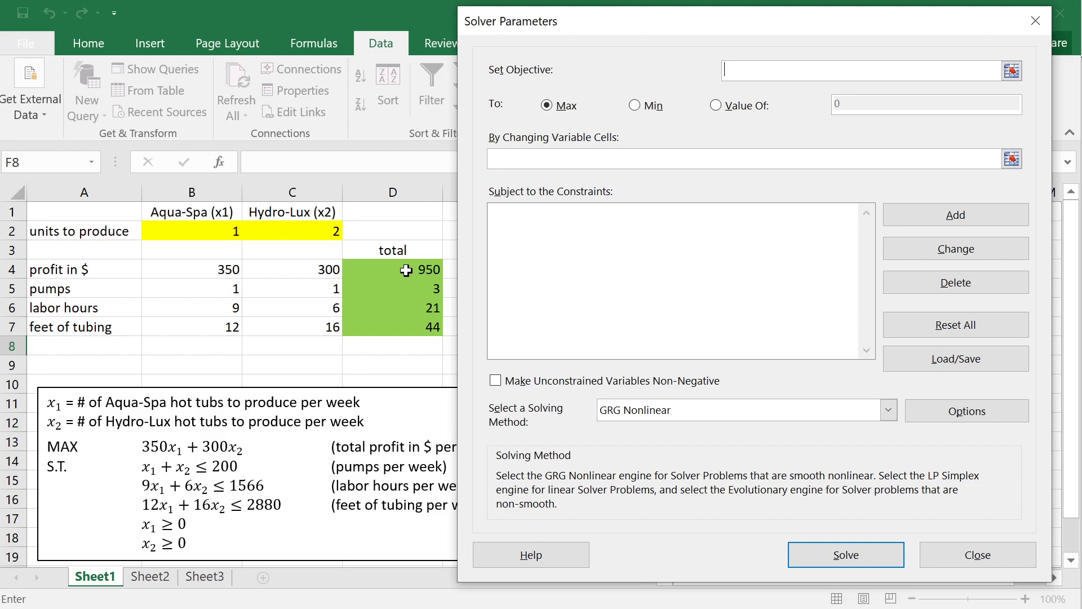
Set the Solver objective to total profit cell D4, keeping To: Max.
click(392, 270)
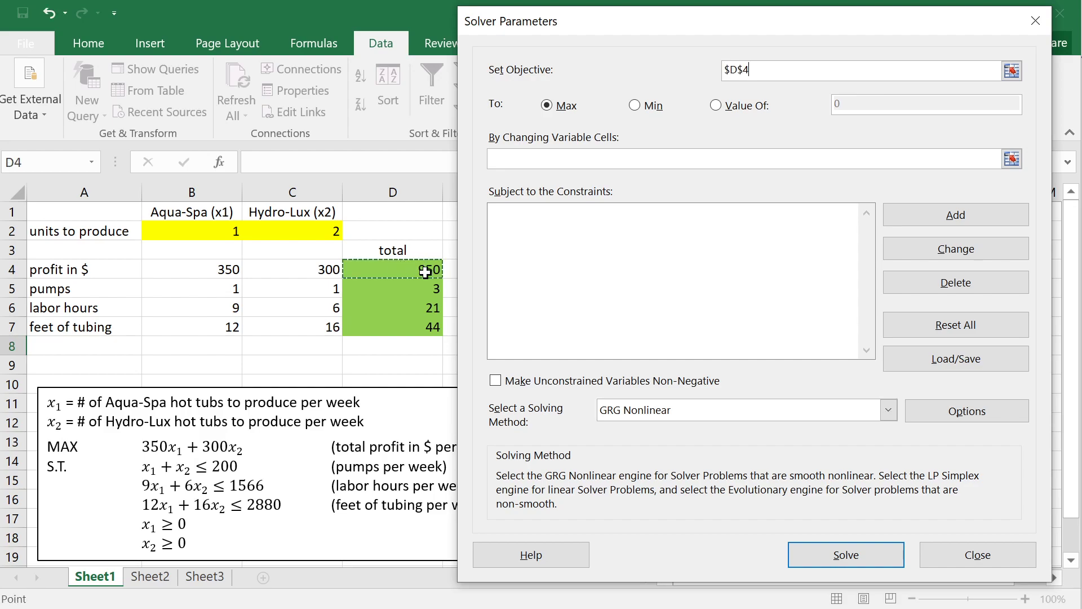
mouse_move(424, 270)
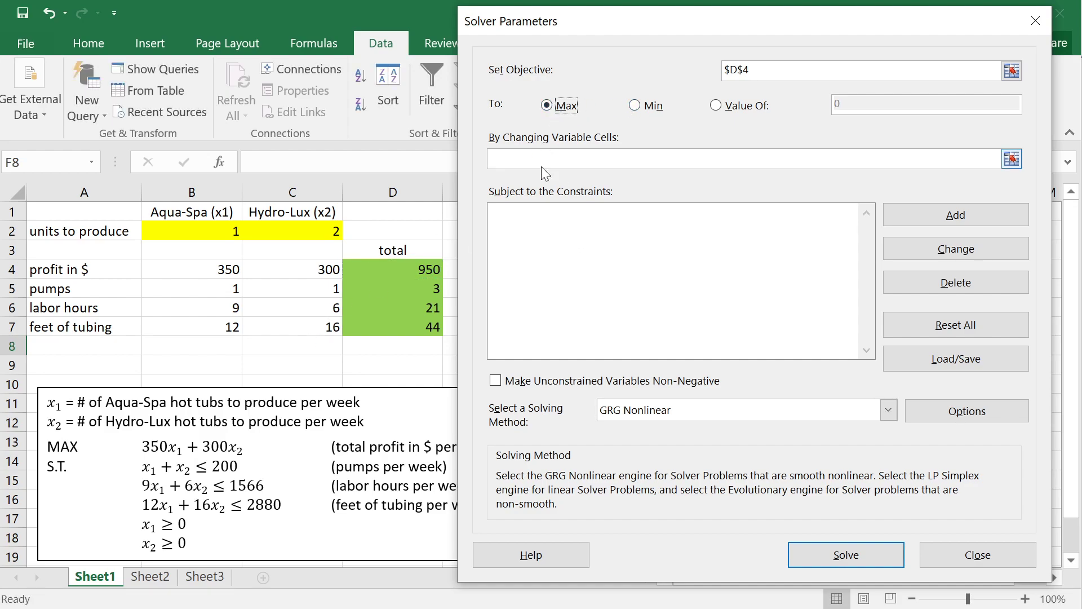
Fill the By Changing Variable Cells box, which ends up reading B4:C7.
click(745, 158)
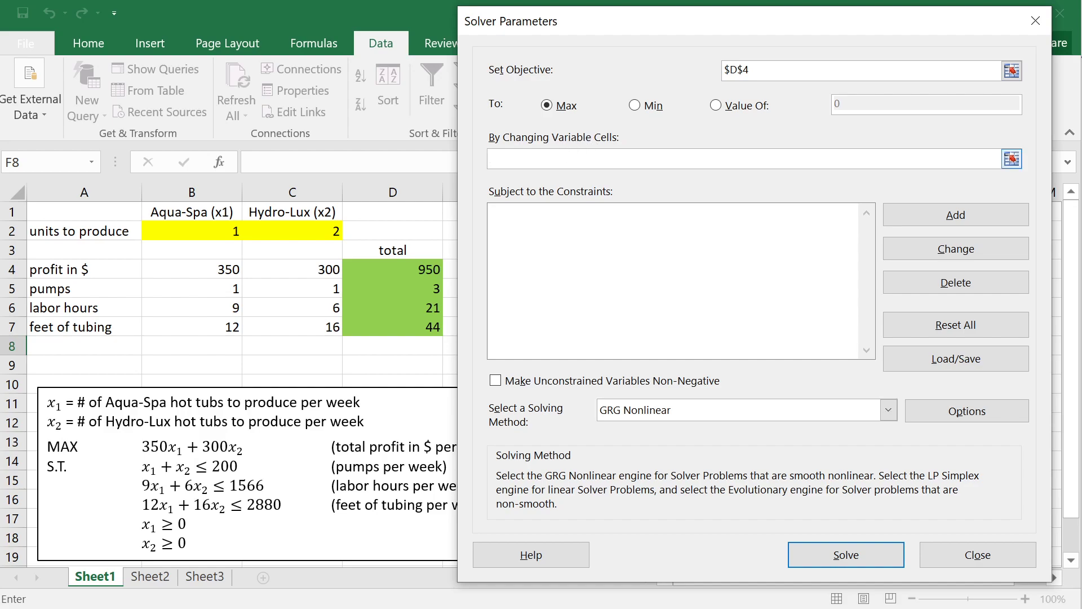
click(745, 159)
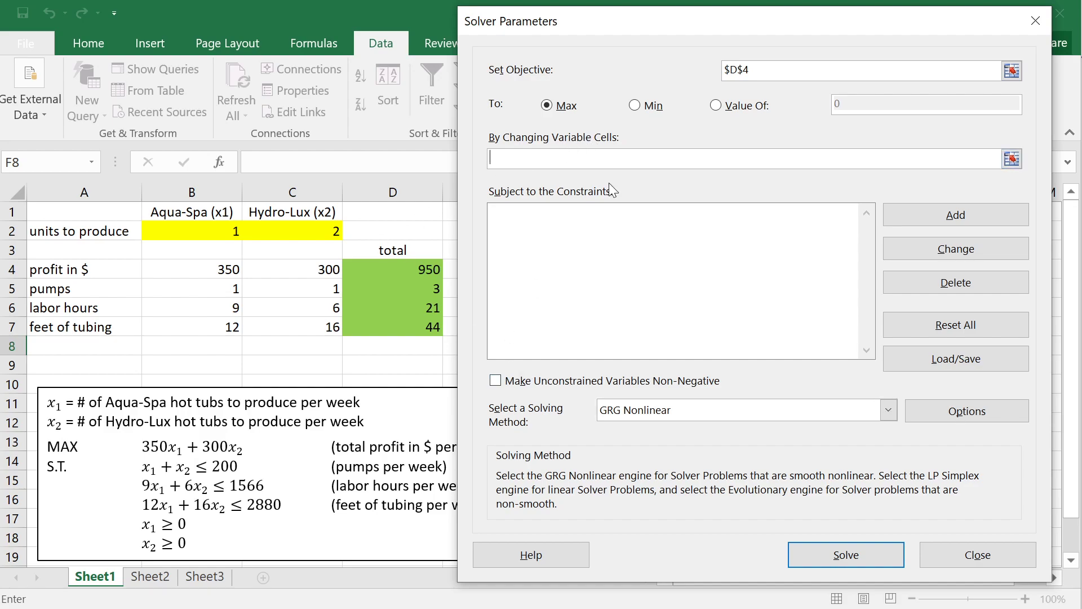
mouse_move(408, 384)
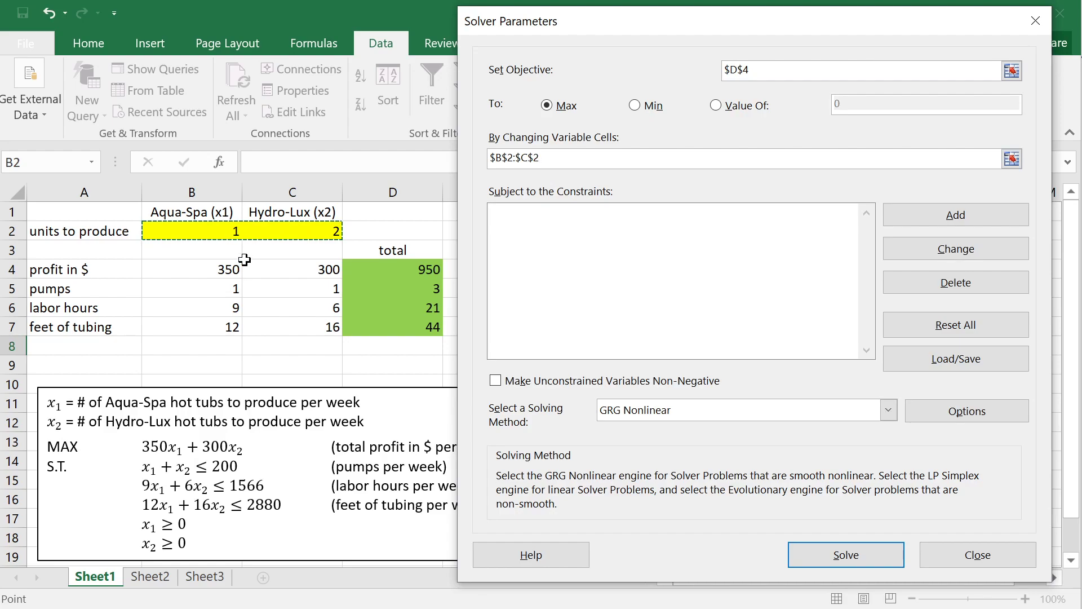
mouse_move(183, 206)
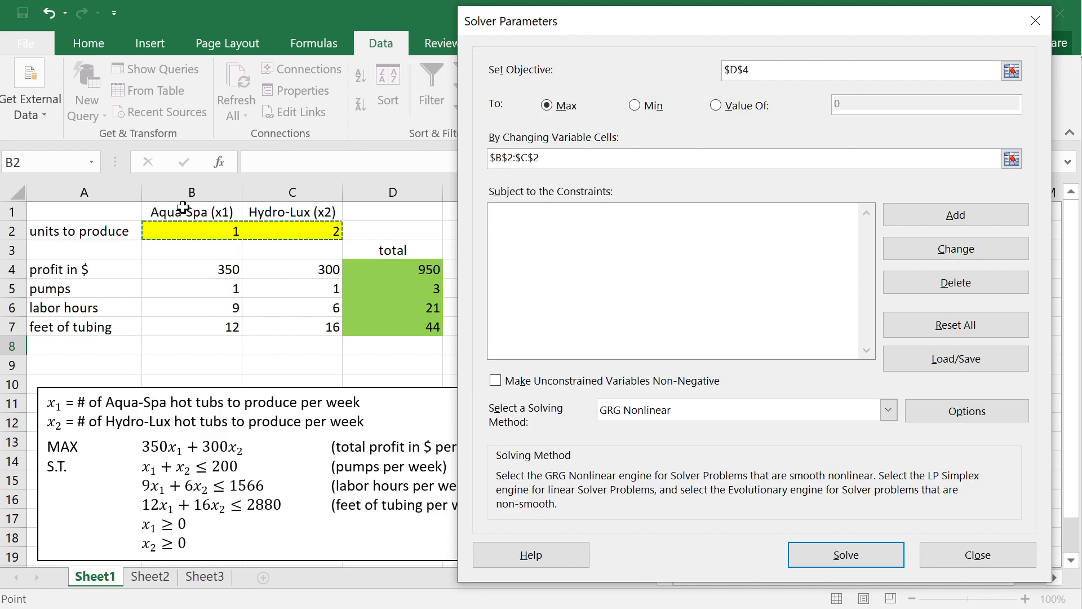
click(745, 157)
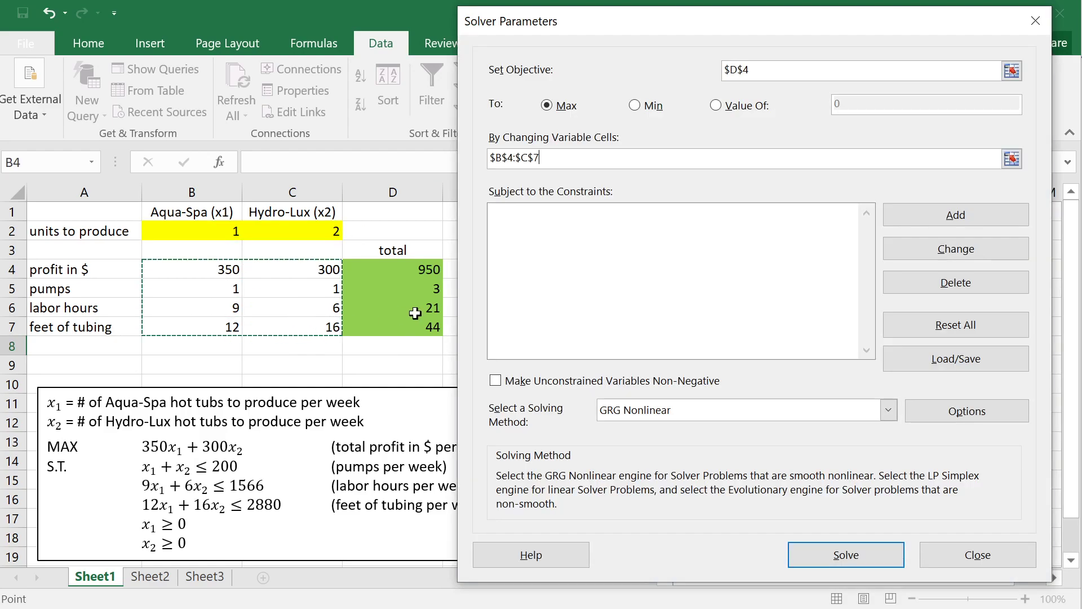
mouse_move(233, 295)
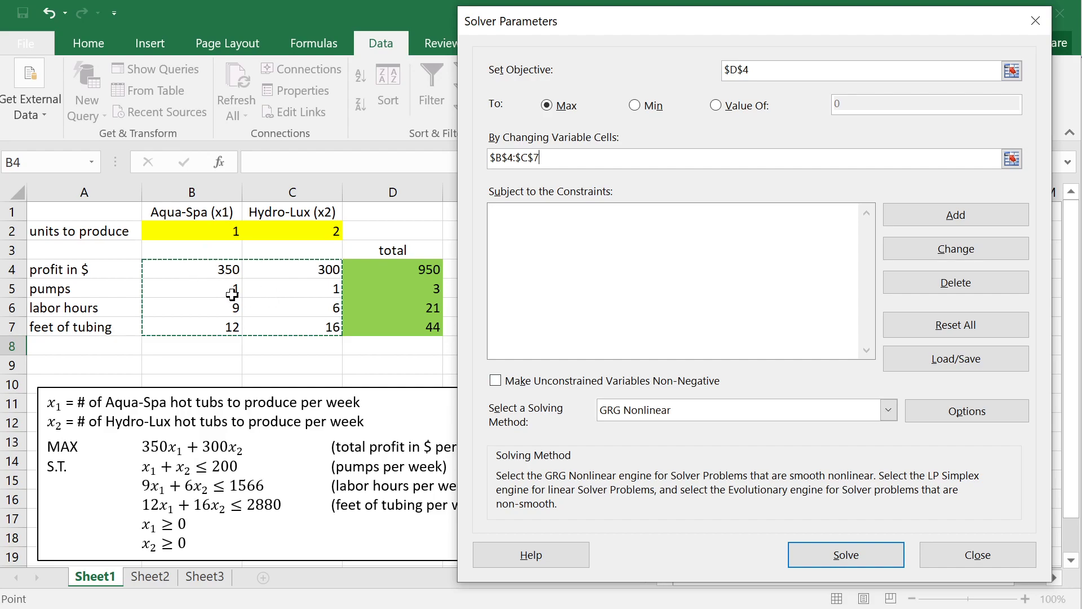
mouse_move(301, 260)
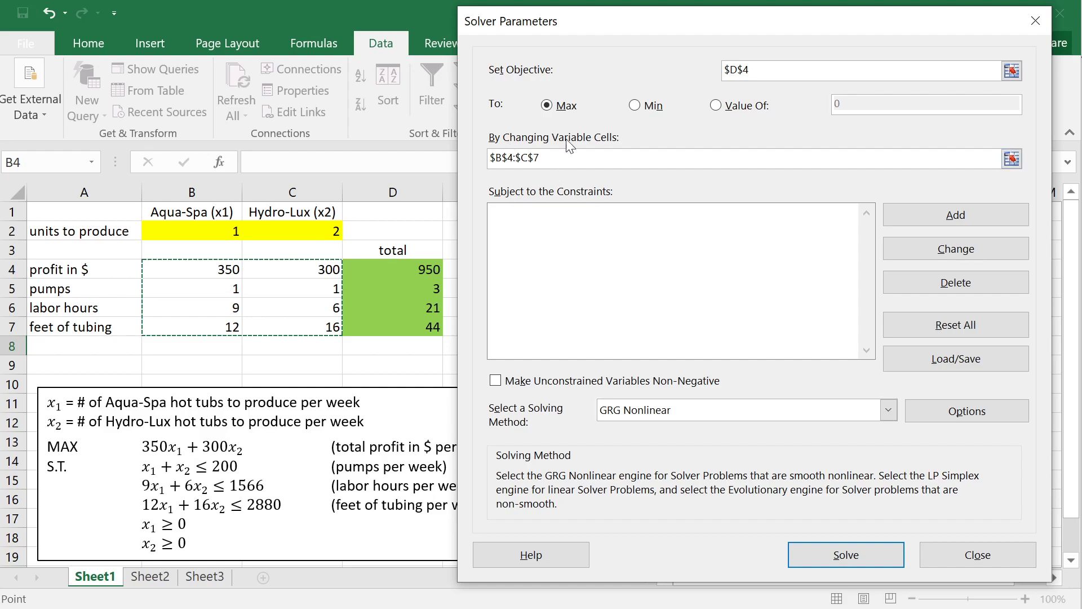
mouse_move(569, 148)
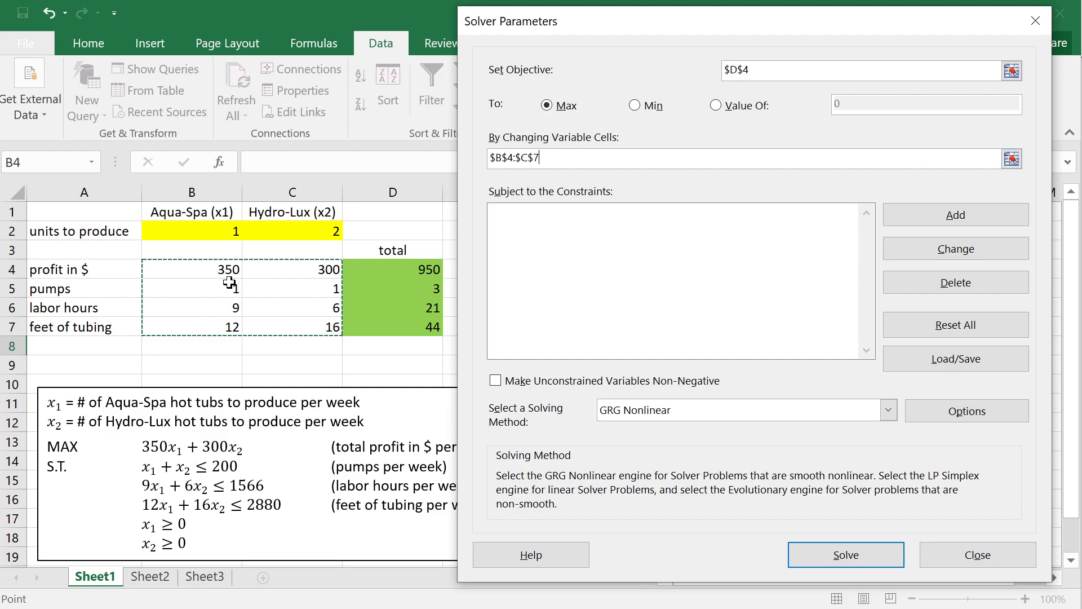
mouse_move(216, 232)
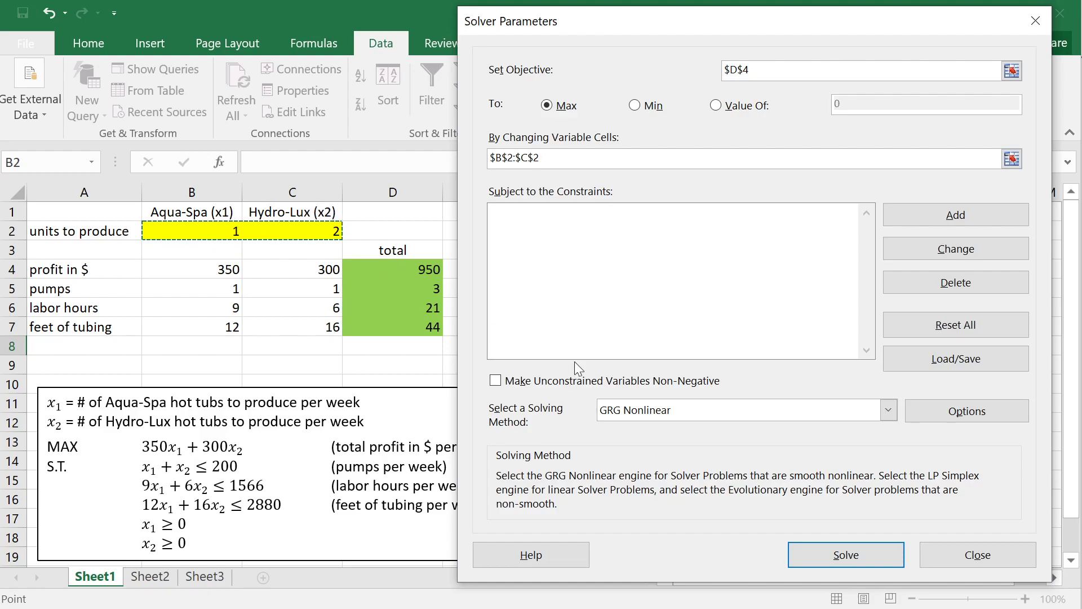
mouse_move(518, 226)
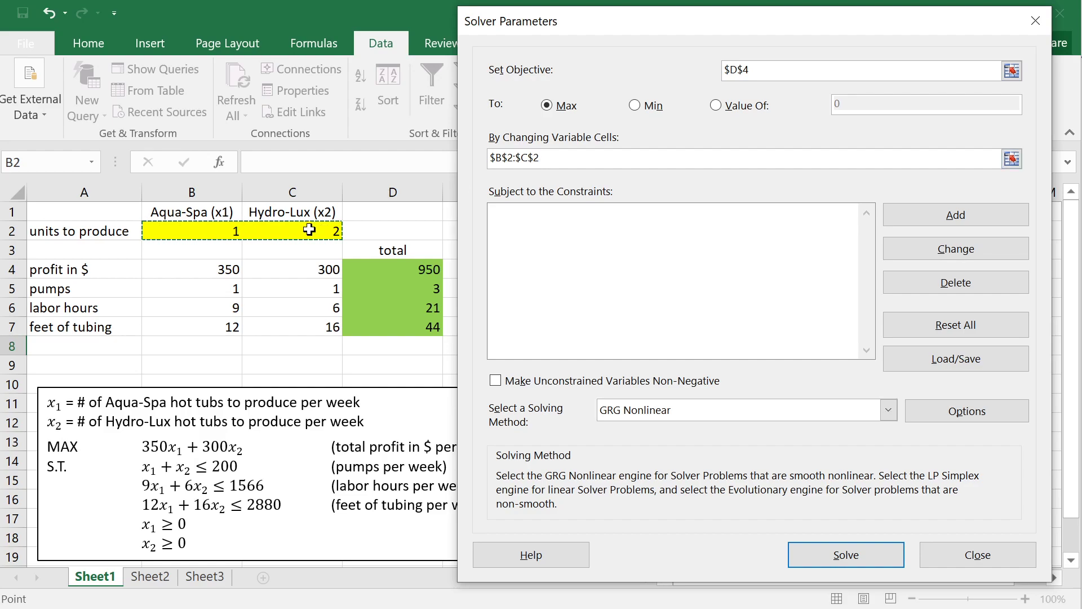
mouse_move(278, 325)
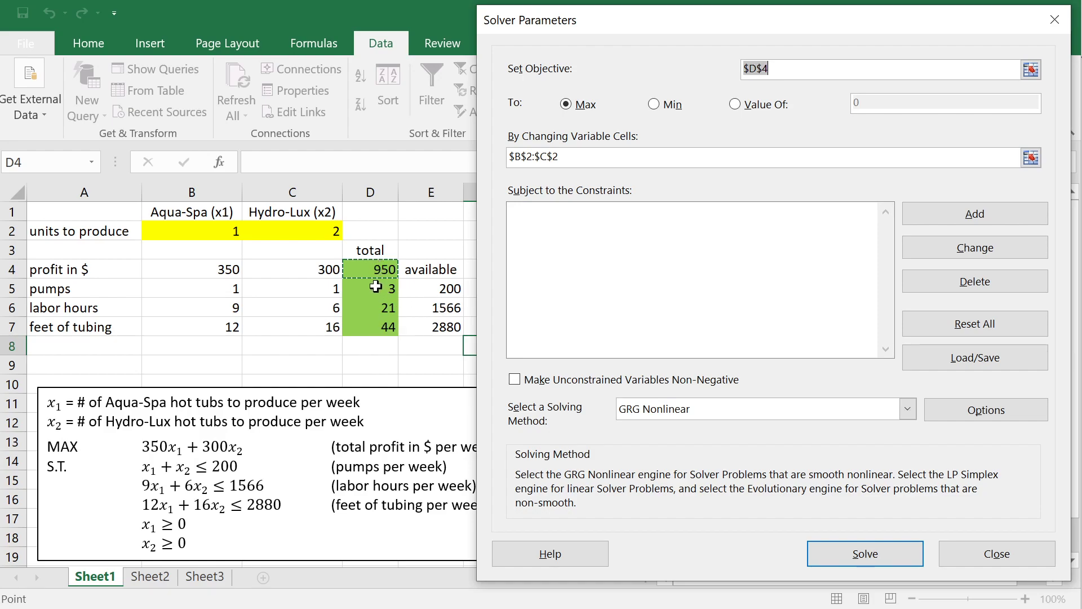
mouse_move(450, 317)
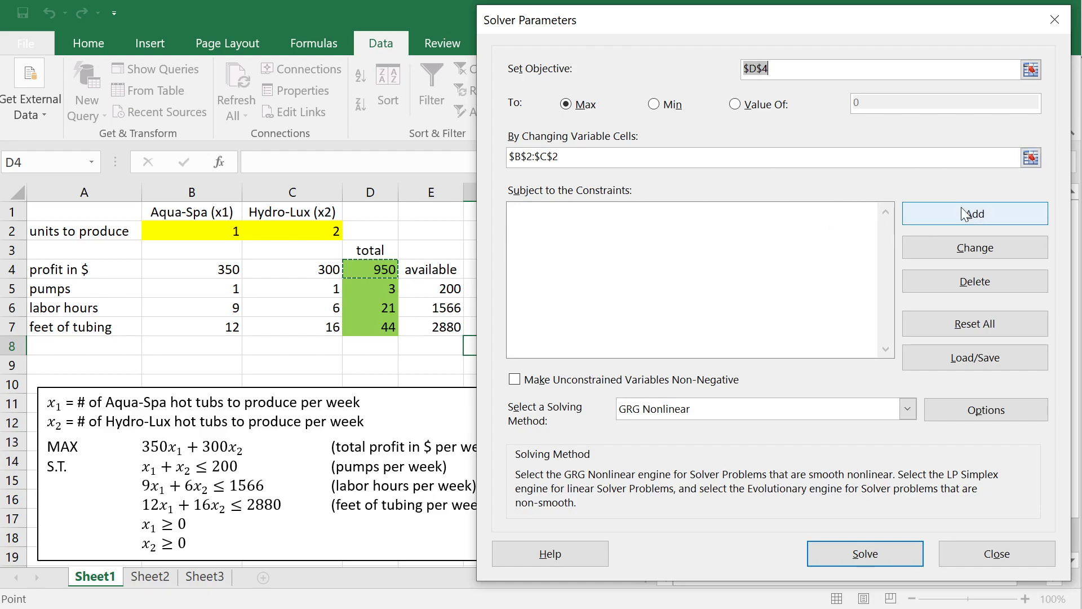
mouse_move(977, 264)
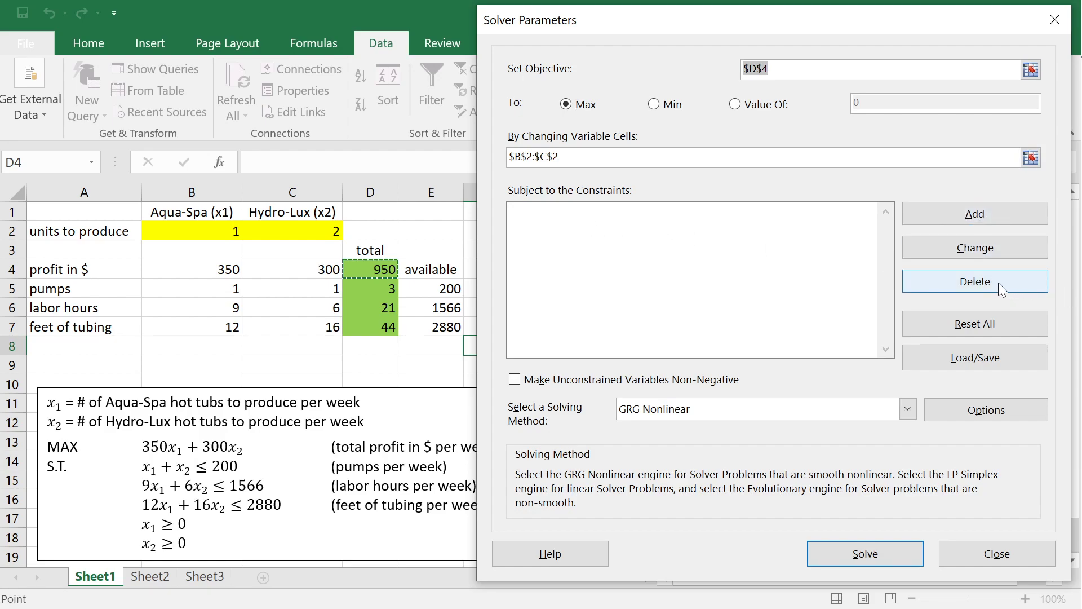
mouse_move(974, 324)
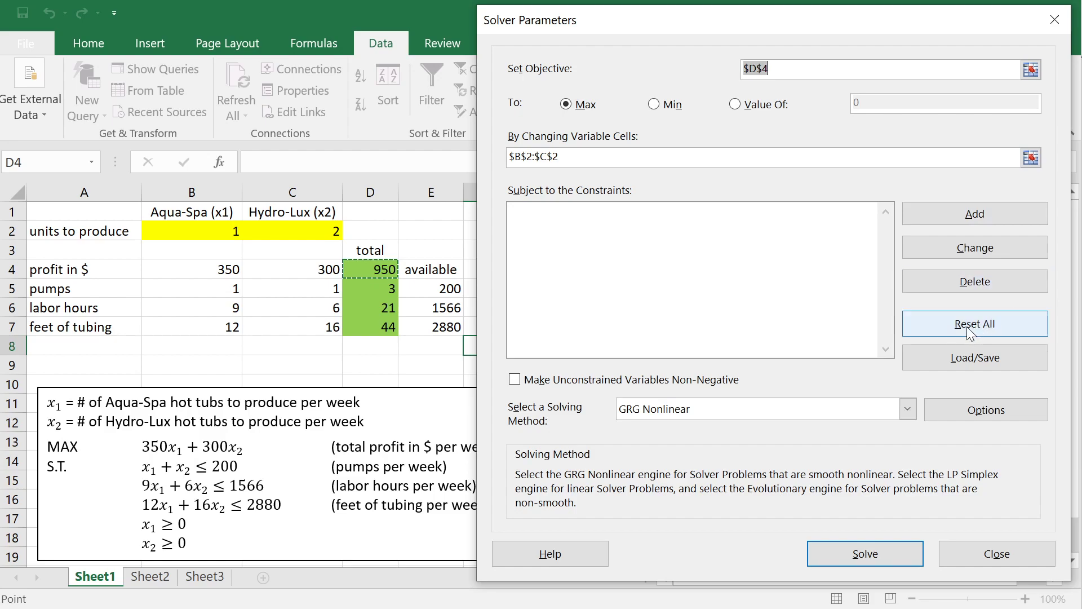
mouse_move(968, 329)
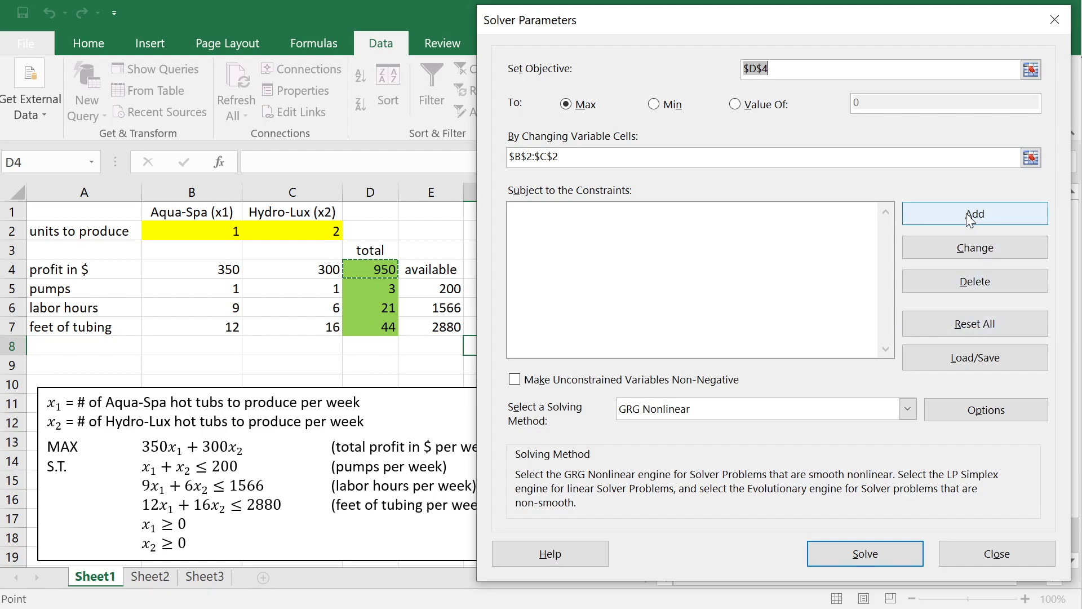
Add a constraint with cell D5, operator <=, and limit E5 for pumps.
click(974, 213)
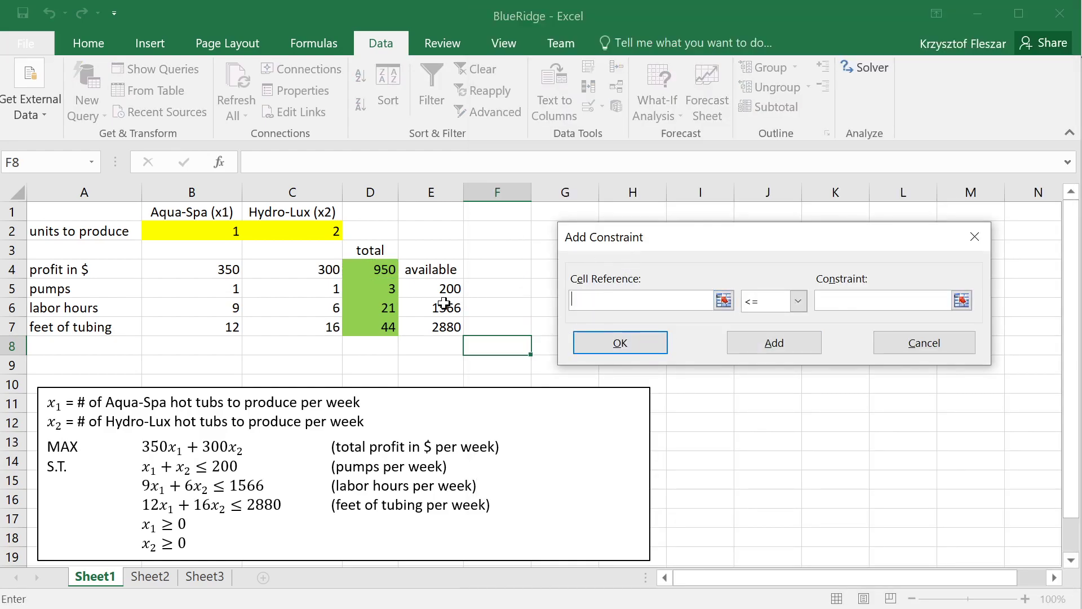
click(369, 288)
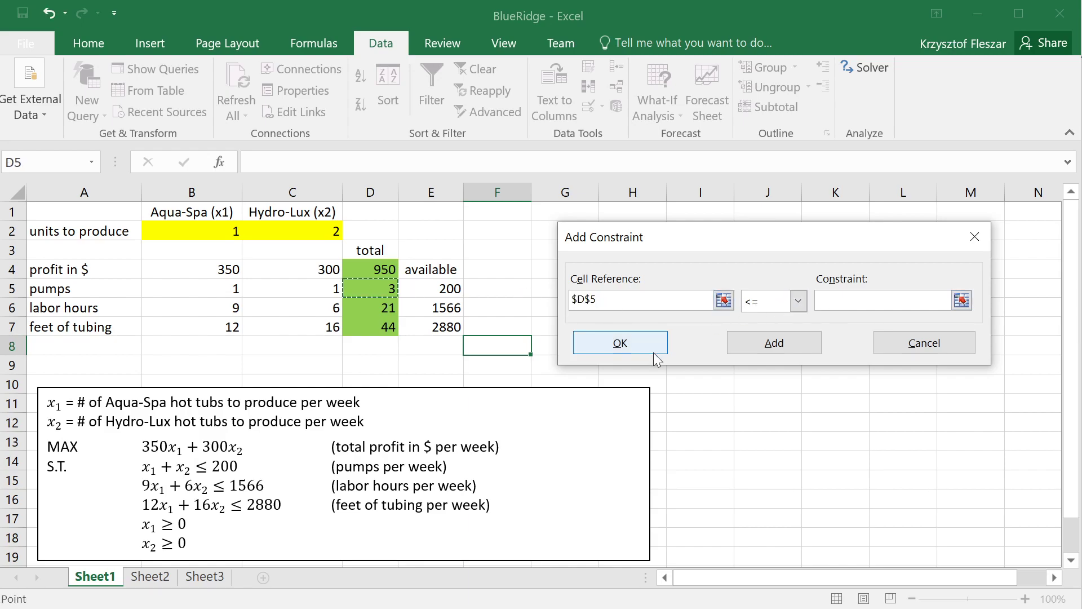
click(798, 300)
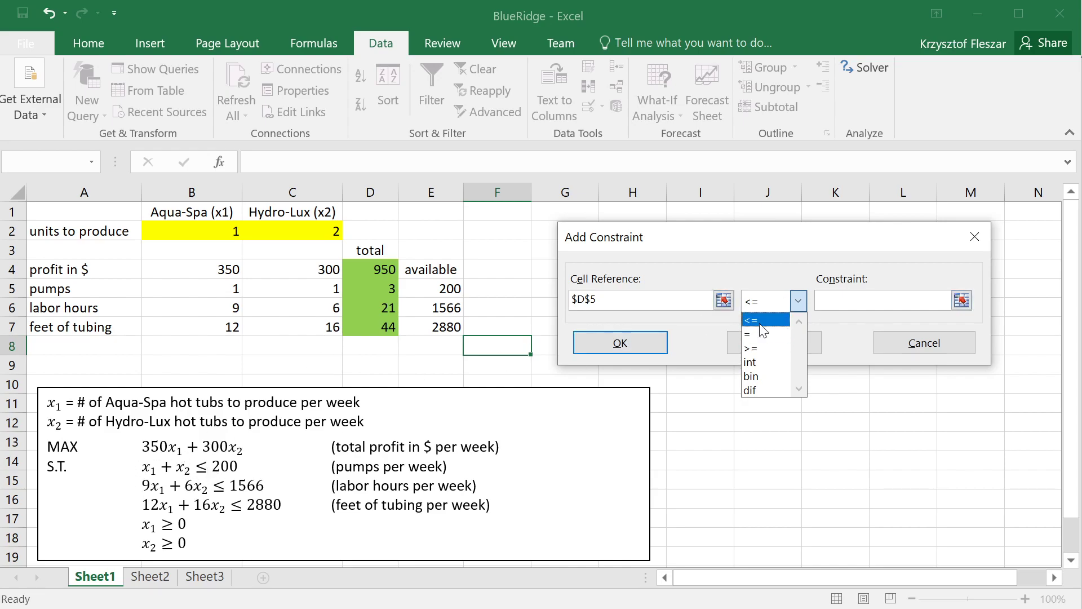
click(756, 319)
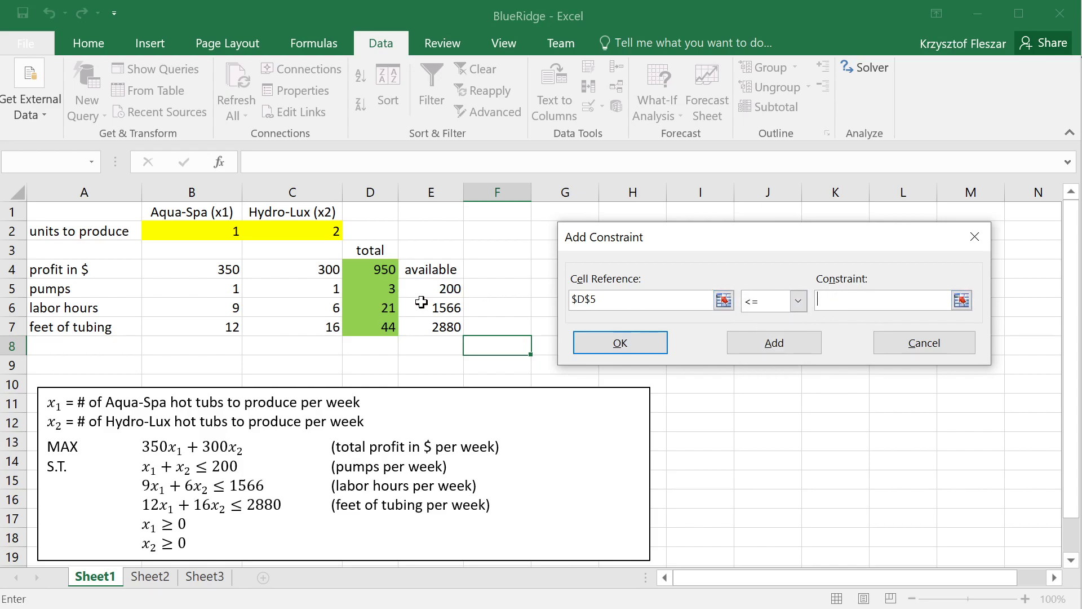
click(430, 288)
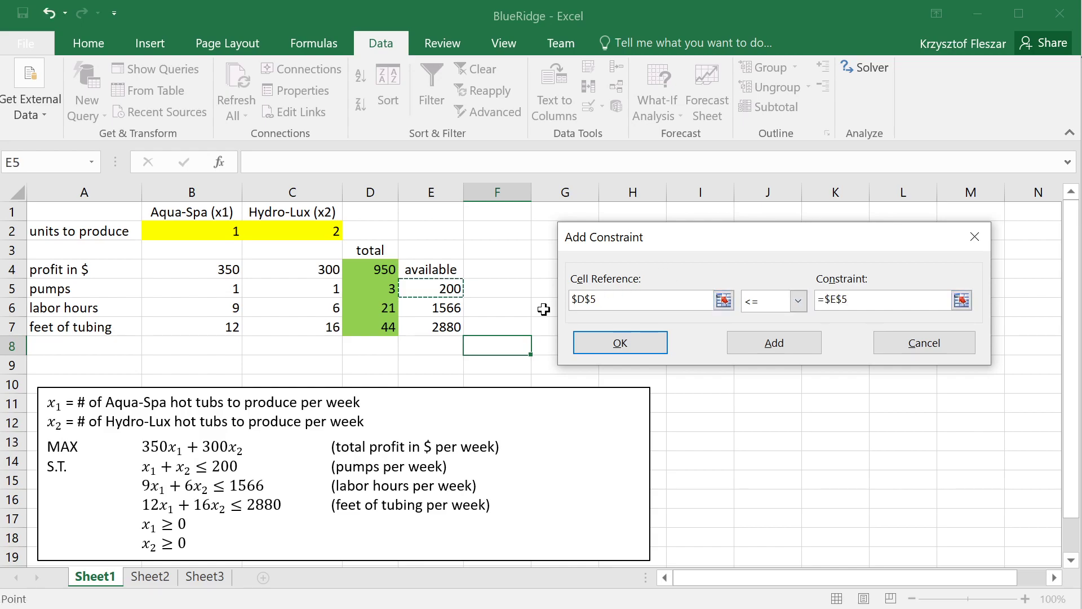
mouse_move(354, 289)
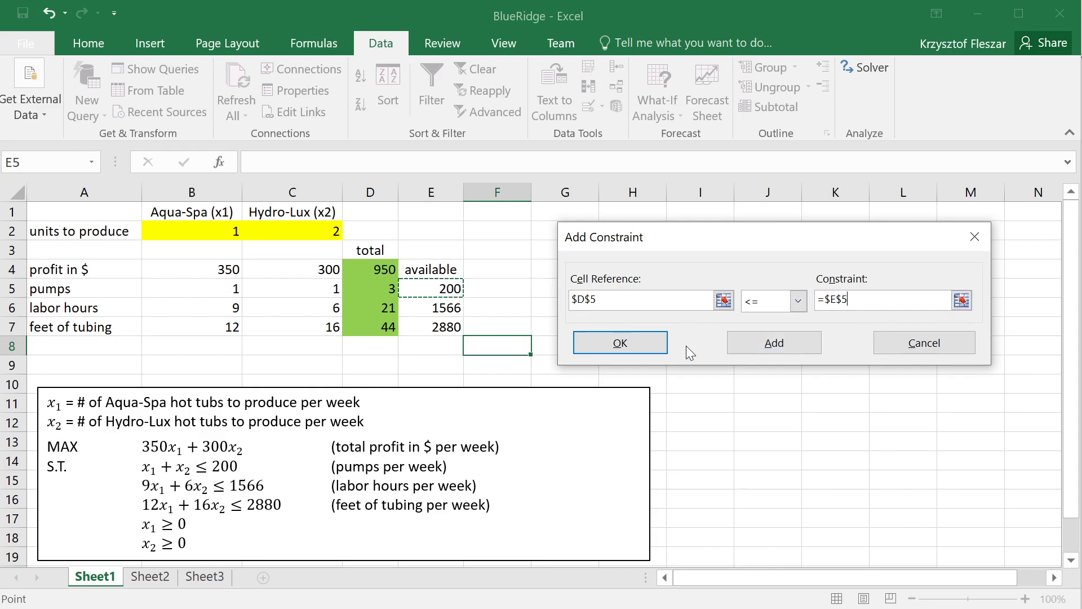
mouse_move(621, 324)
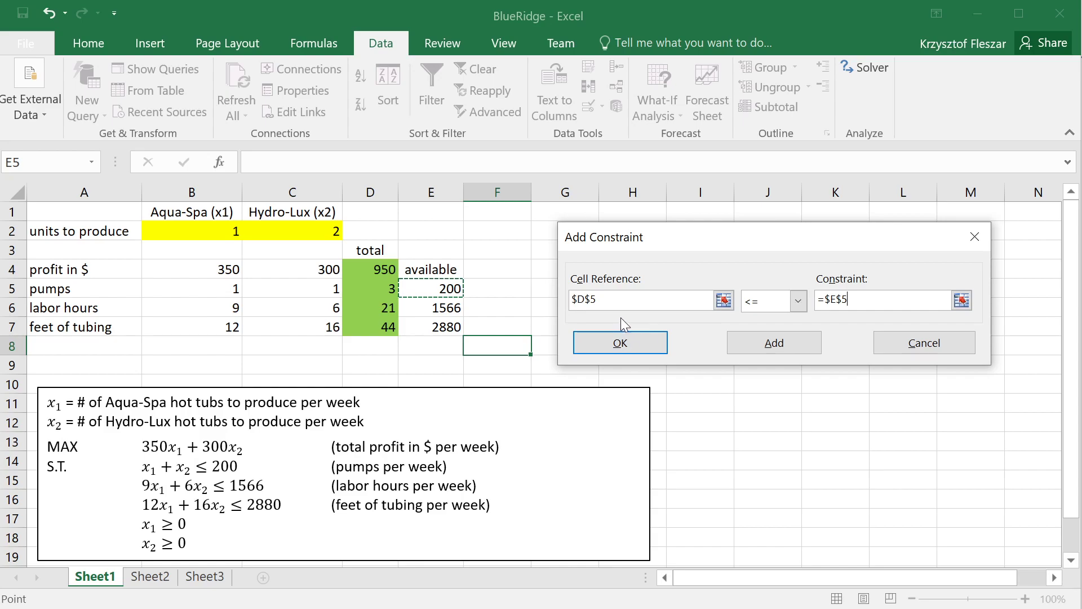
mouse_move(598, 314)
text(:$D$7)
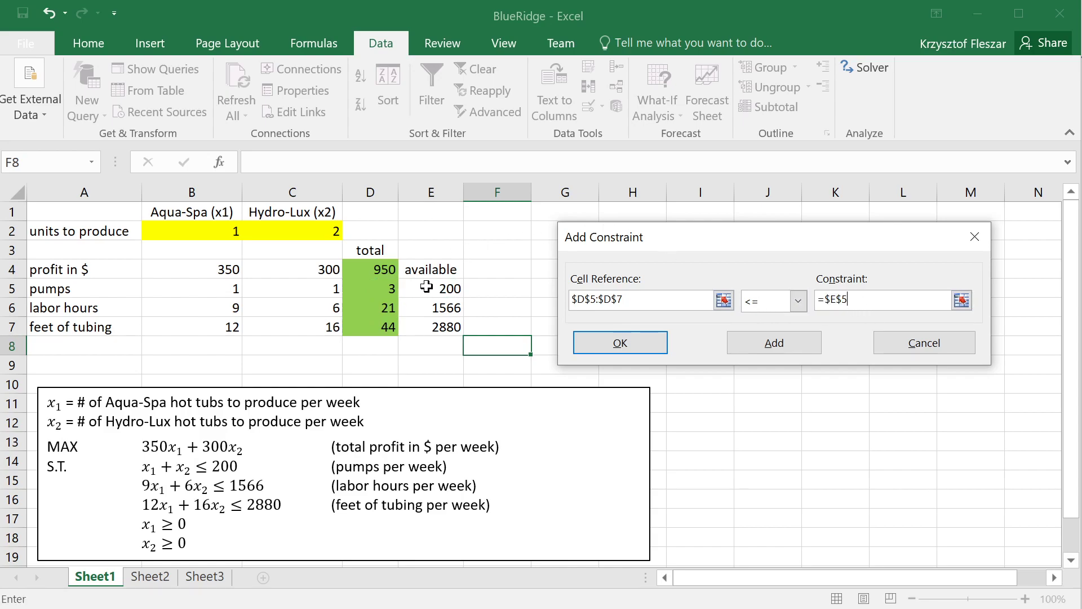
Widen the constraint to D5:D7 <= E5:E7 and confirm it.
drag(430, 288, 430, 326)
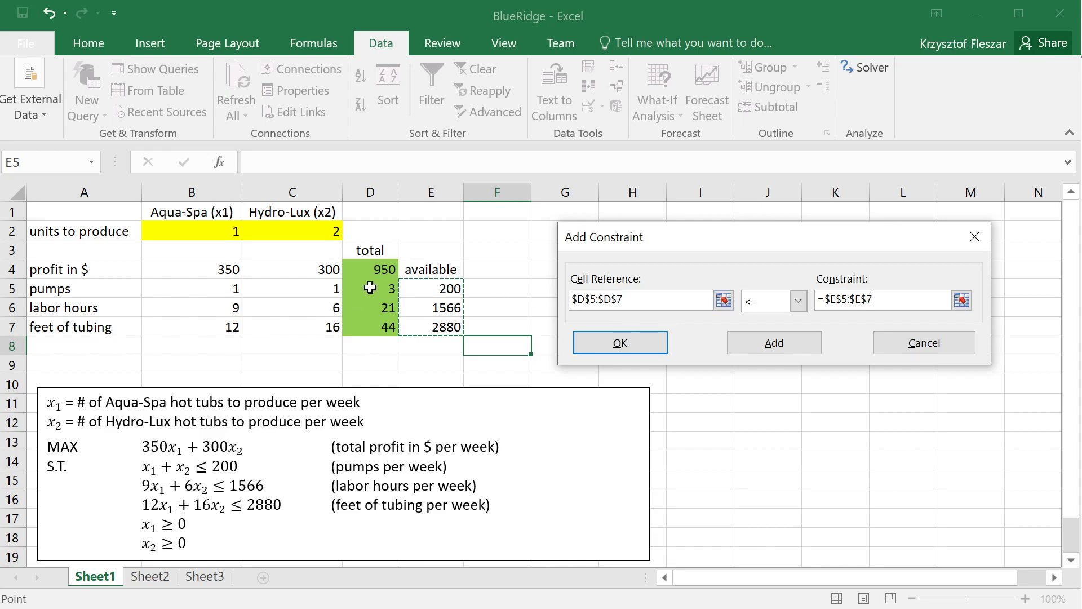
mouse_move(436, 322)
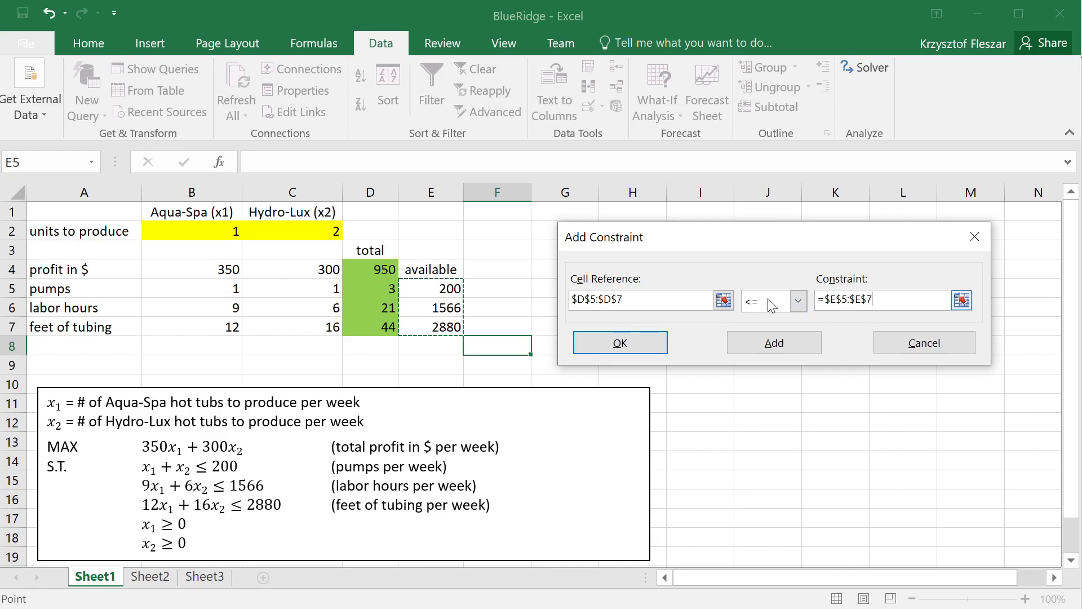
mouse_move(427, 291)
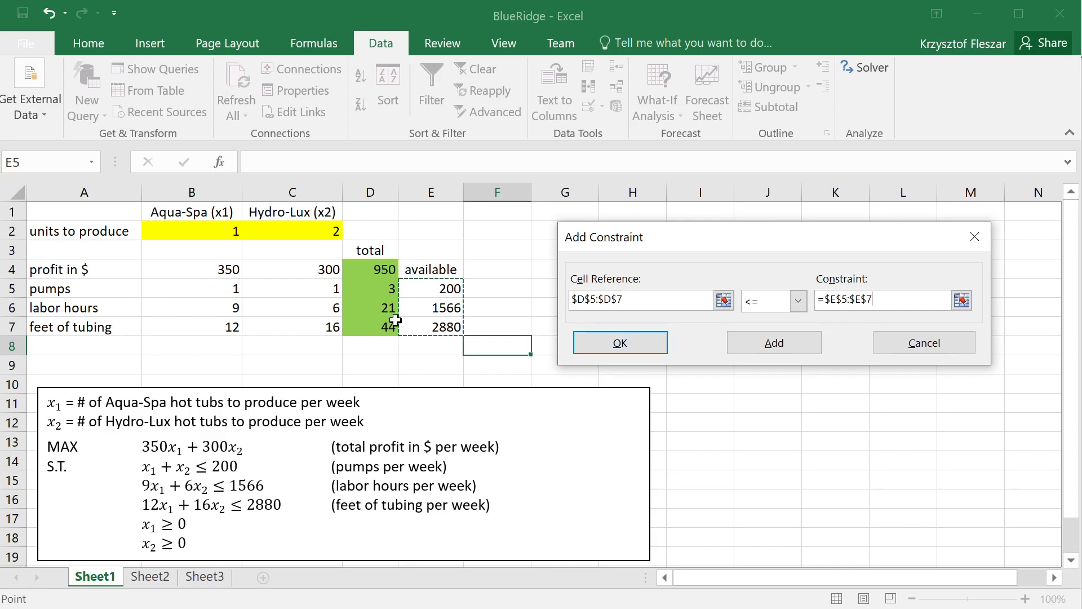
mouse_move(621, 342)
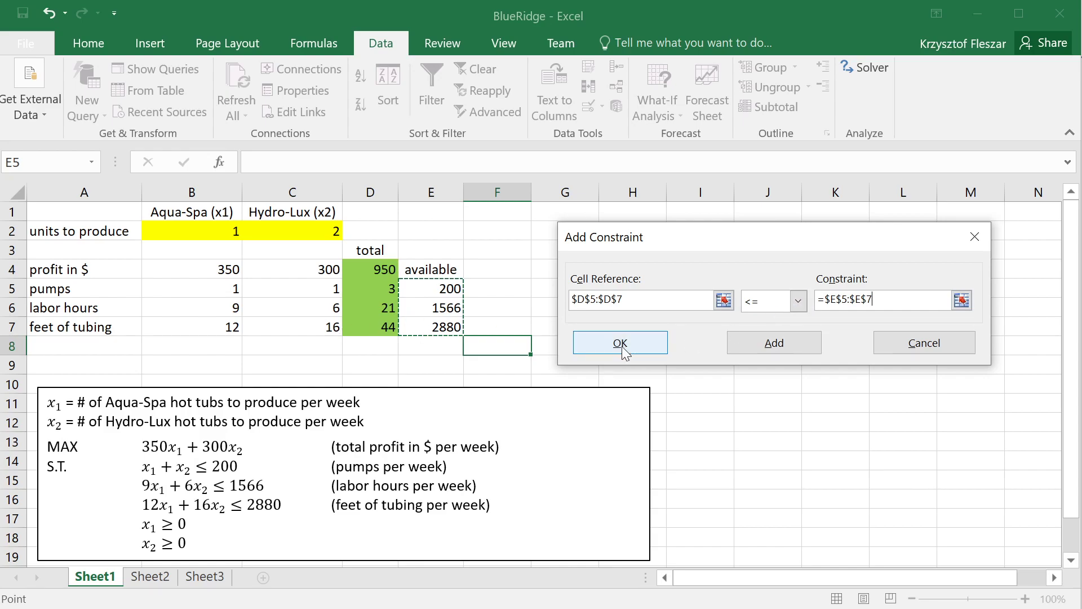
click(618, 342)
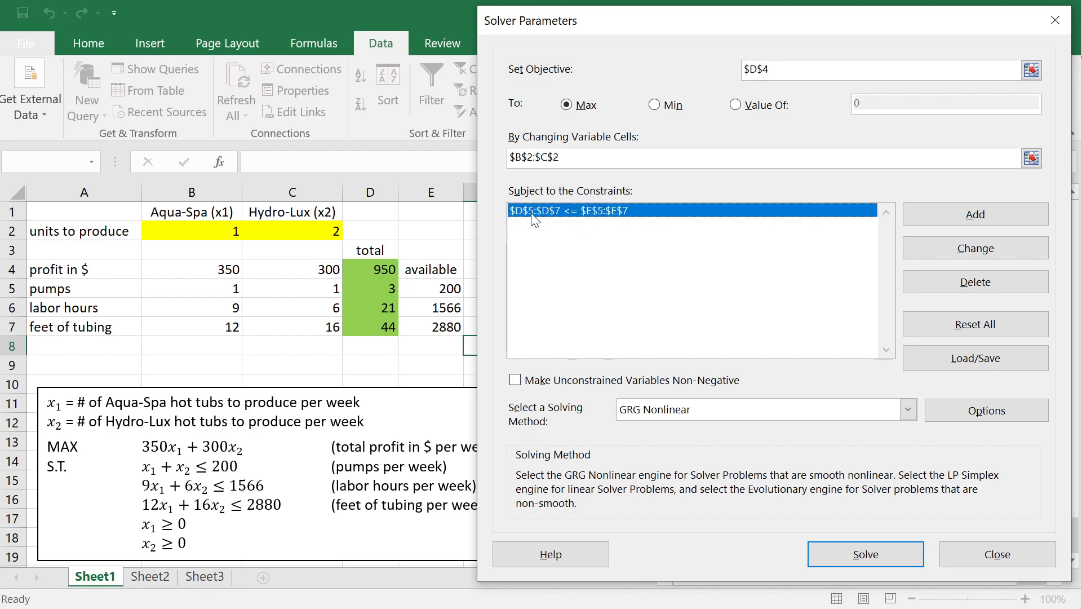
mouse_move(437, 286)
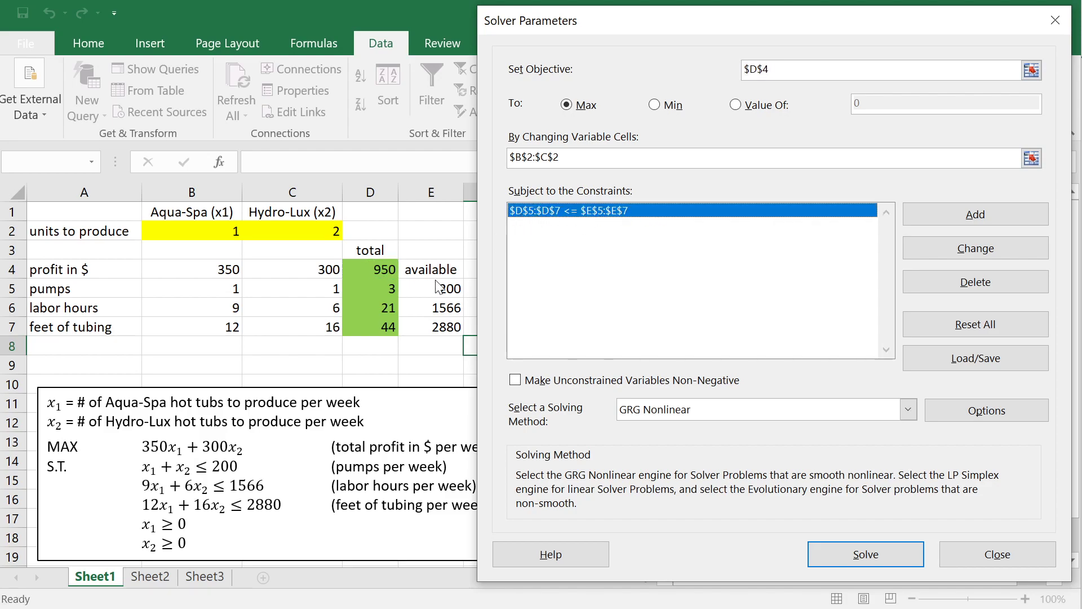
mouse_move(380, 332)
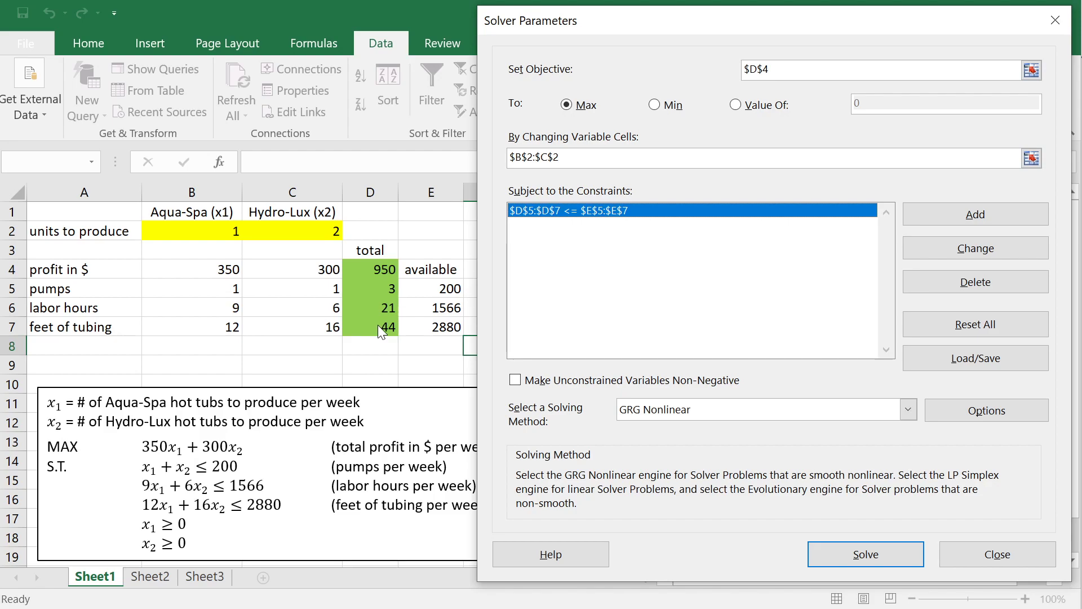
mouse_move(454, 298)
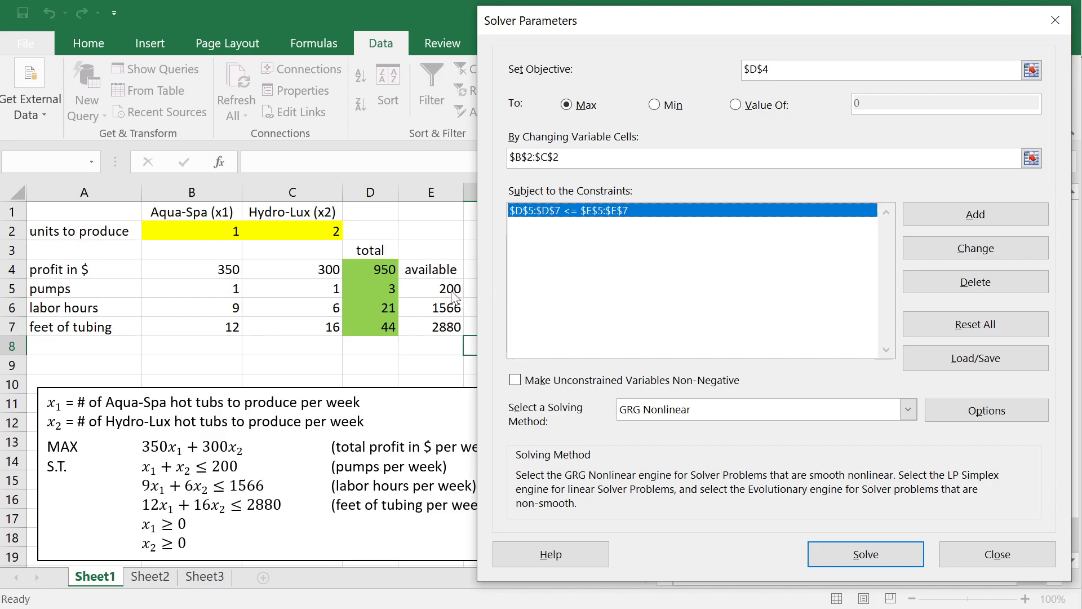
mouse_move(445, 305)
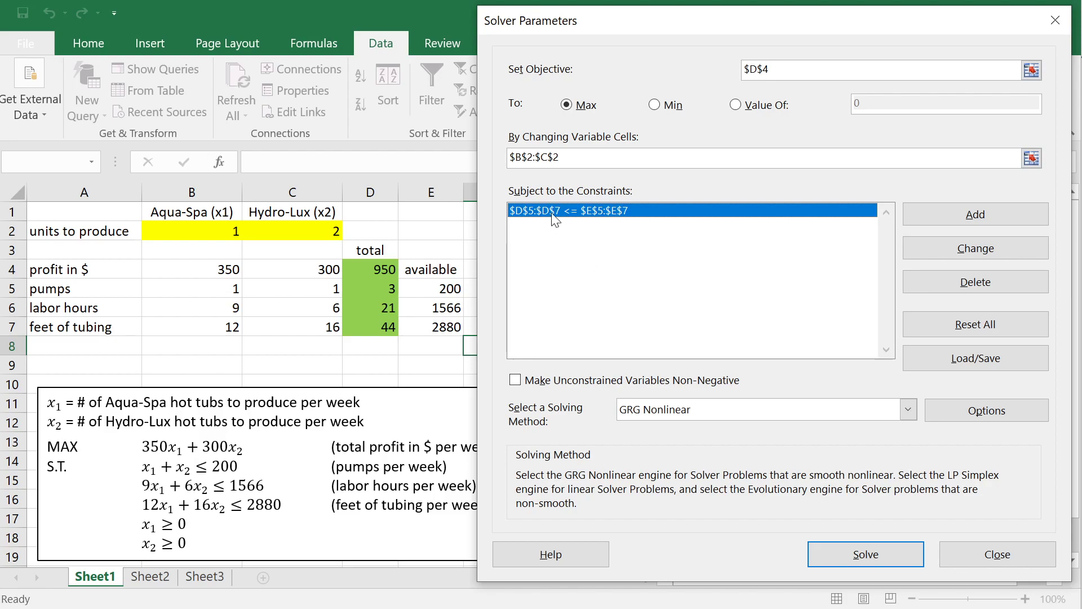
mouse_move(202, 566)
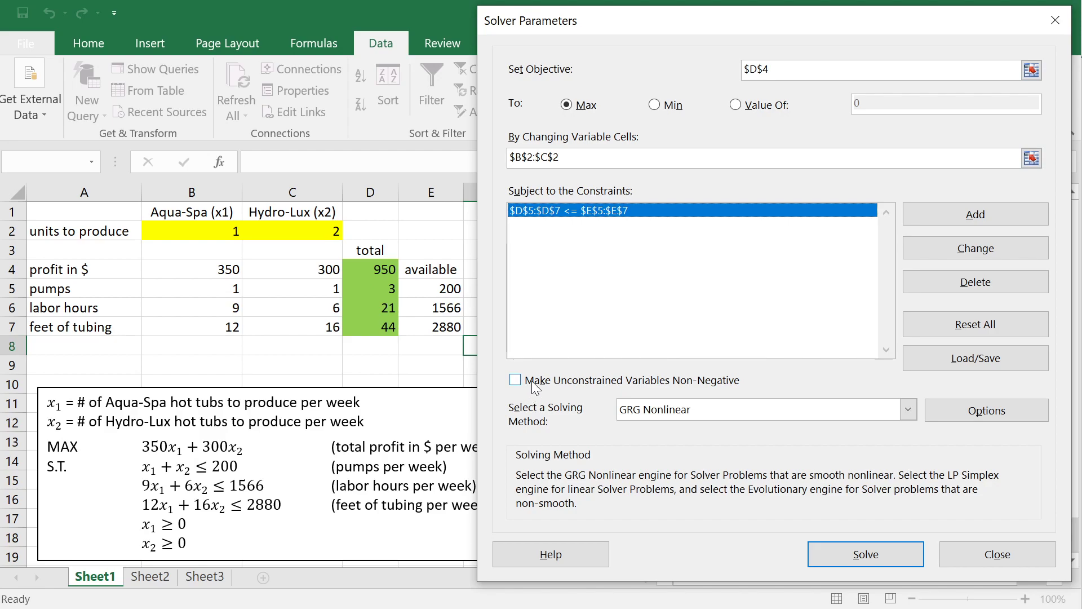
Make unconstrained variables non-negative and choose Simplex LP as the solving method.
click(515, 379)
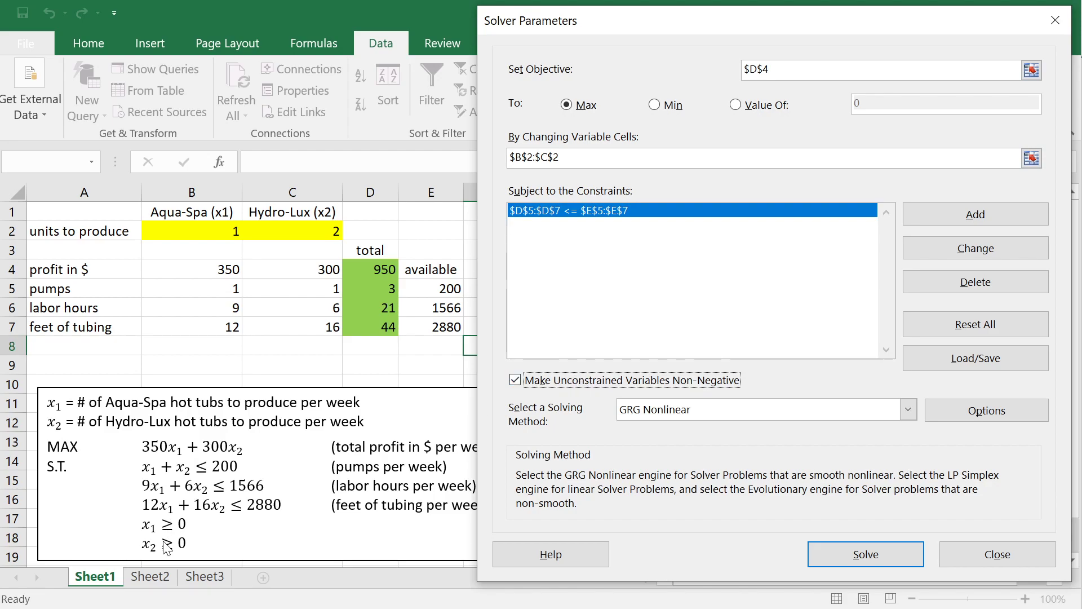
mouse_move(996, 445)
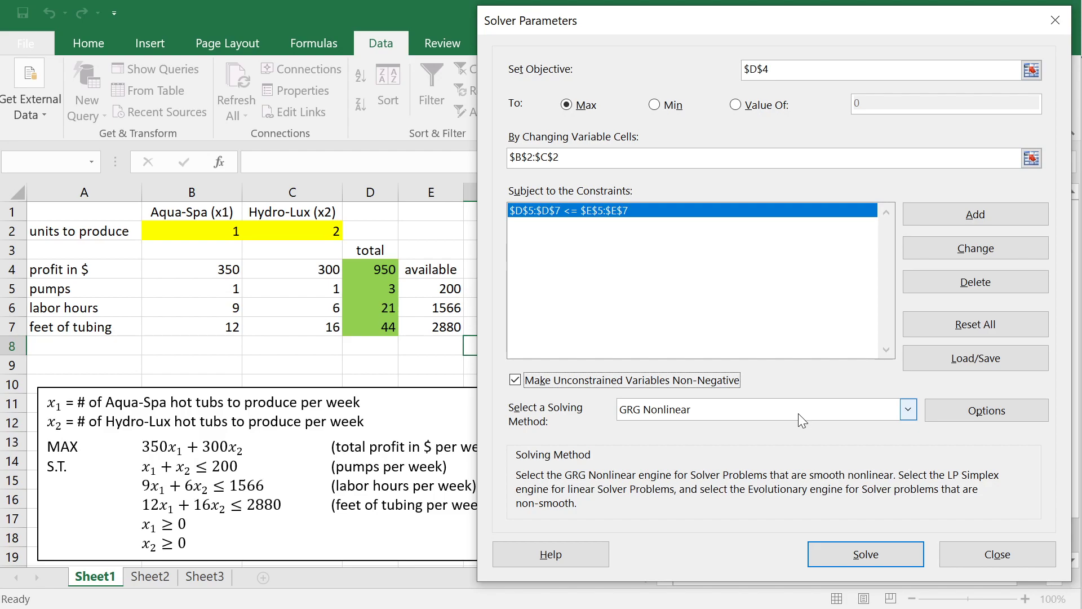
mouse_move(734, 414)
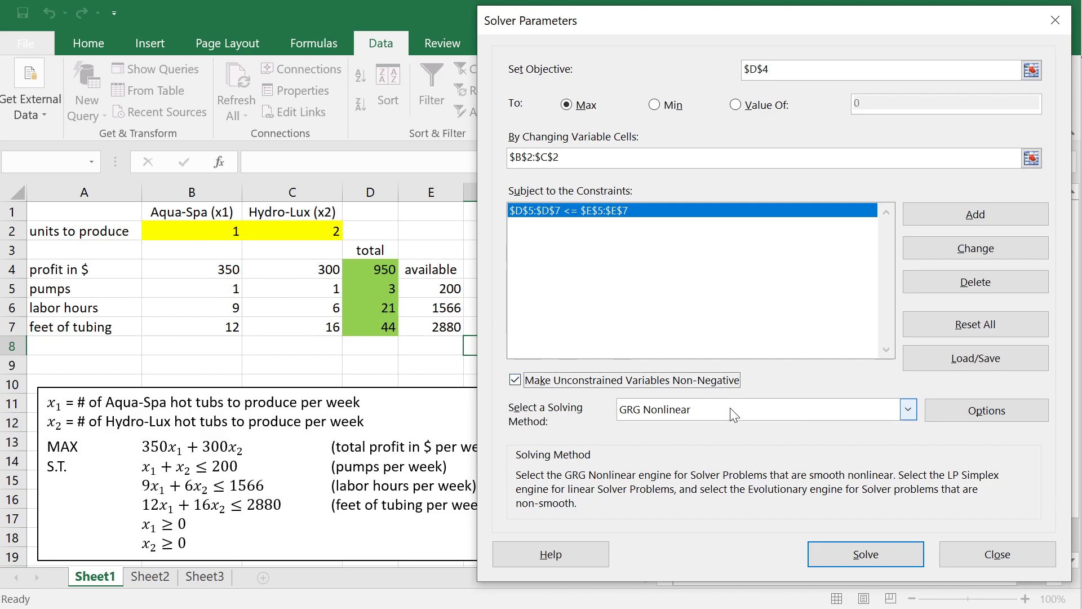
click(907, 408)
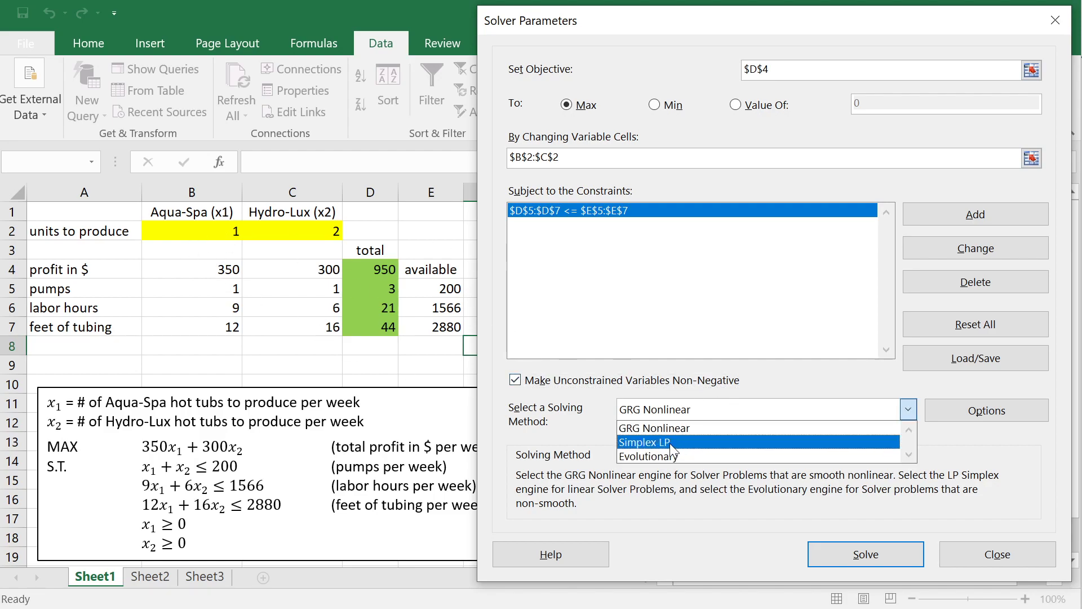
click(643, 442)
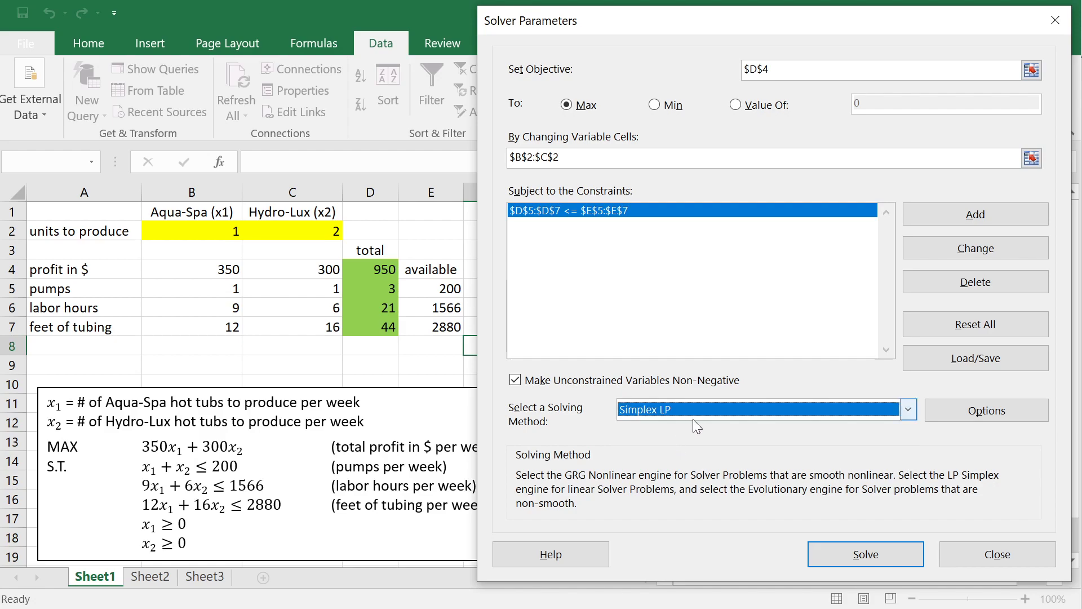
click(906, 409)
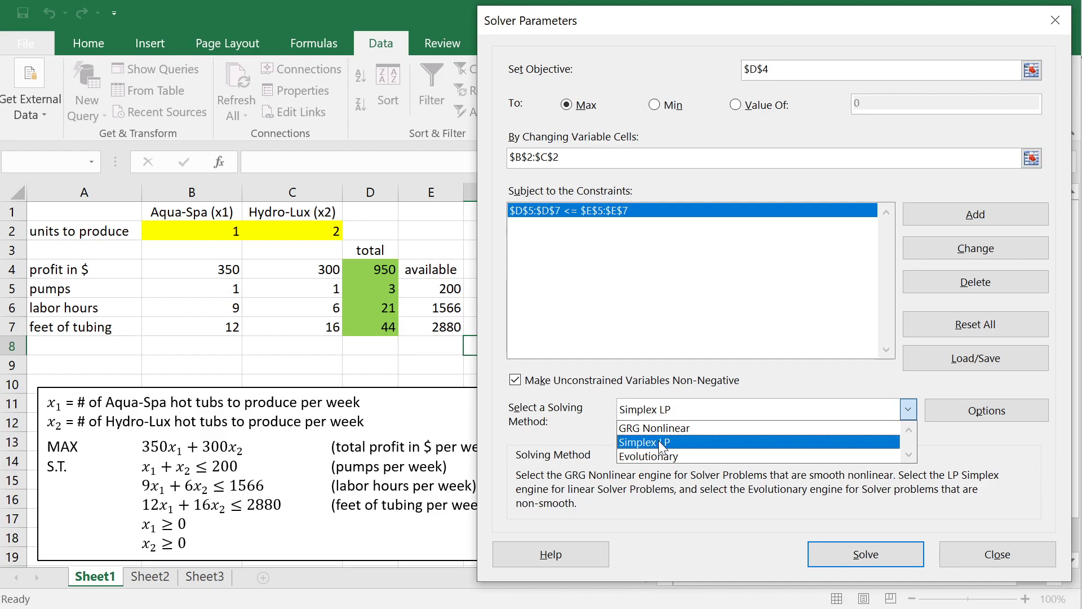
click(656, 442)
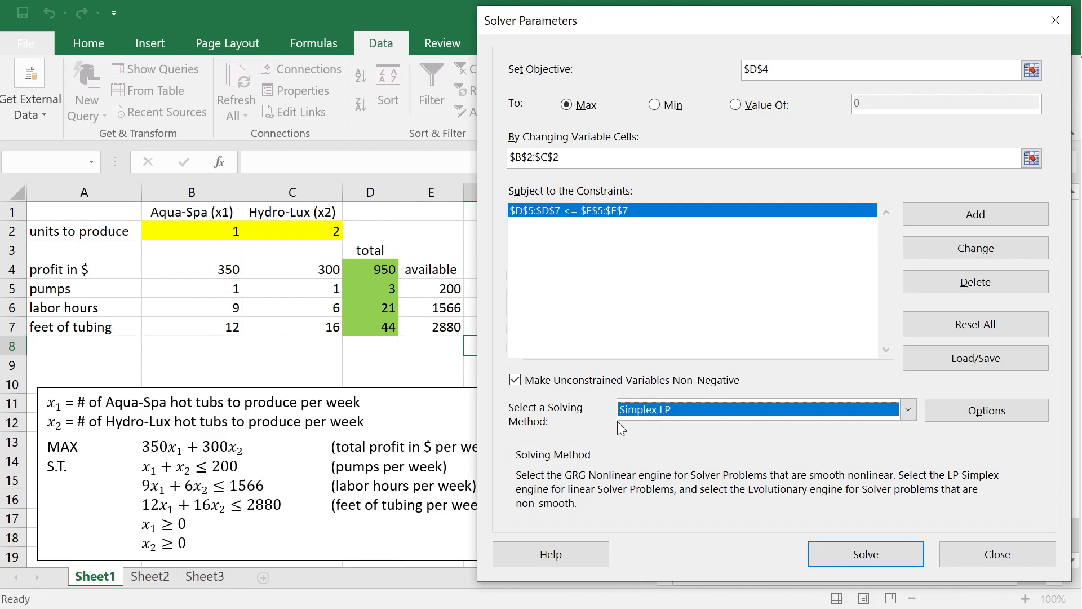
mouse_move(710, 431)
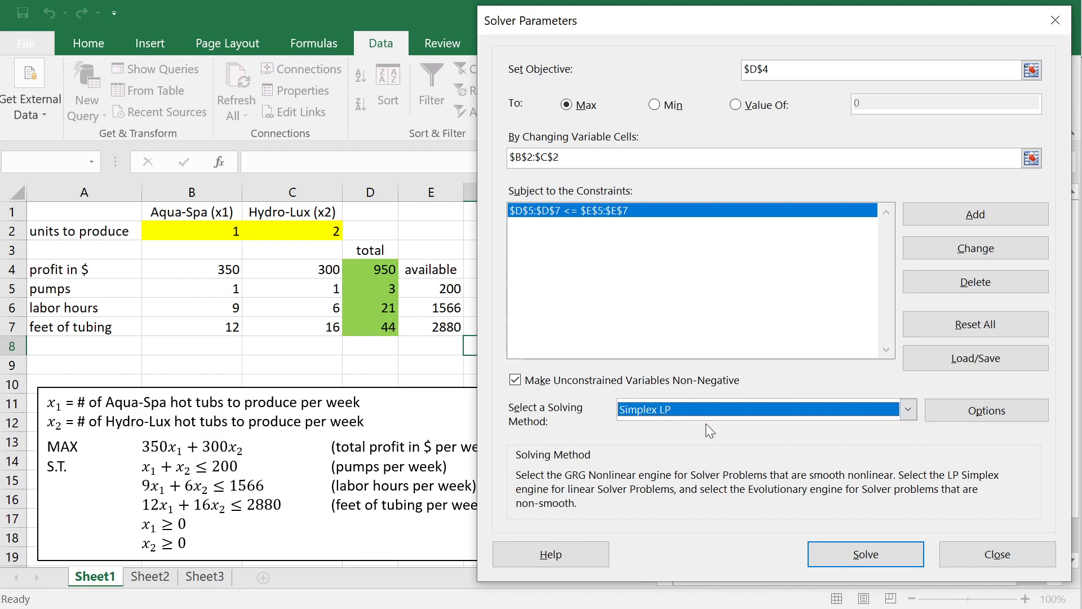
mouse_move(537, 353)
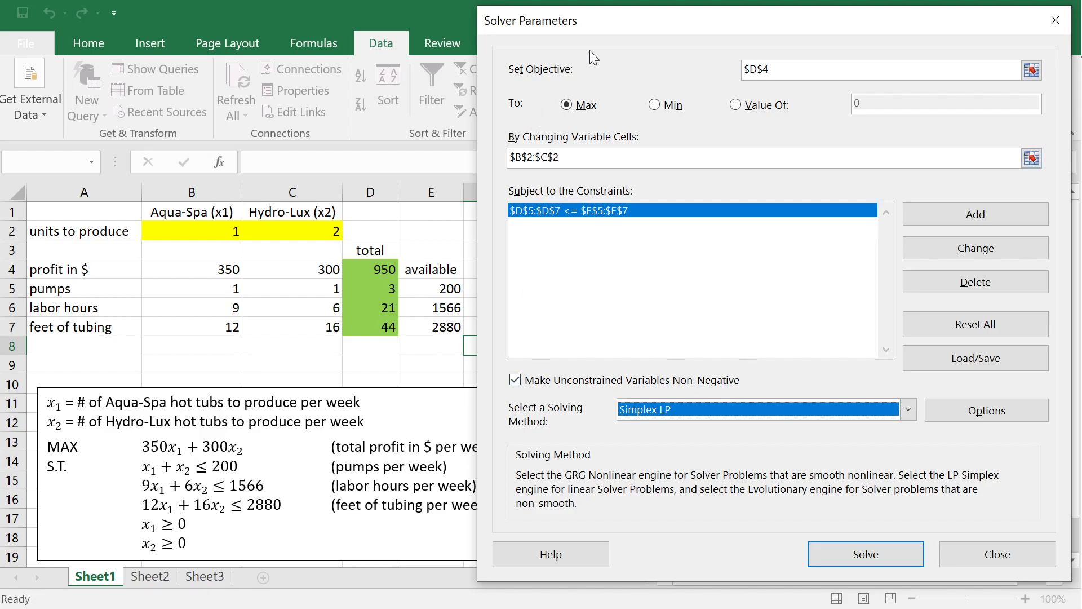
mouse_move(852, 495)
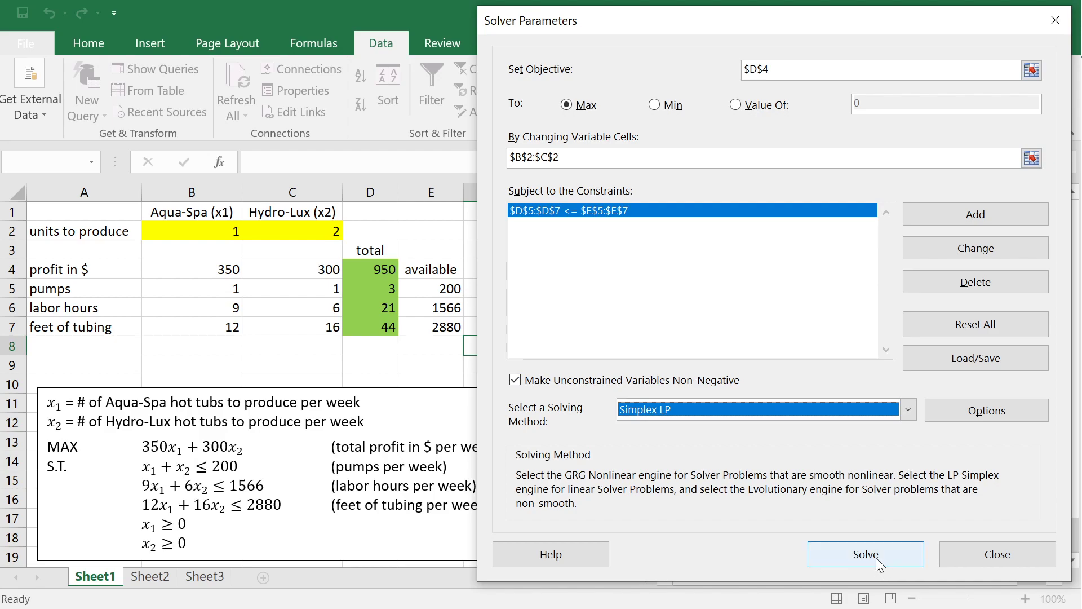
Run Solver, reaching a solution that satisfies all constraints and optimality conditions.
click(864, 554)
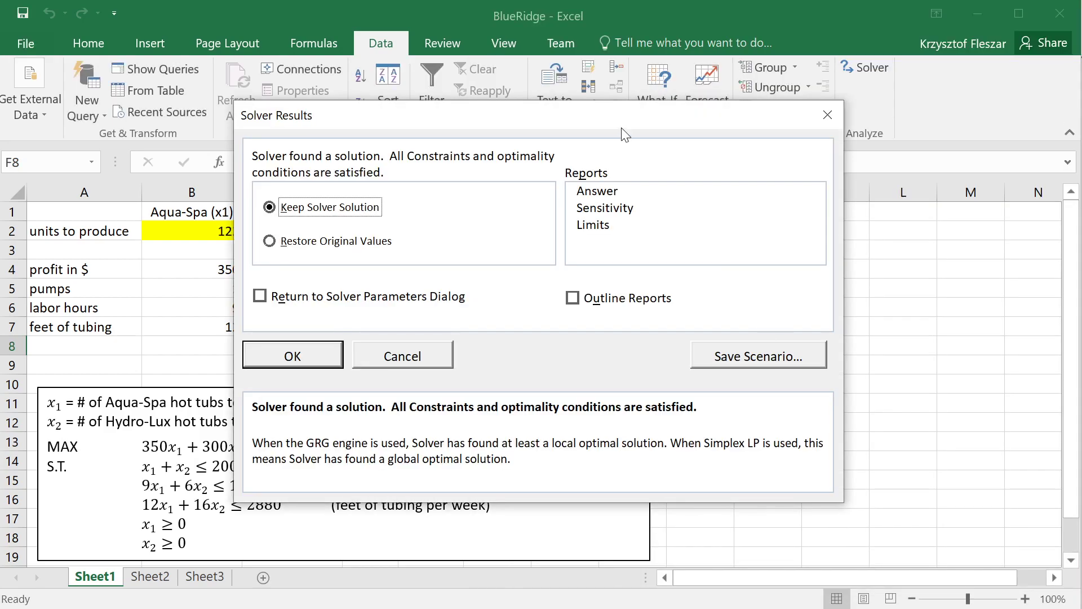
mouse_move(326, 167)
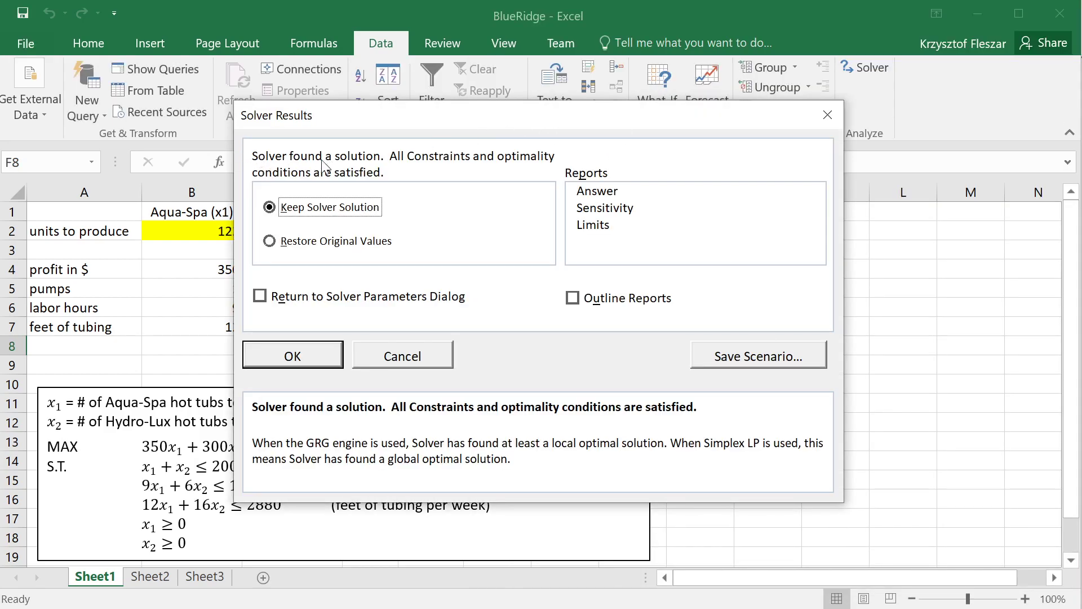
mouse_move(280, 167)
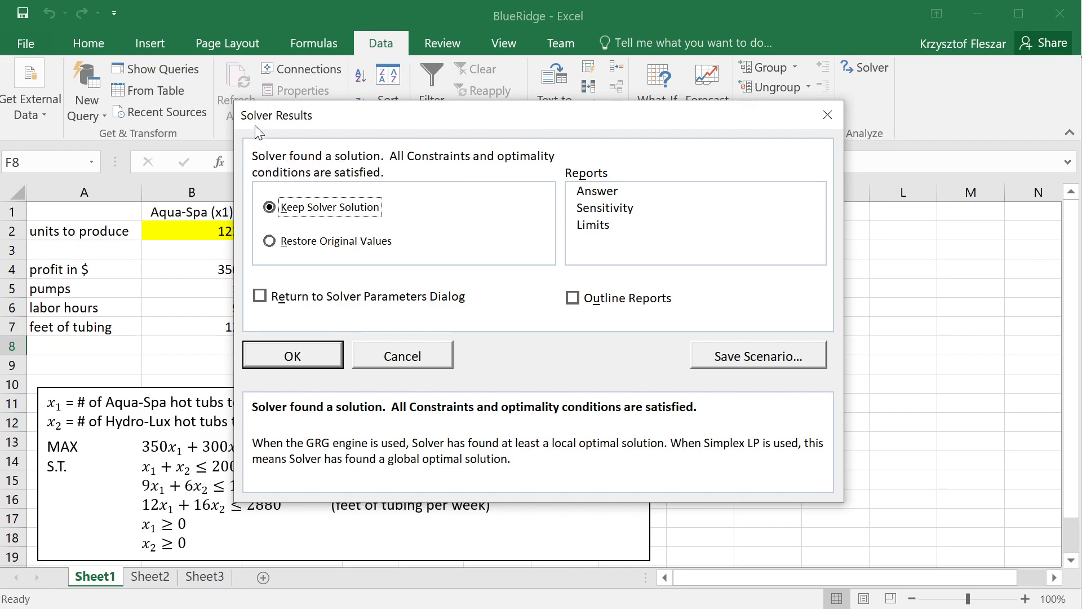
mouse_move(280, 161)
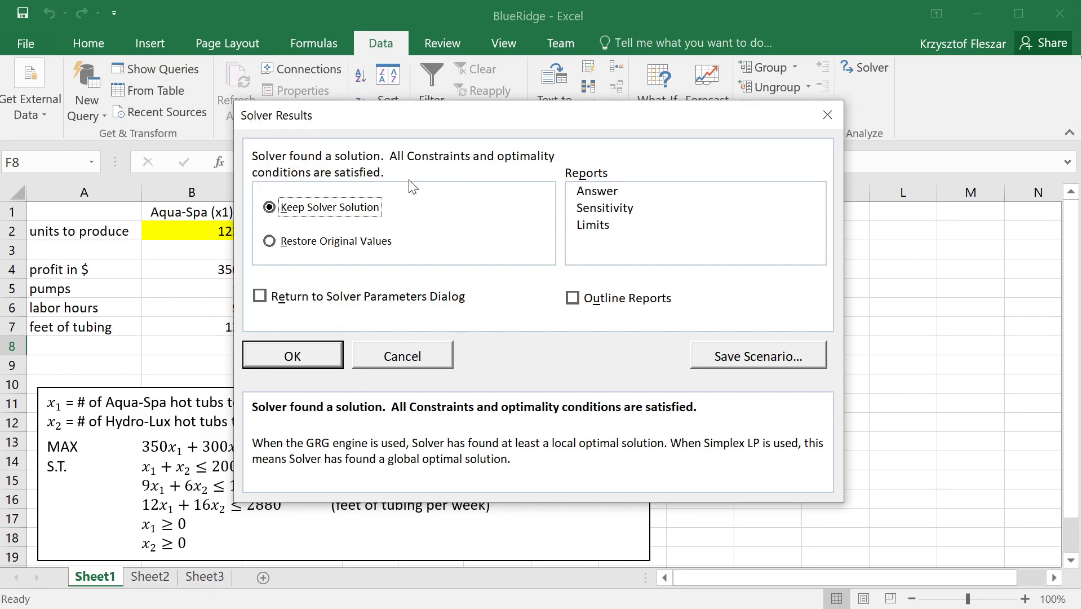
mouse_move(352, 173)
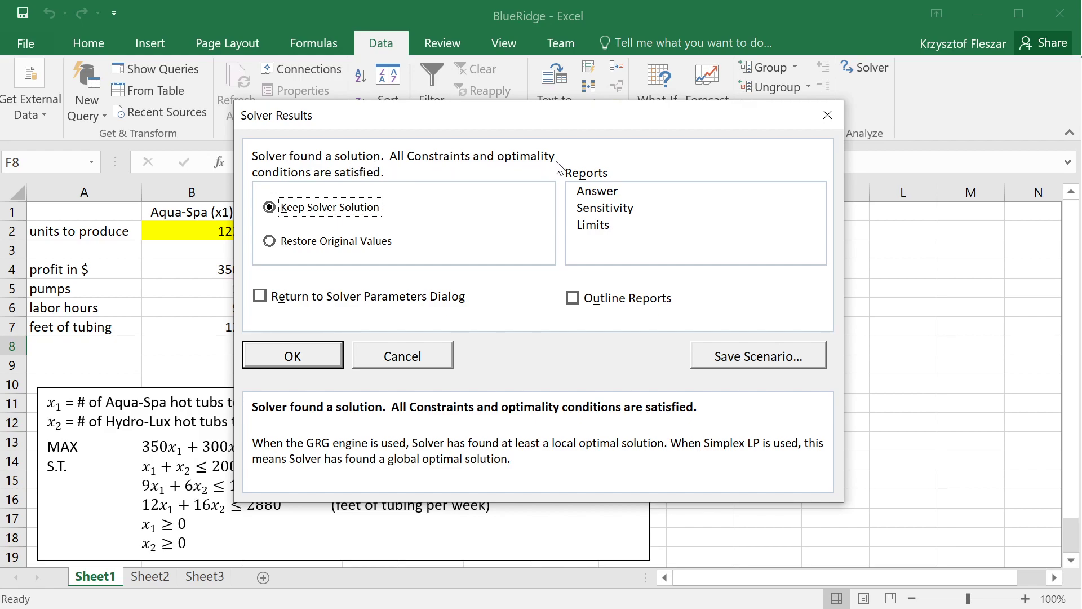
mouse_move(334, 178)
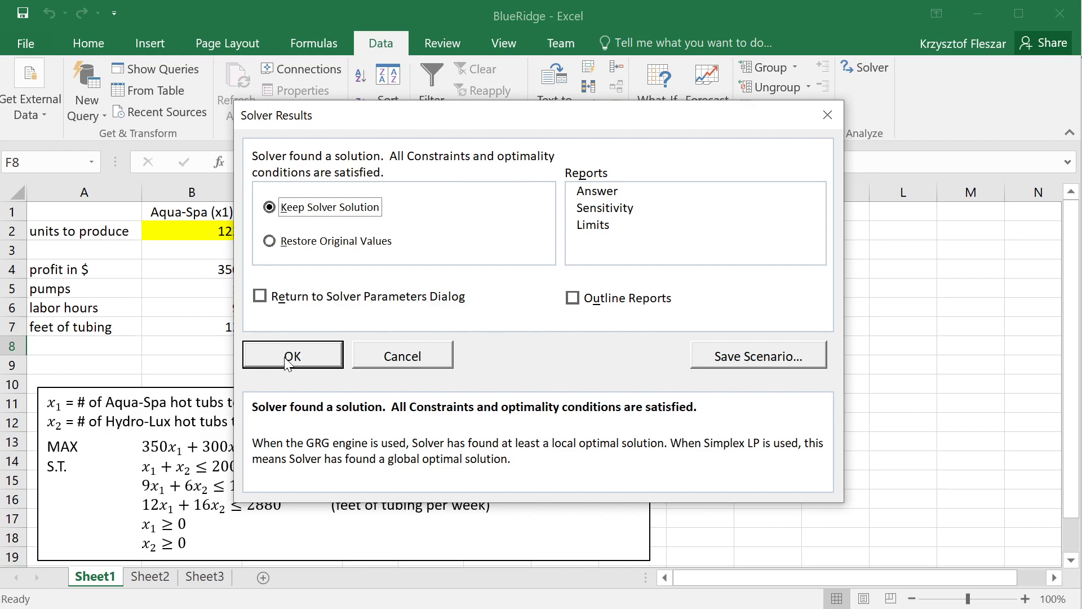
Keep the Solver solution and check the Aqua-Spa labor-hours and profit coefficients.
click(292, 356)
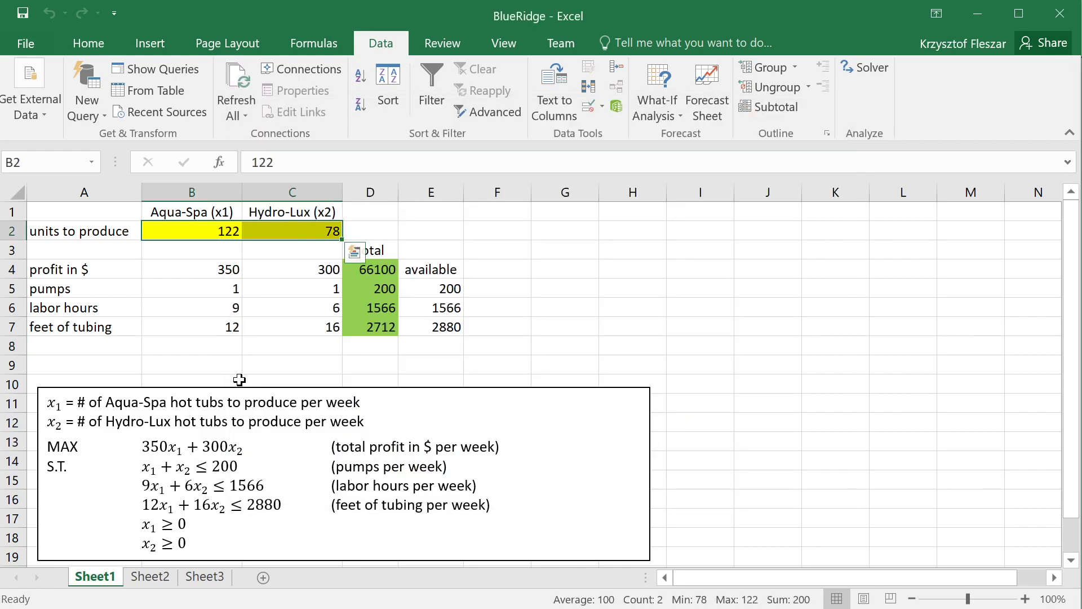
click(191, 307)
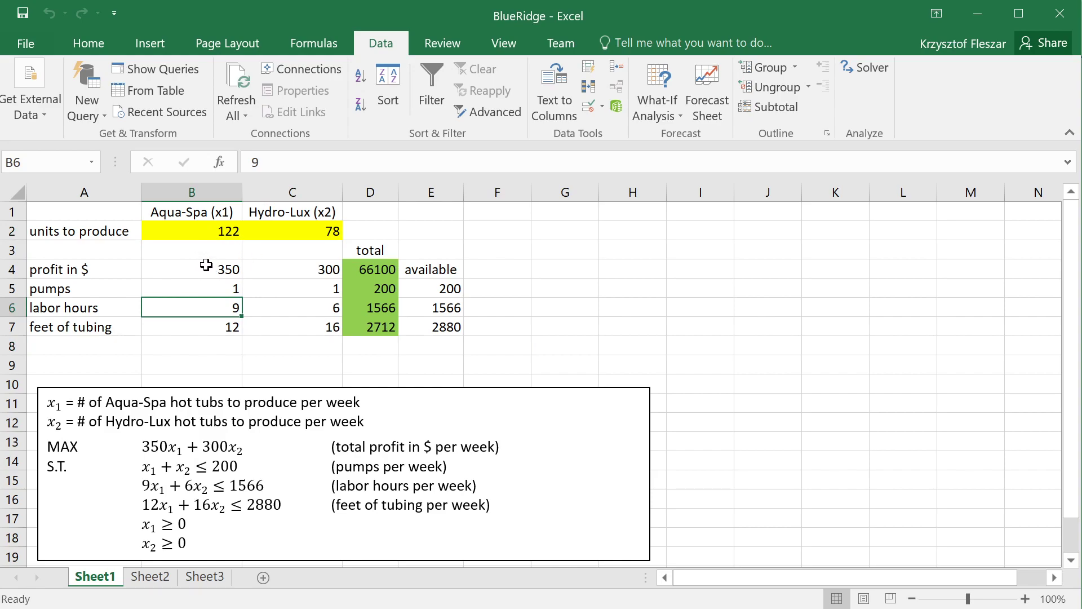
click(192, 268)
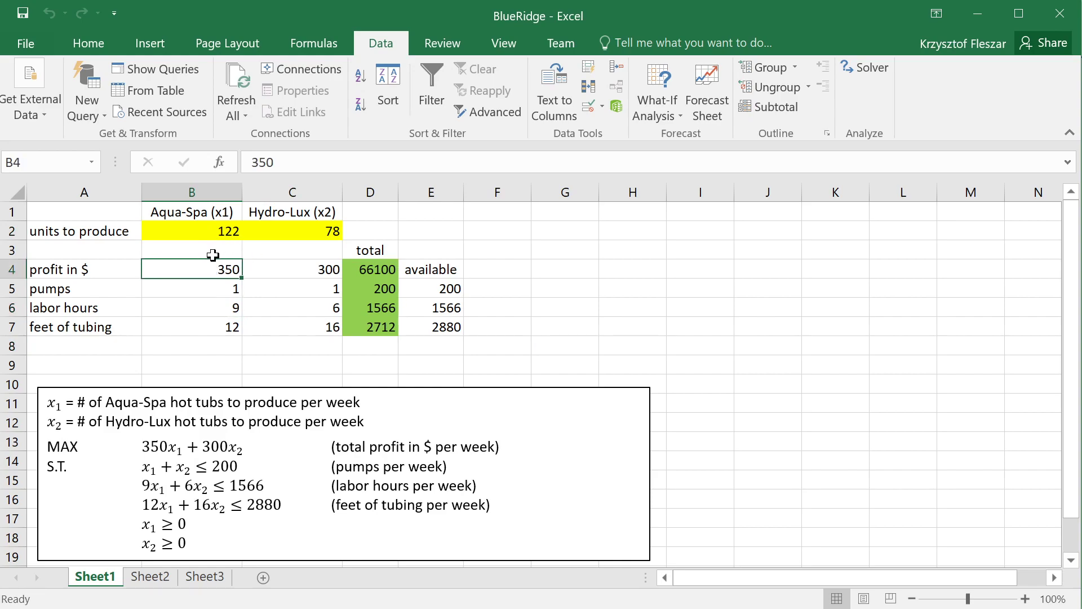
click(192, 250)
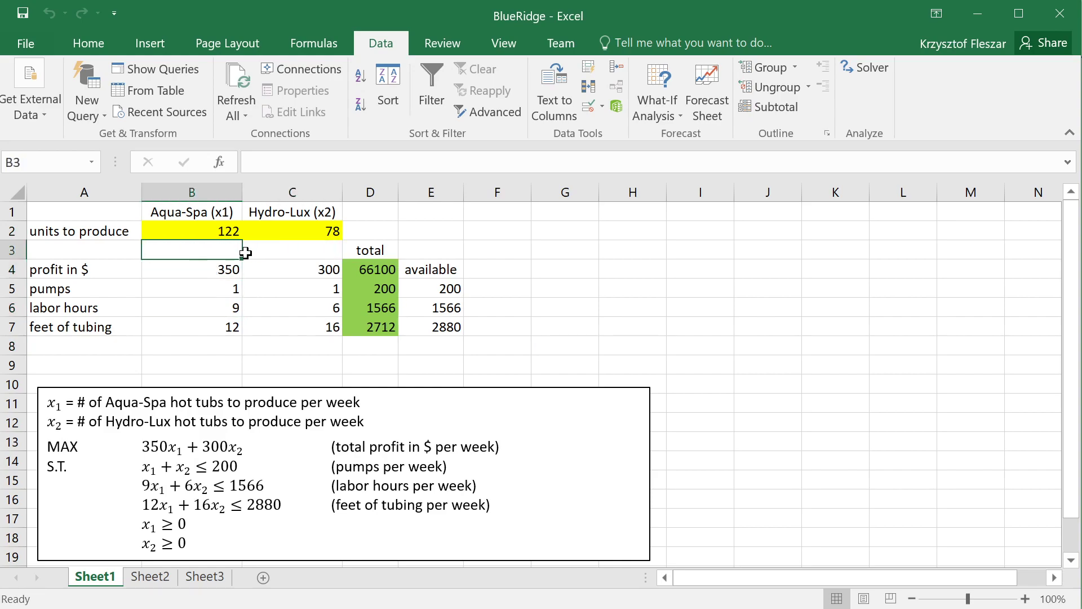
mouse_move(267, 251)
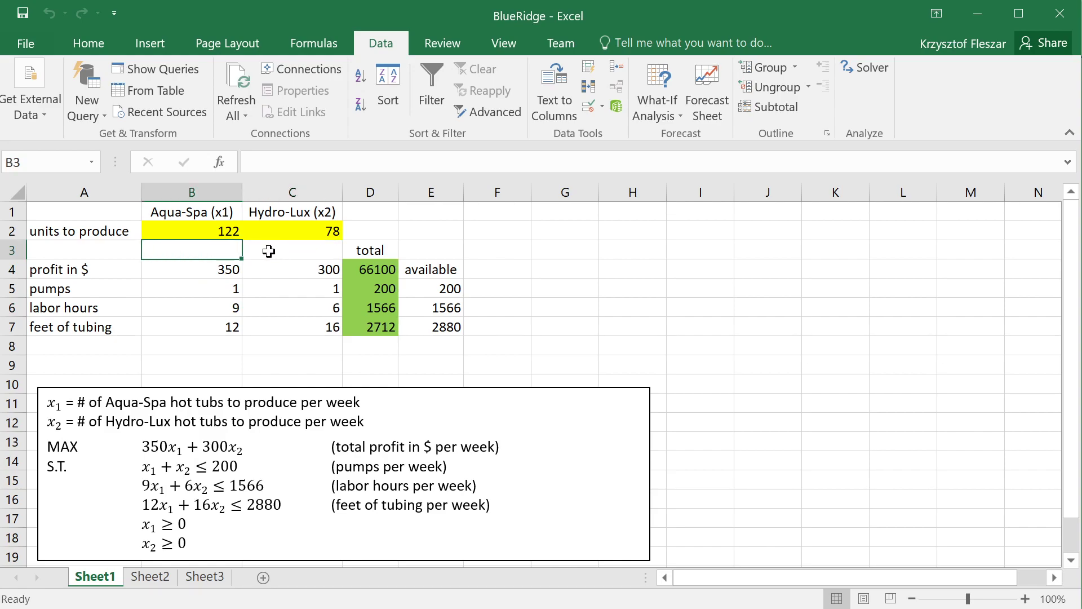
Review the optimal quantities, 122 Aqua-Spa and 78 Hydro-Lux, plus the pump usage.
click(292, 249)
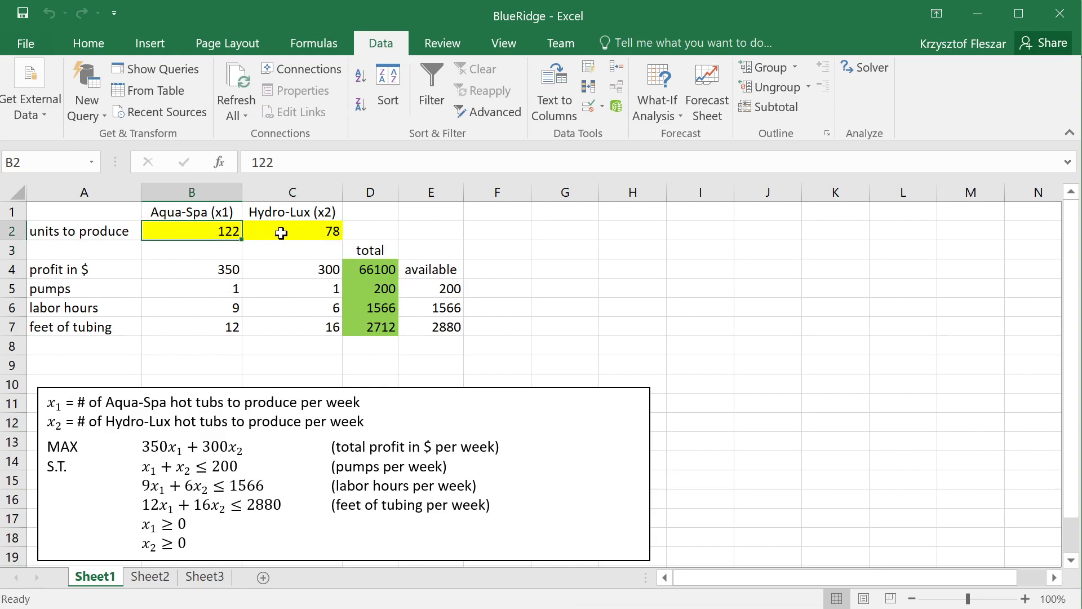
mouse_move(185, 230)
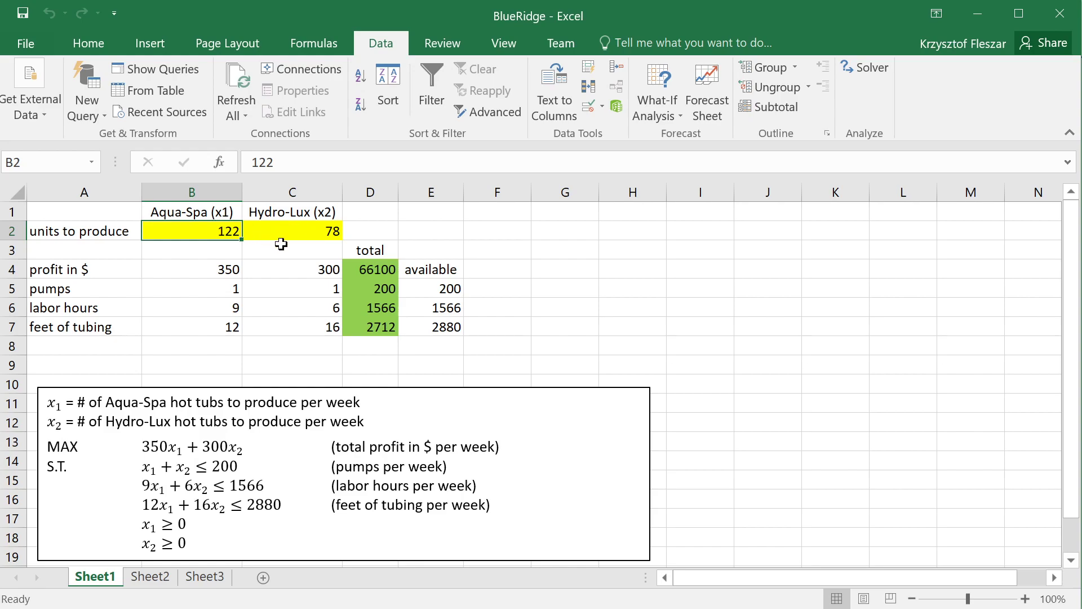
click(191, 249)
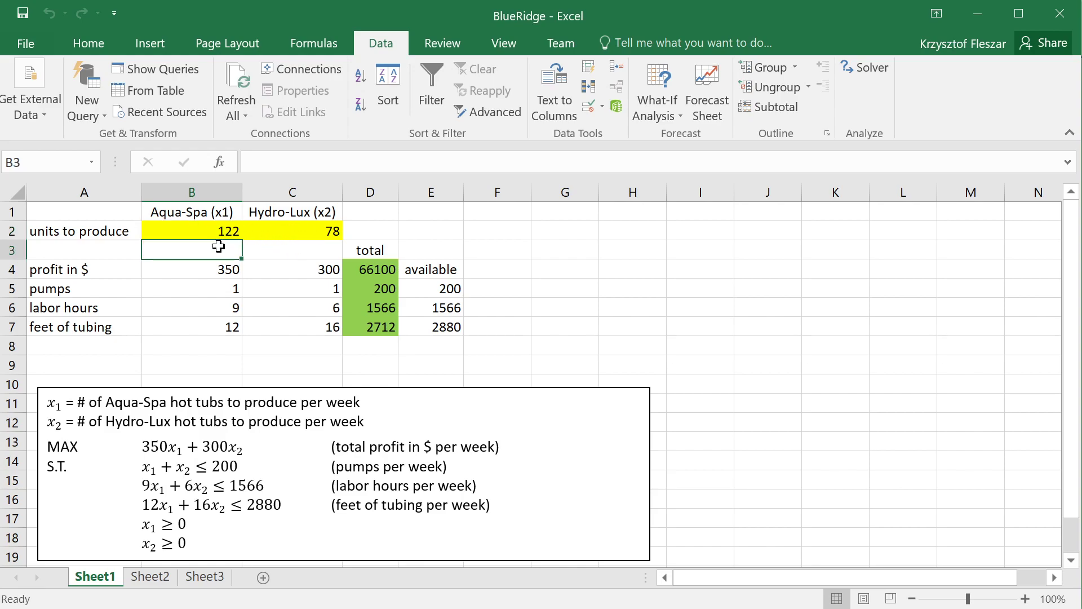
click(192, 230)
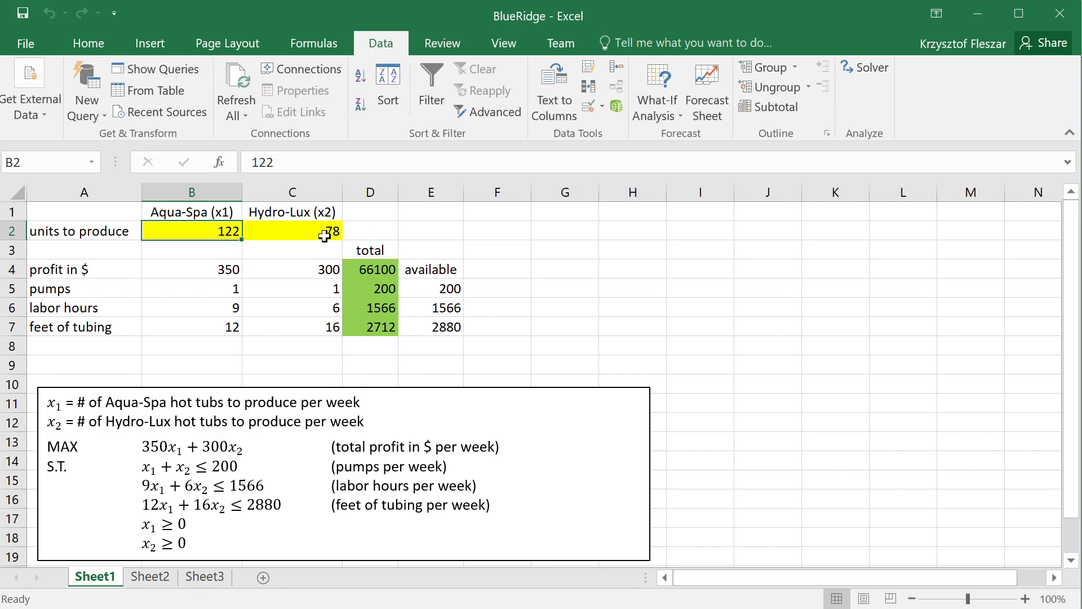
click(292, 230)
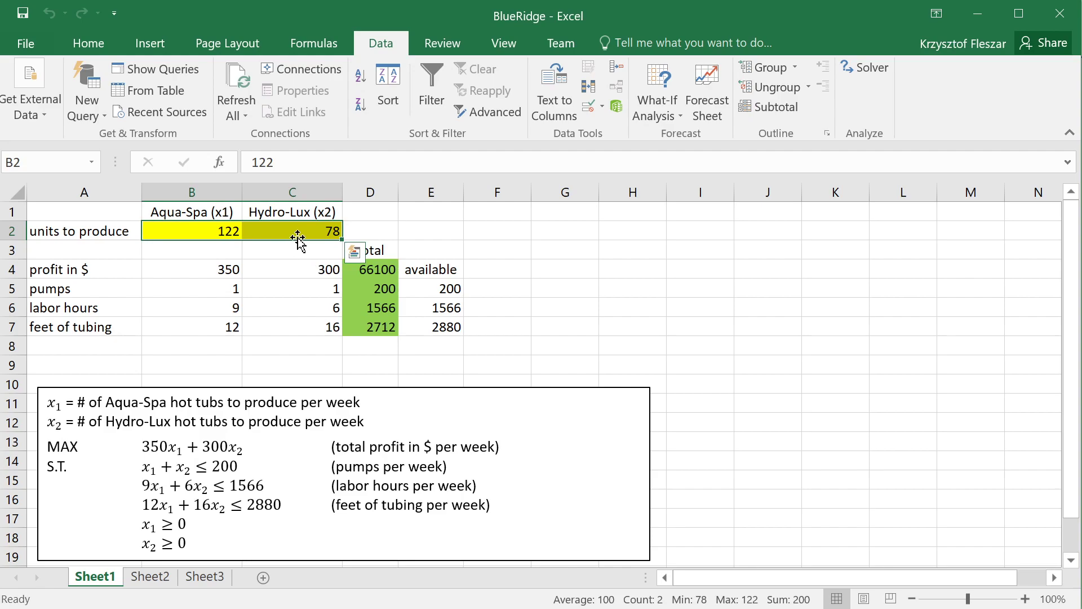
click(292, 250)
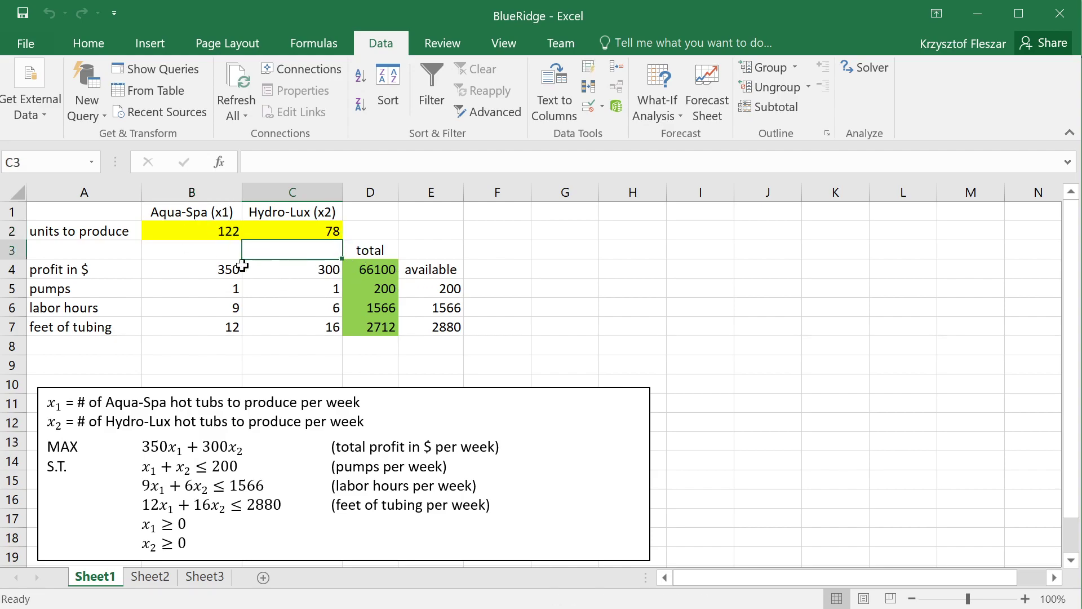
mouse_move(234, 89)
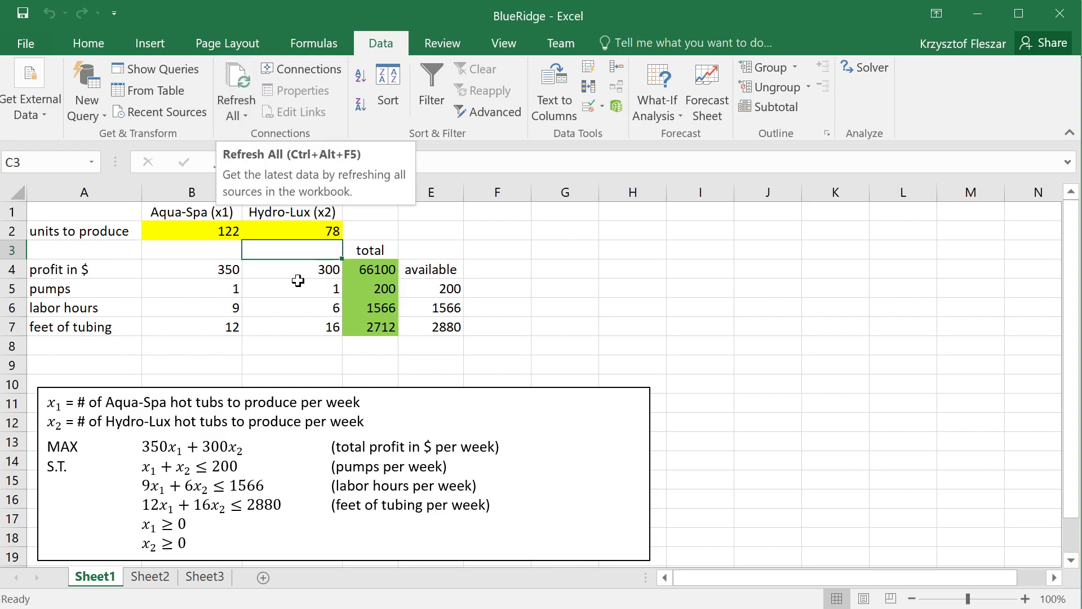
click(291, 289)
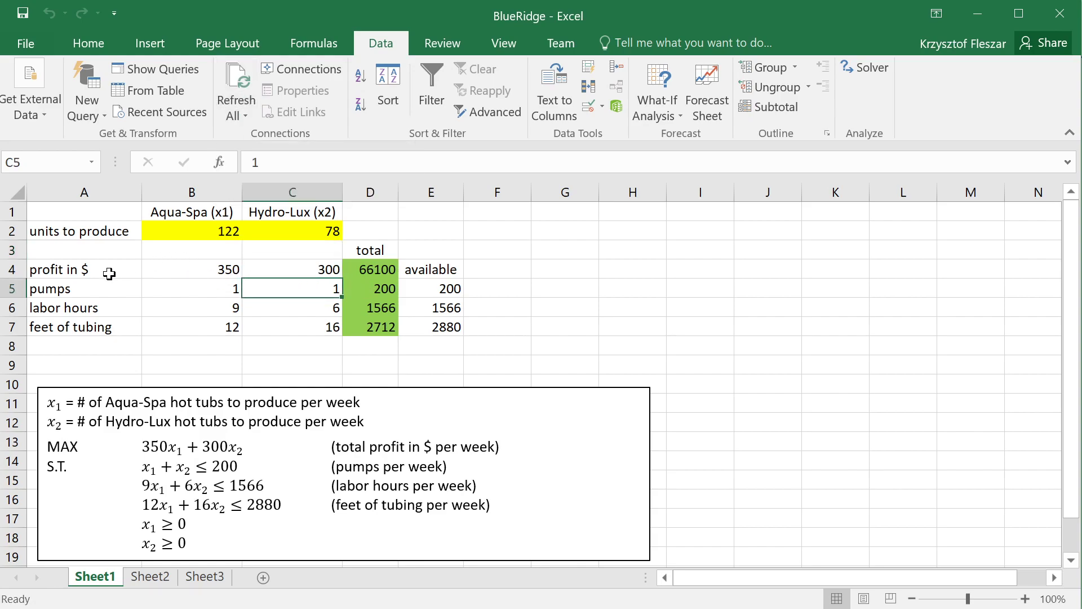
click(191, 270)
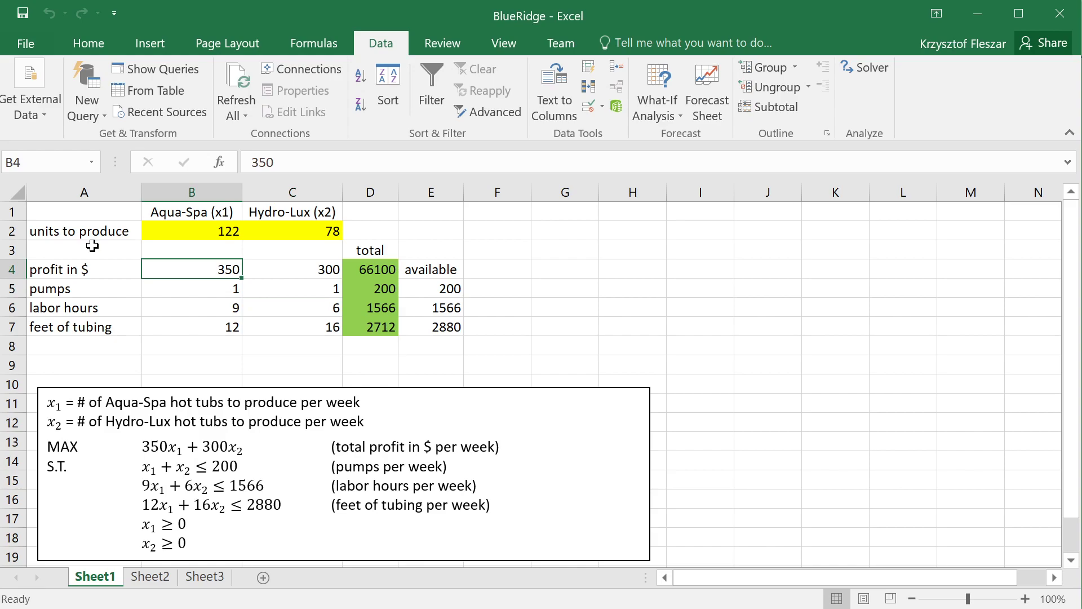